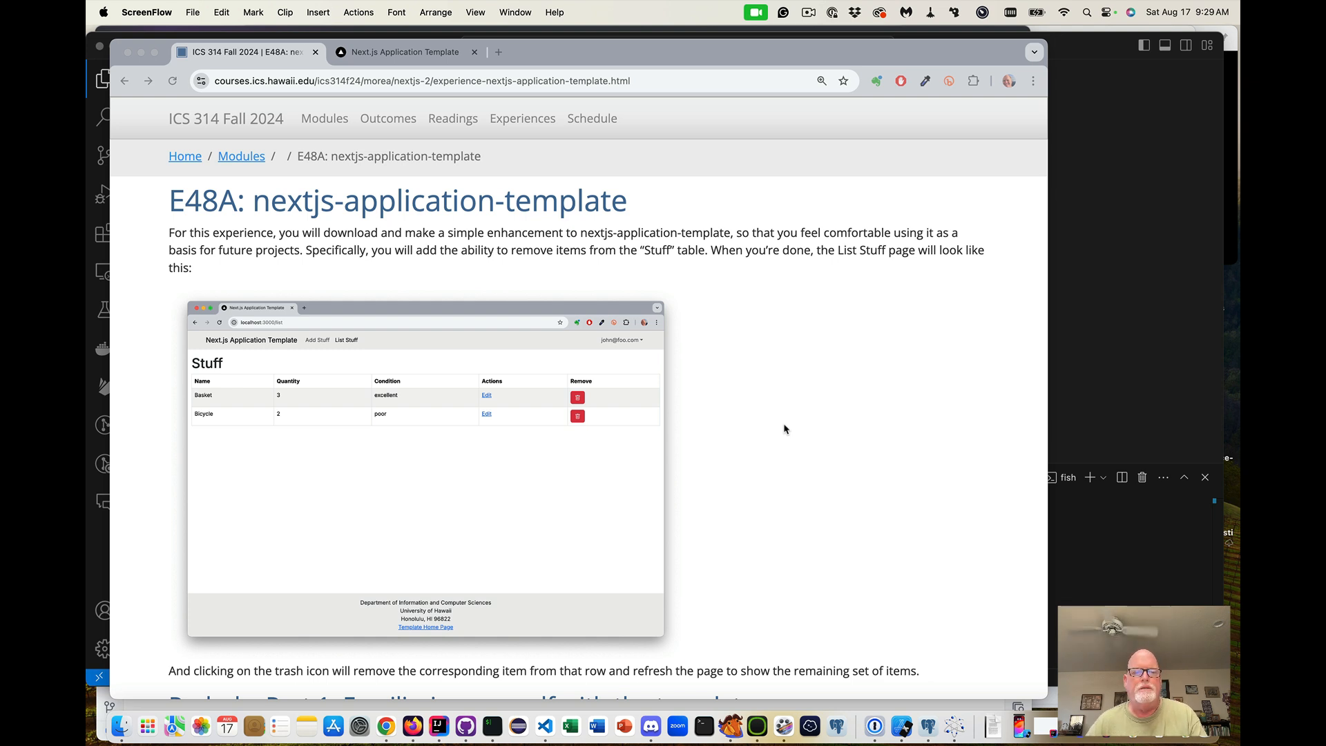
{"action": "mouse_move", "coordinate": [685, 413]}
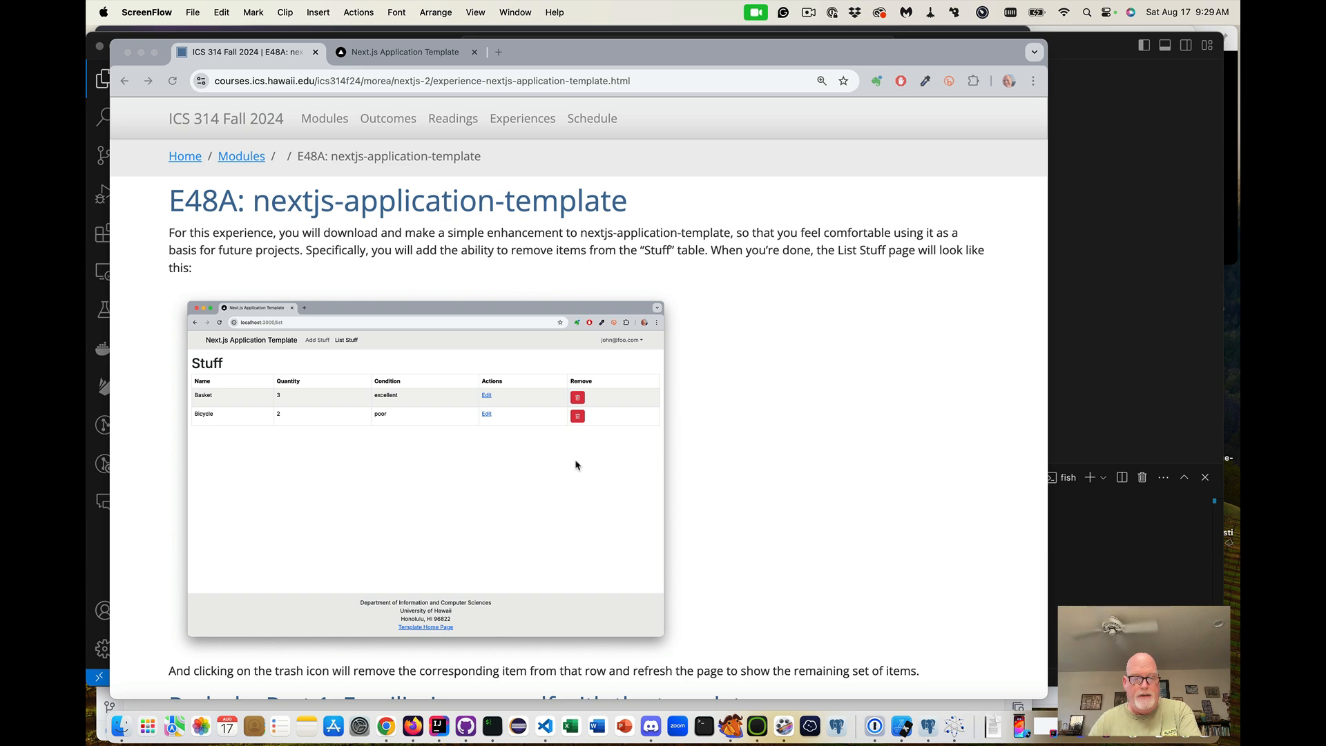
Scroll down through the WOD assignment instructions in the browser
{"action": "scroll", "scroll_direction": "down", "scroll_amount": 3}
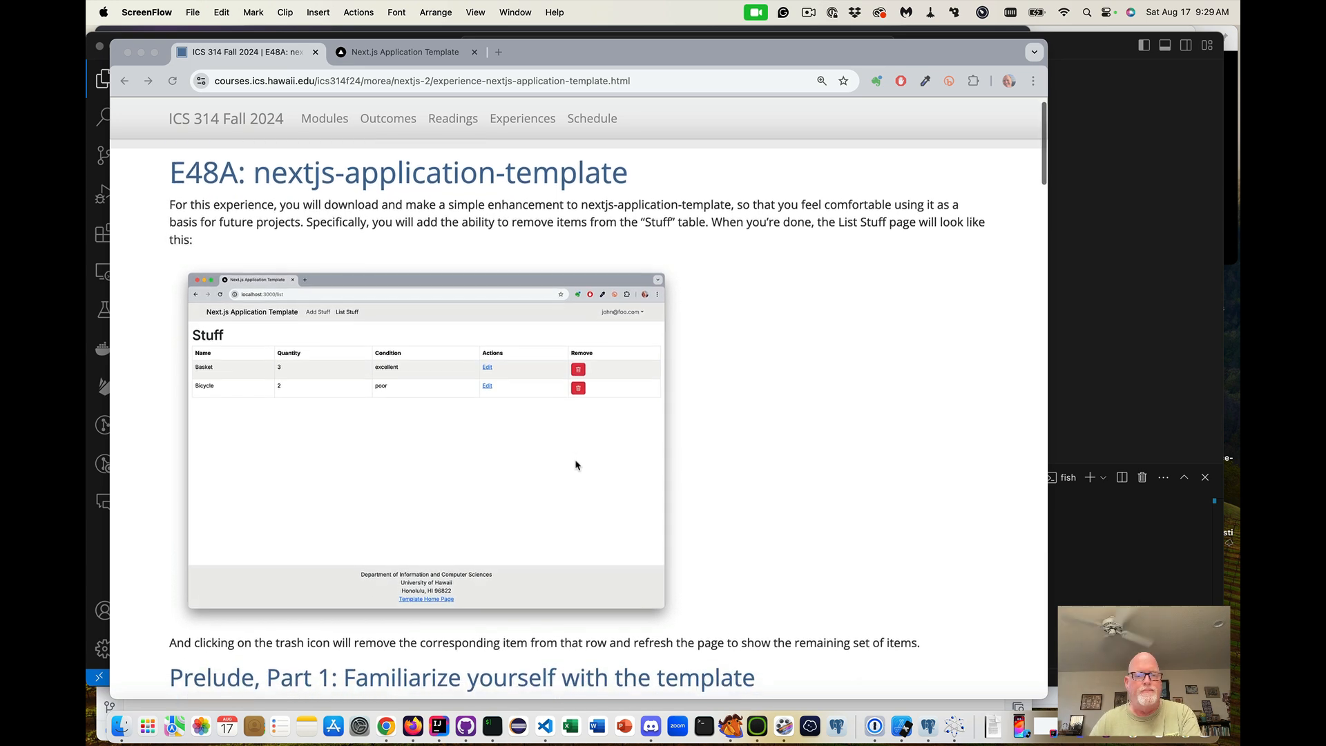
{"action": "scroll", "scroll_direction": "down", "scroll_amount": 3}
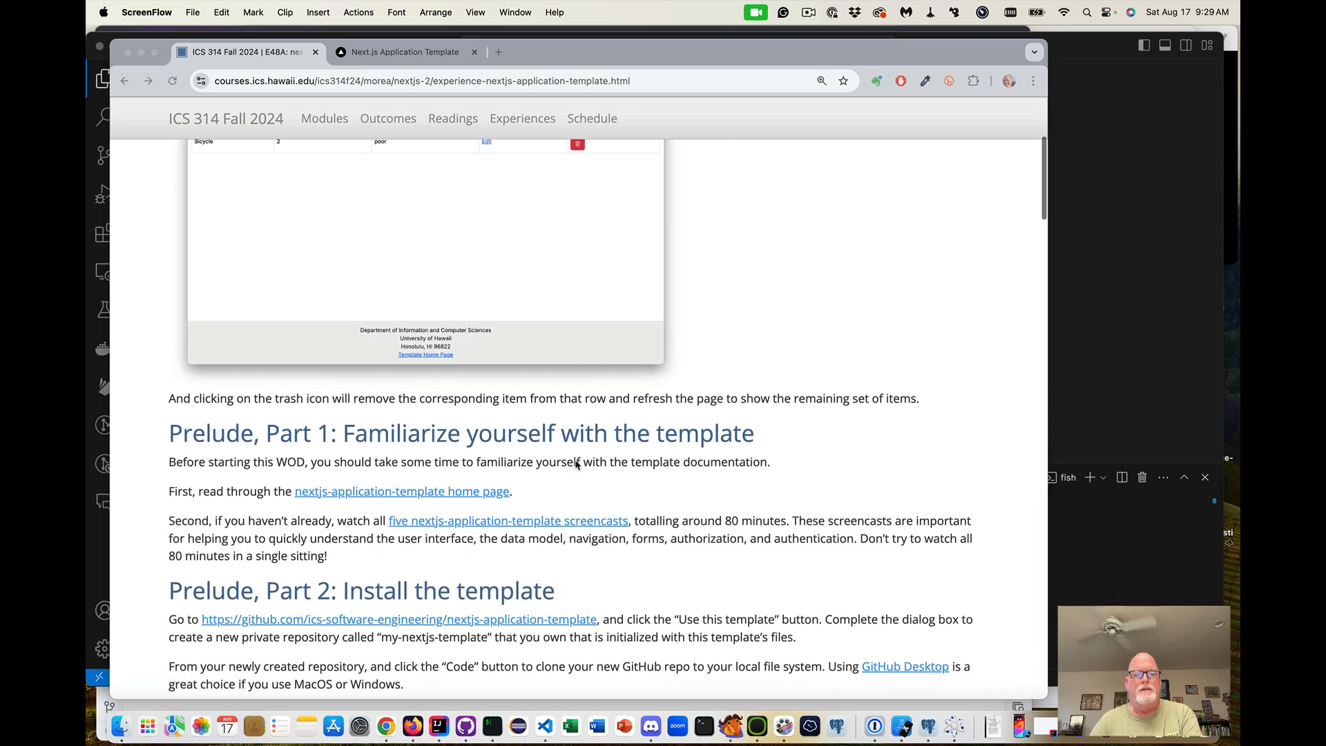
{"action": "scroll", "scroll_direction": "down", "scroll_amount": 3}
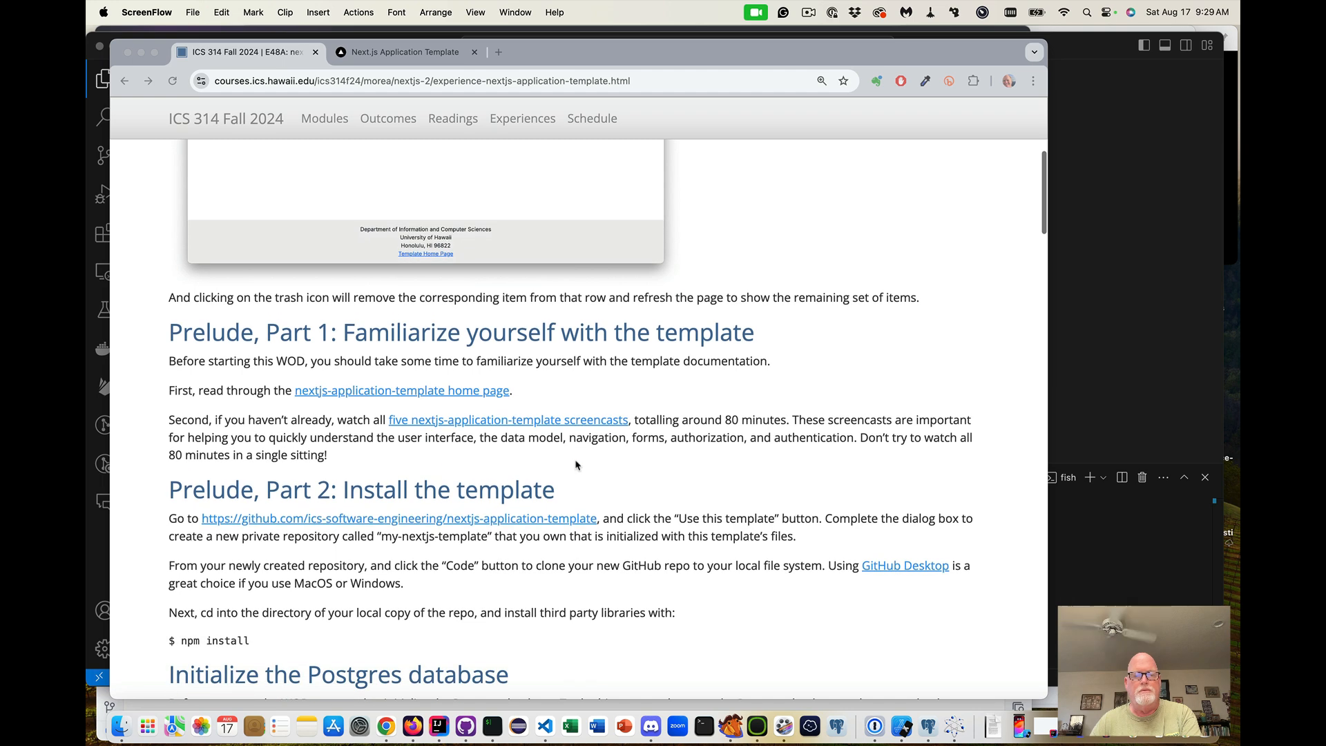
{"action": "scroll", "scroll_direction": "down", "scroll_amount": 3}
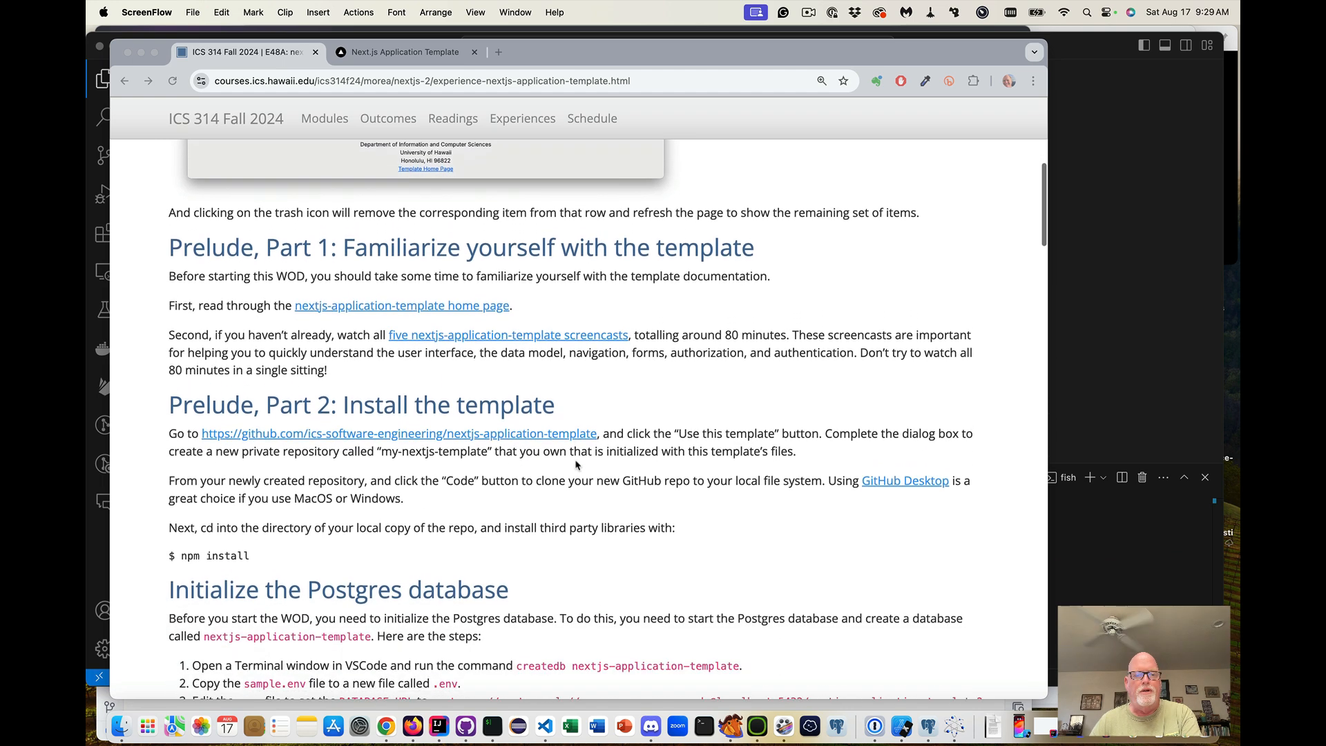
{"action": "scroll", "scroll_direction": "down", "scroll_amount": 3}
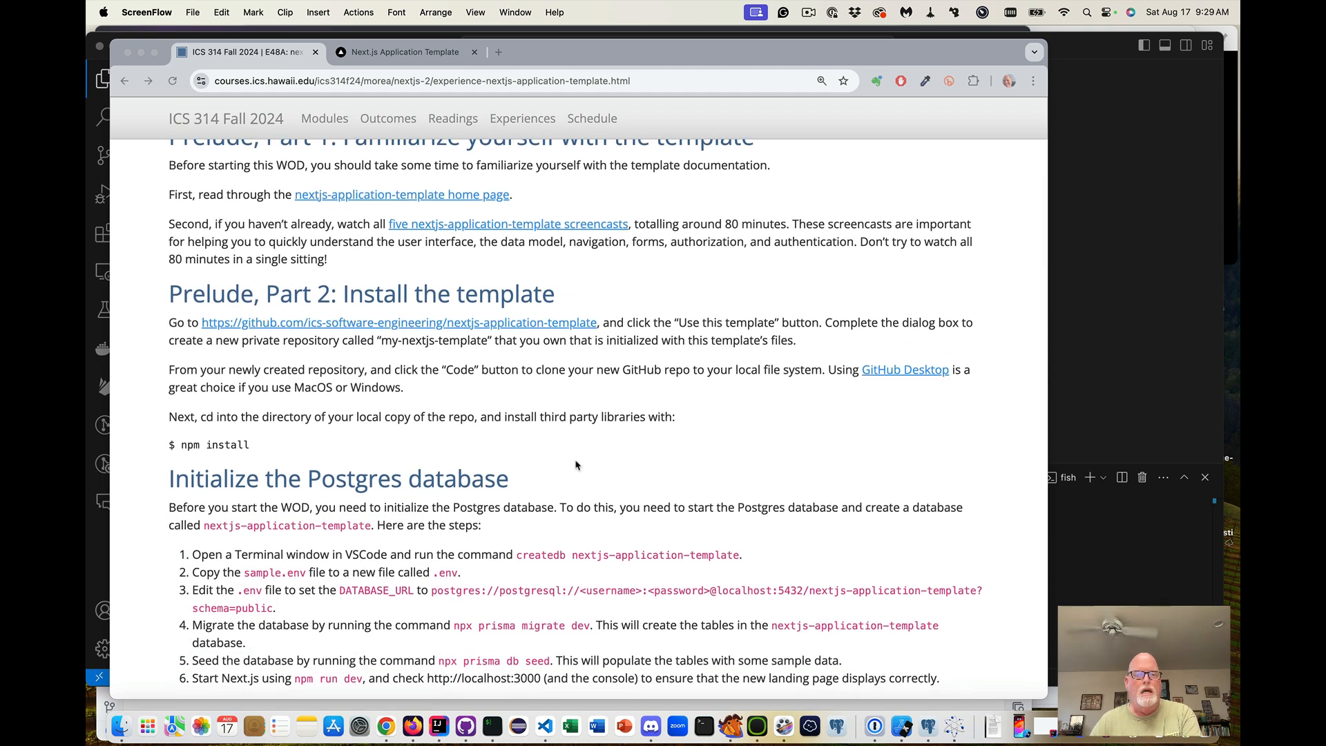
{"action": "scroll", "scroll_direction": "down", "scroll_amount": 3}
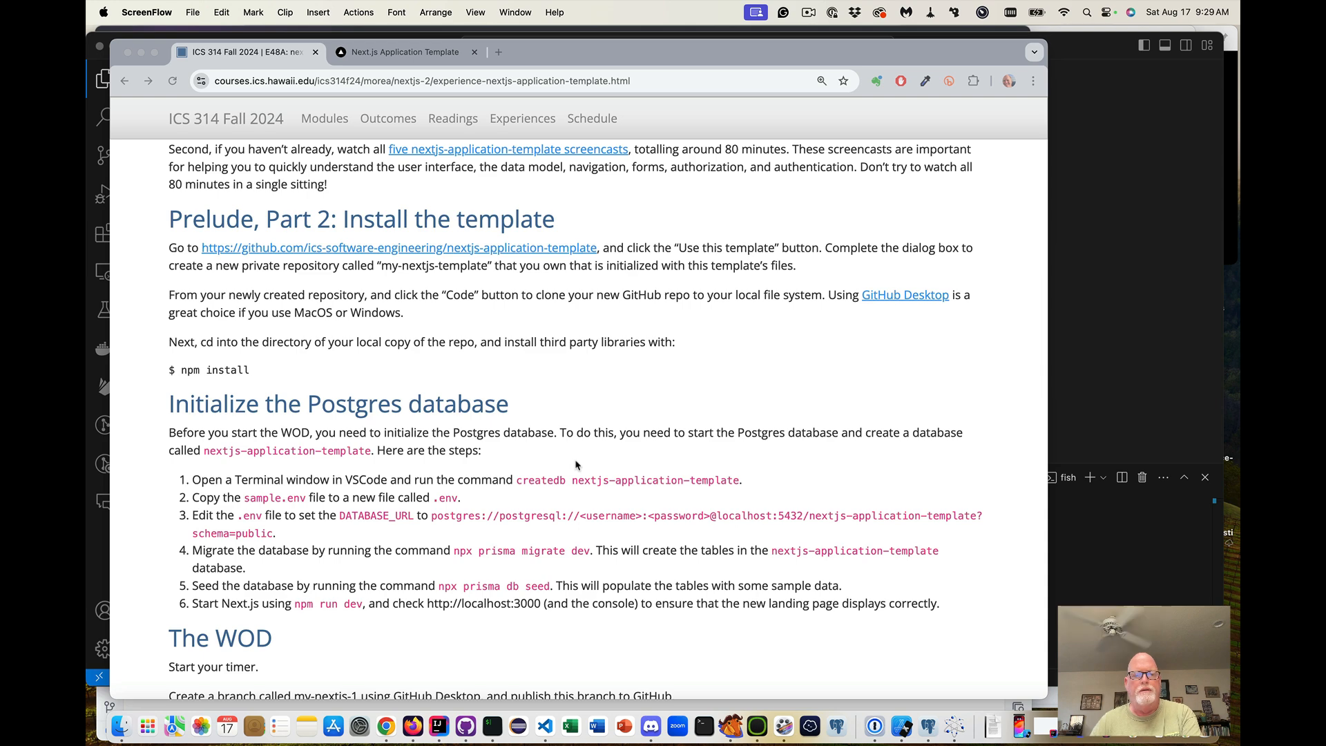
{"action": "scroll", "scroll_direction": "down", "scroll_amount": 3}
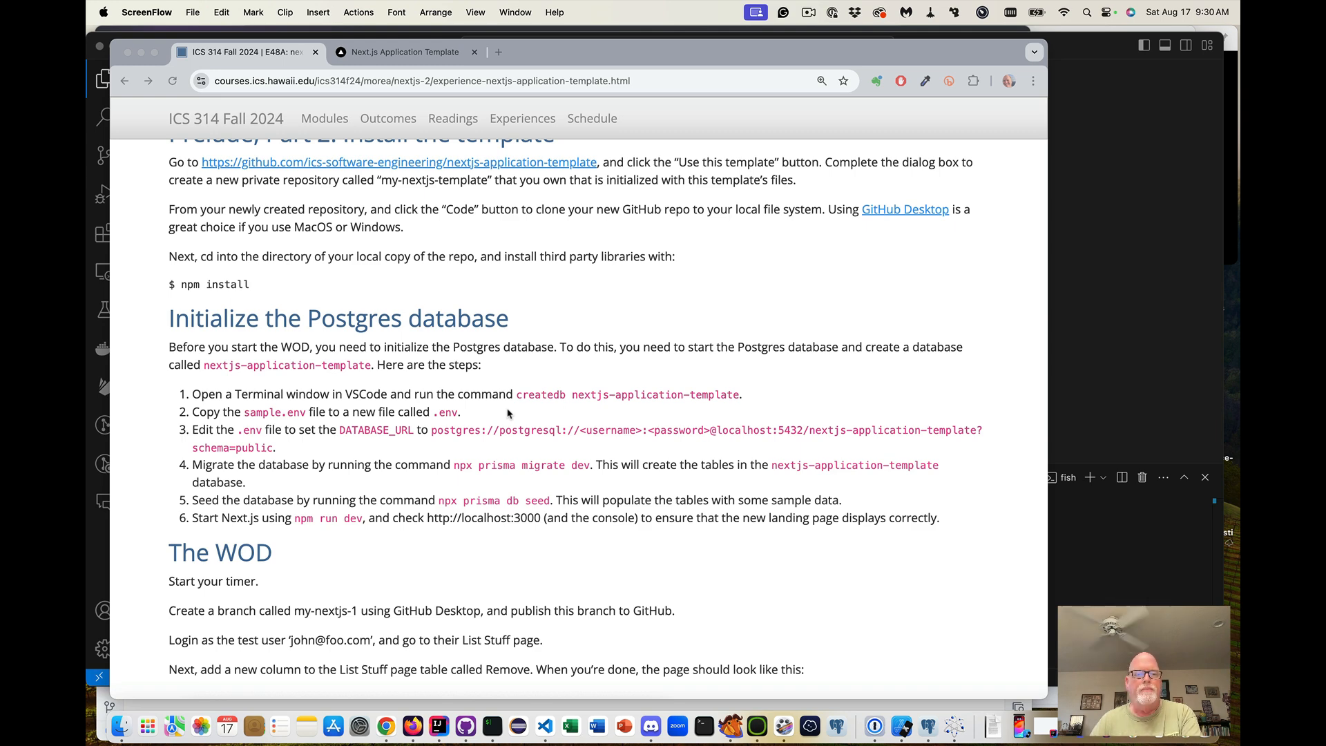
{"action": "scroll", "scroll_direction": "down", "scroll_amount": 3}
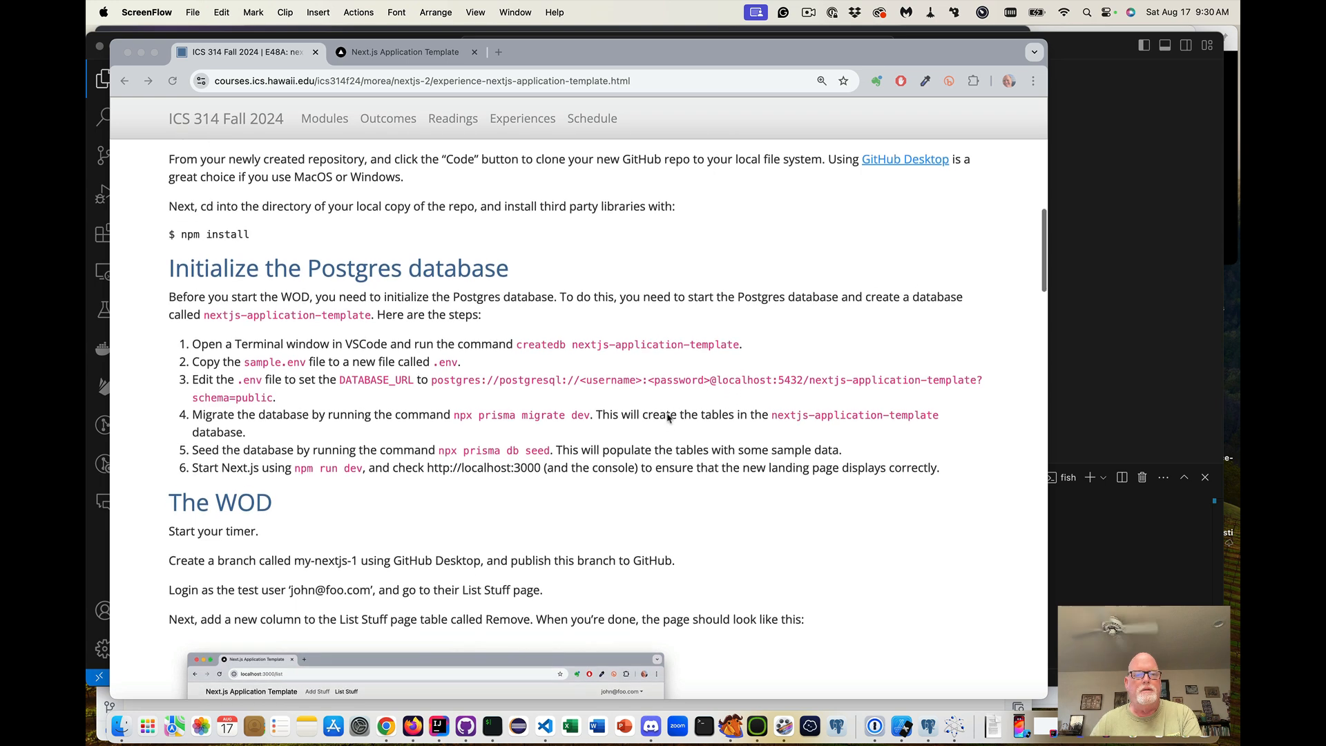
{"action": "scroll", "scroll_direction": "down", "scroll_amount": 3}
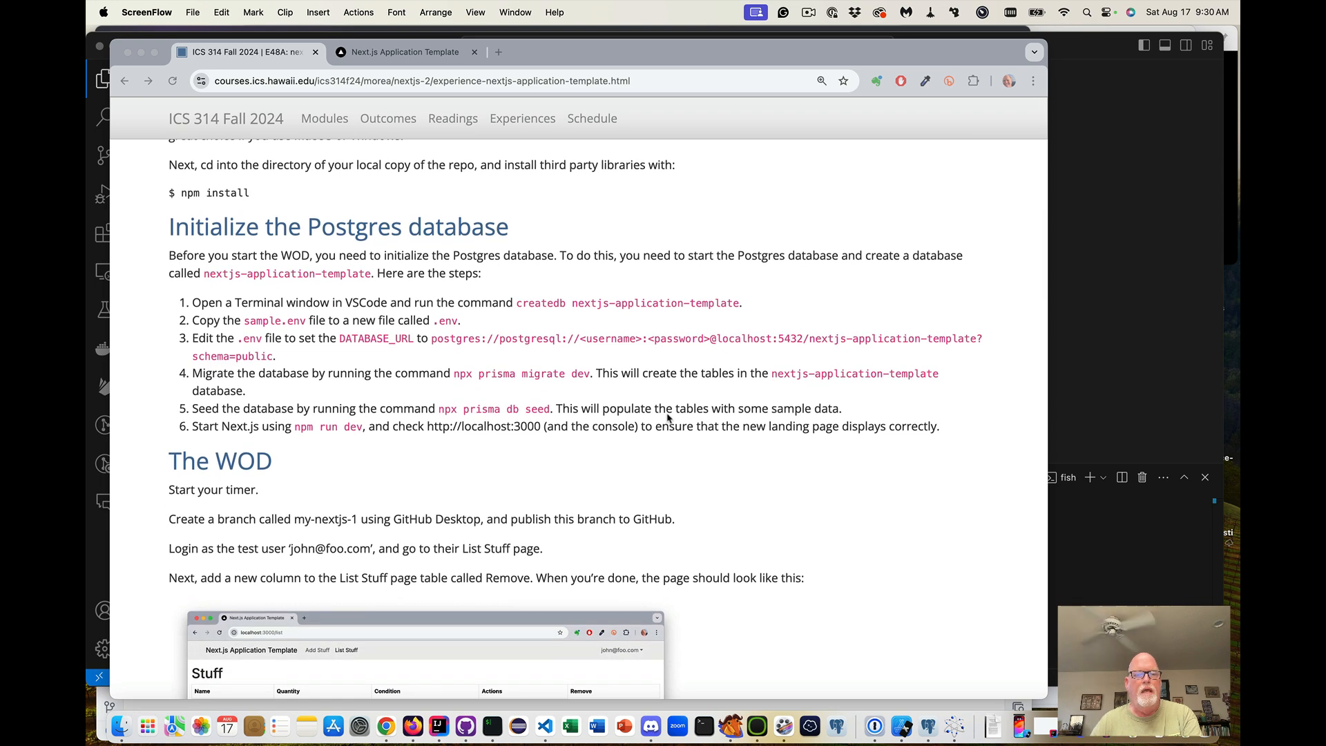
{"action": "mouse_move", "coordinate": [630, 387]}
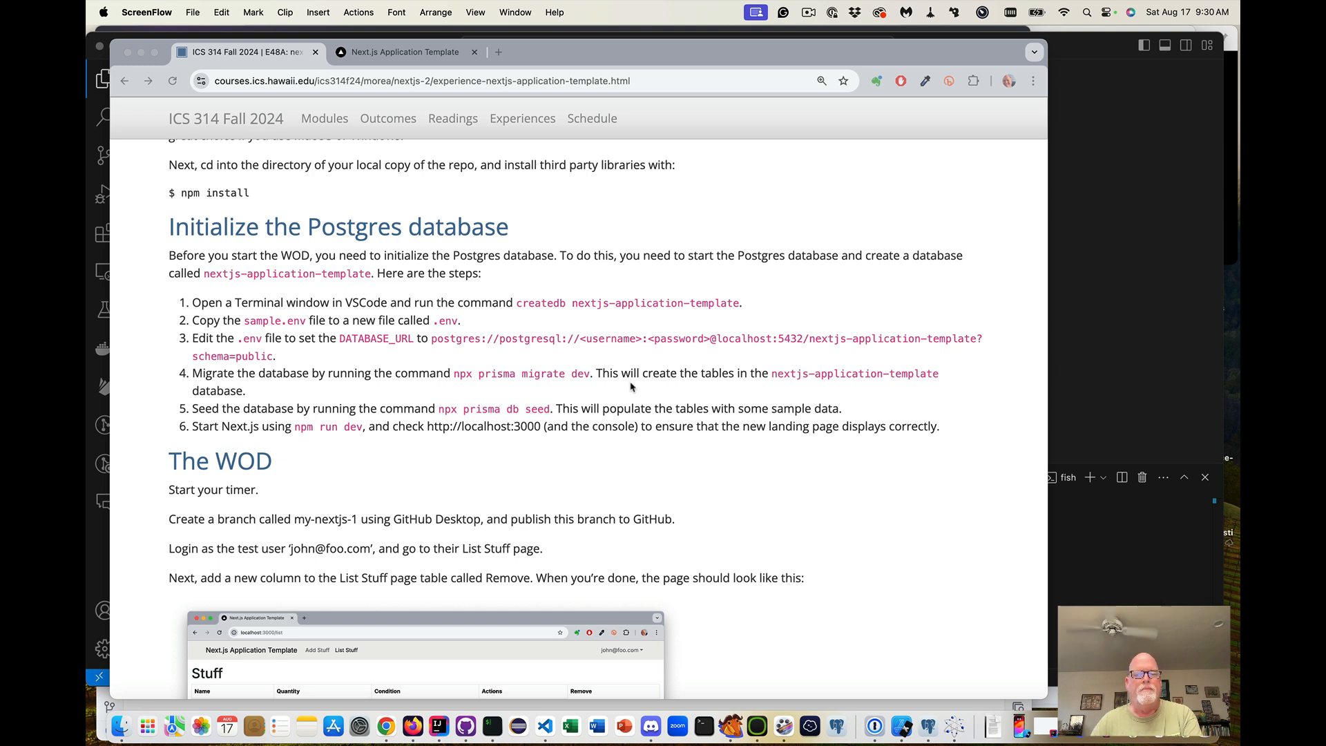
{"action": "mouse_move", "coordinate": [592, 413]}
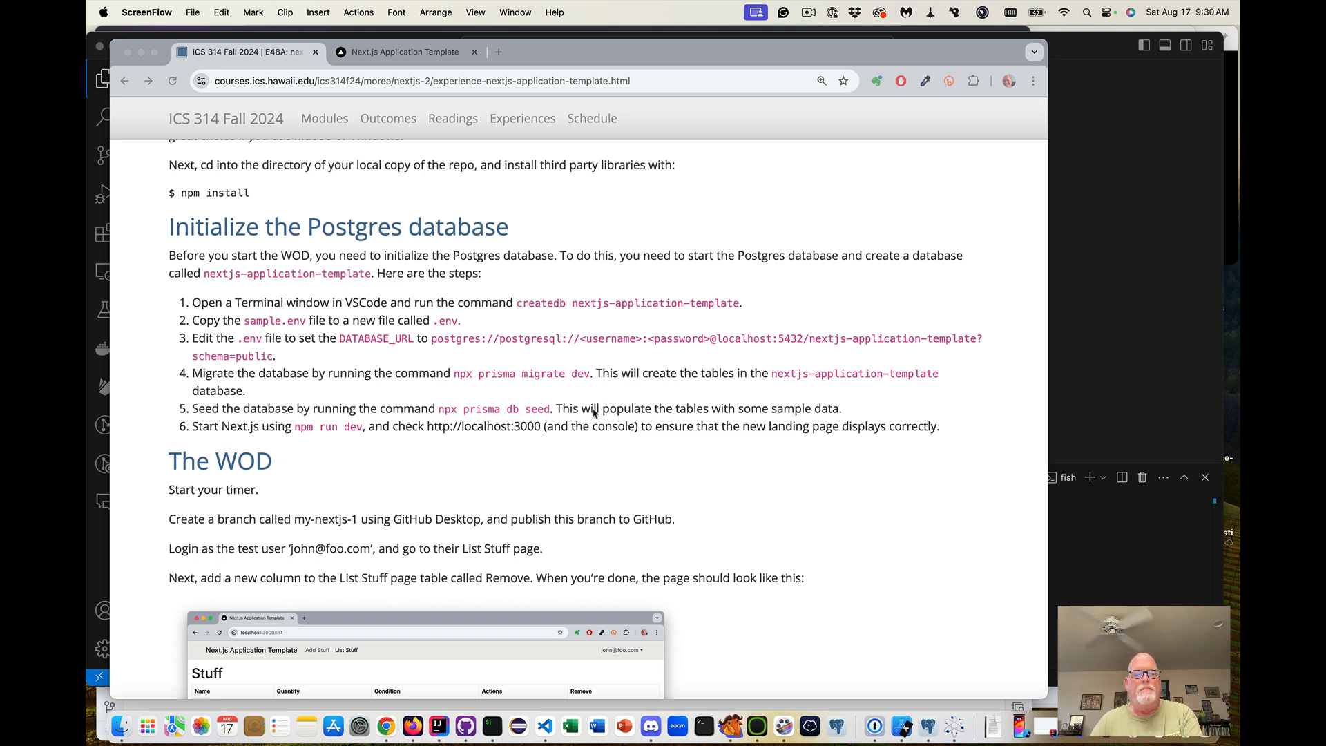
{"action": "mouse_move", "coordinate": [608, 414]}
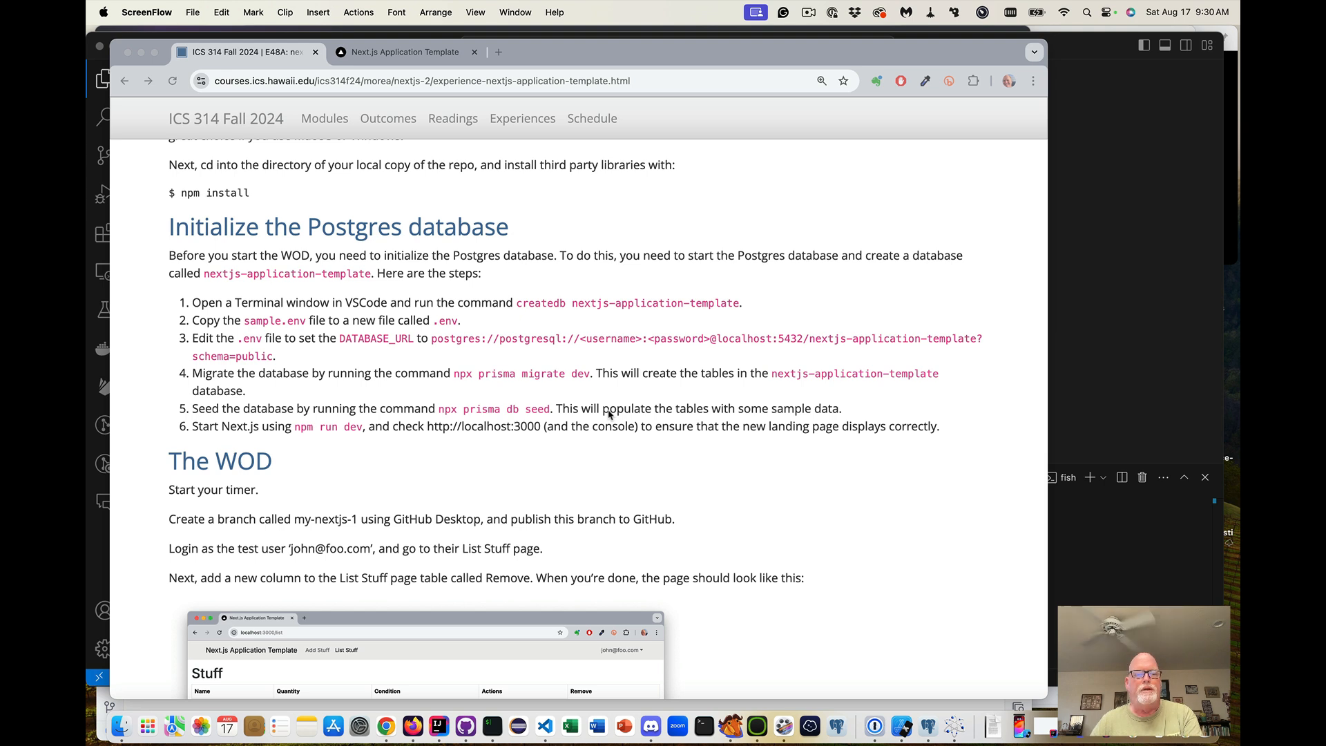
Run npx prisma db seed in the VS Code terminal to add the sample users and stuff
{"action": "key", "text": "cmd+tab"}
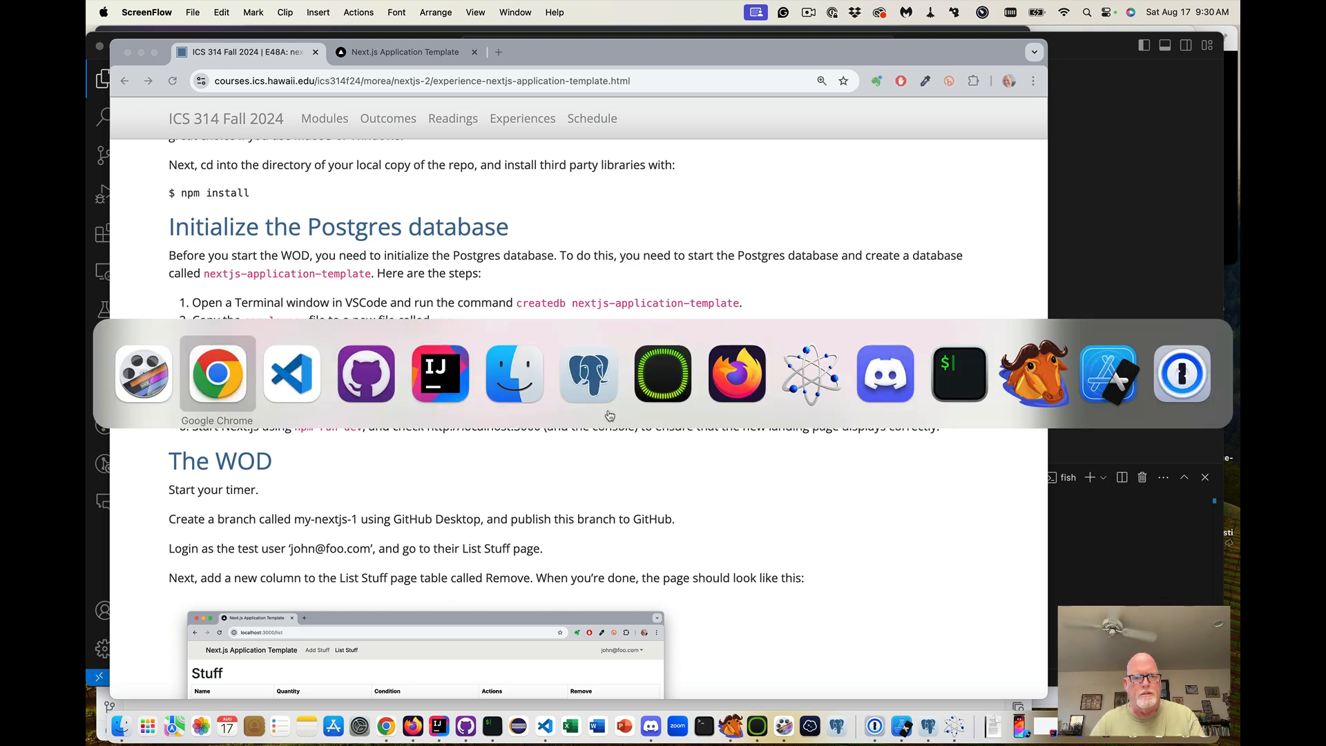
{"action": "left_click", "coordinate": [292, 373]}
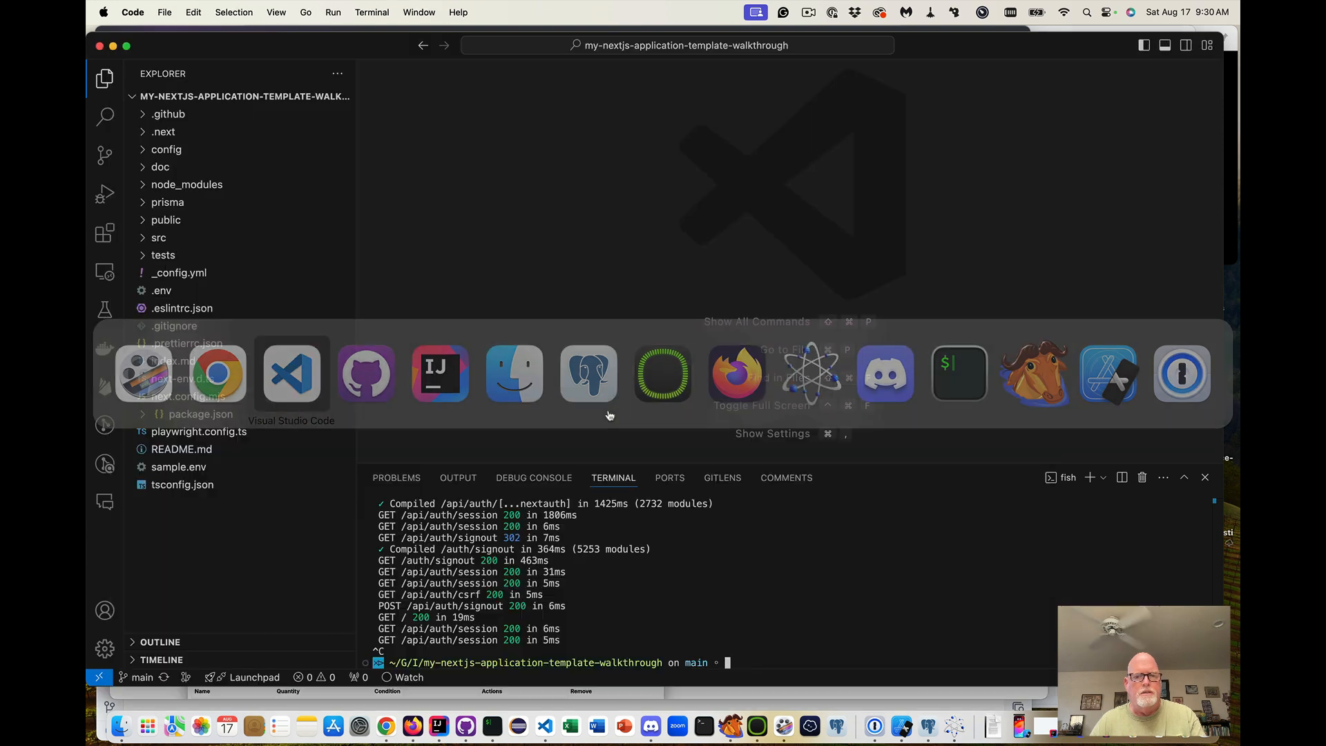
{"action": "type", "text": "npx prisma db seed"}
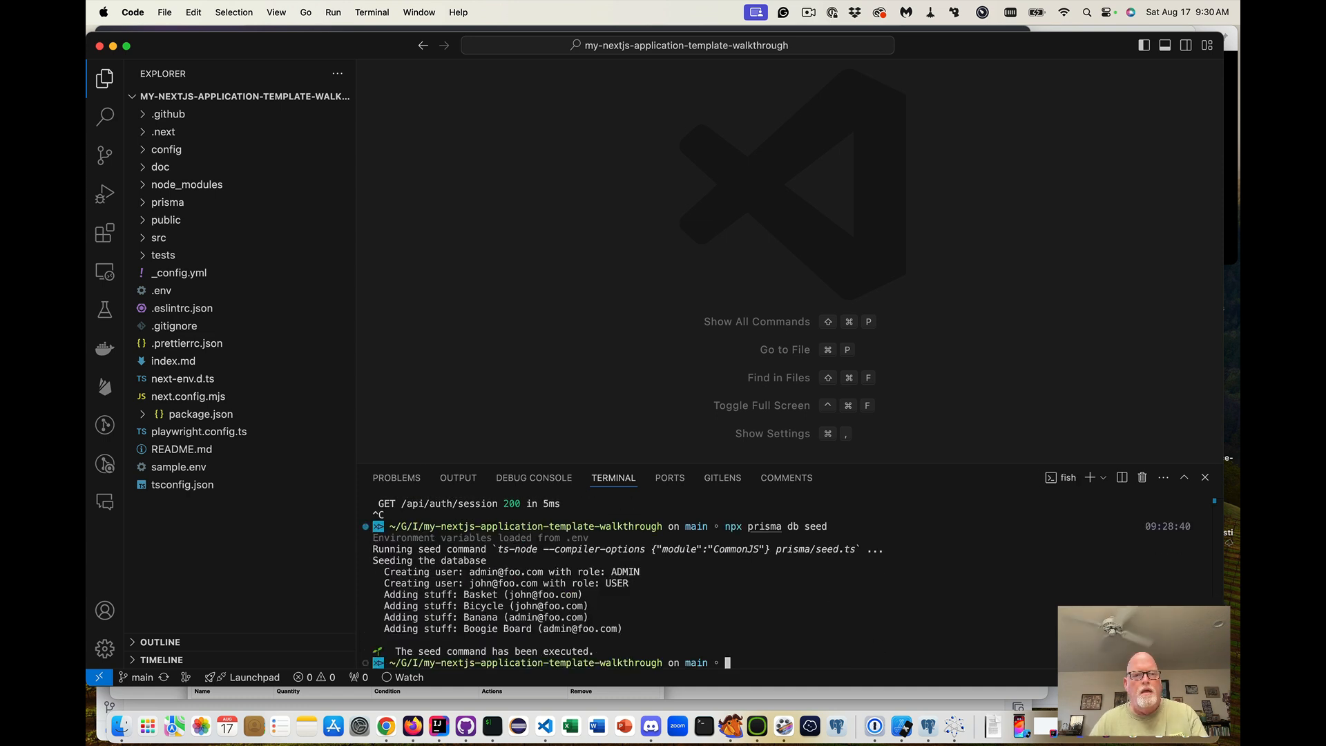
{"action": "key", "text": "cmd+tab"}
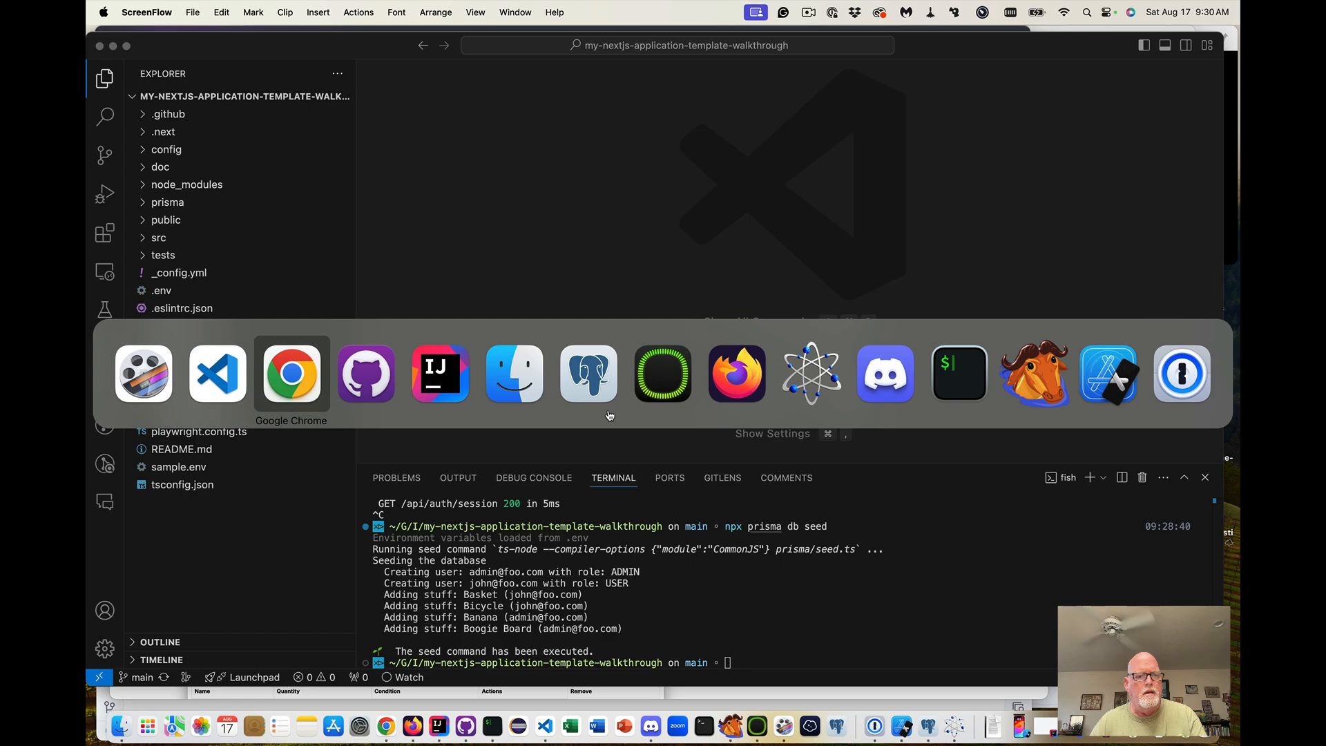
Start the WOD timer, drag its popup to the right of the assignment page, and review the steps
{"action": "left_click", "coordinate": [292, 373]}
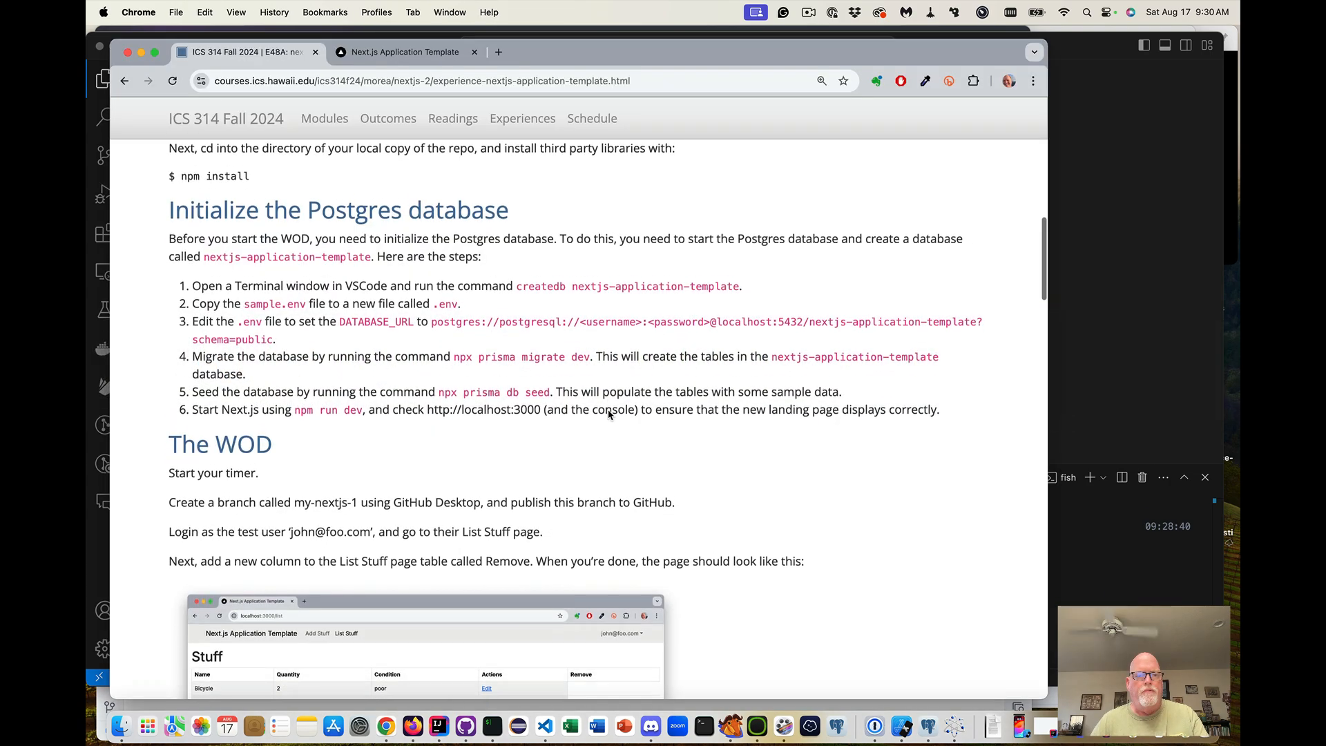
{"action": "scroll", "scroll_direction": "down", "scroll_amount": 3}
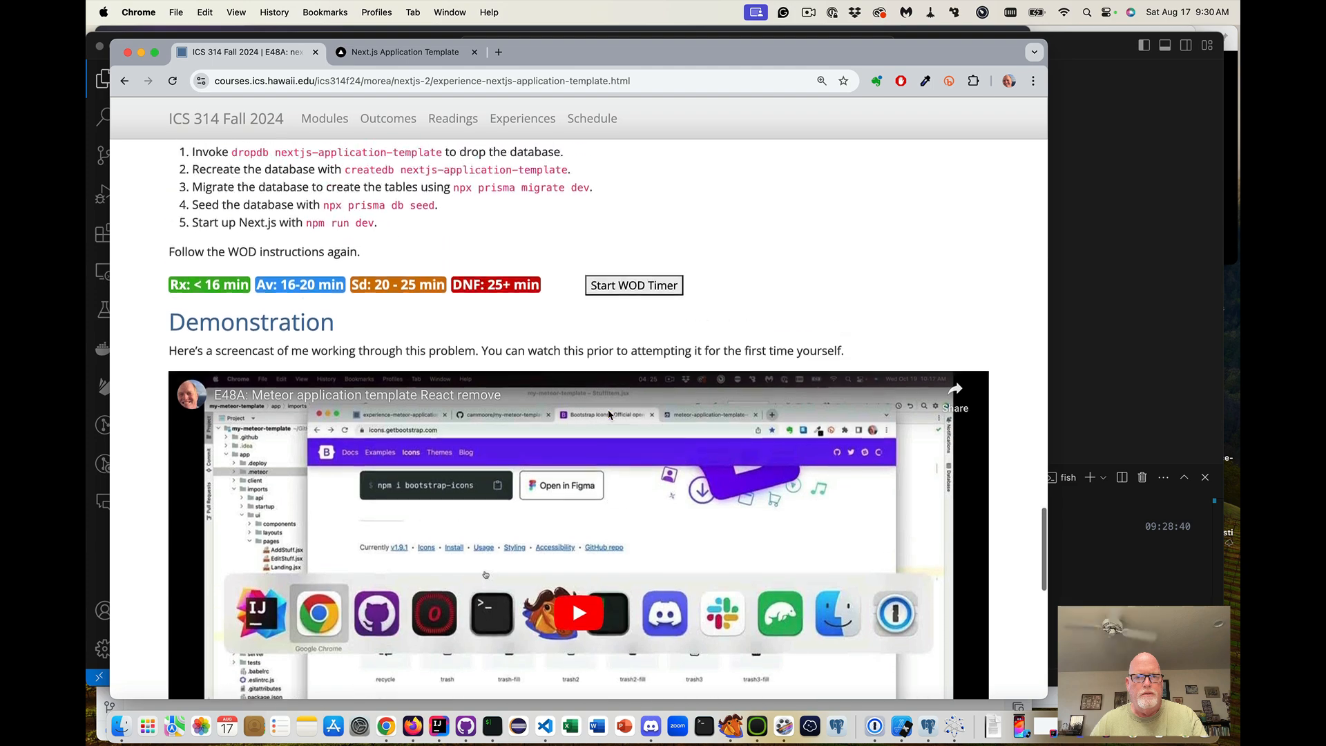
{"action": "left_click", "coordinate": [633, 284]}
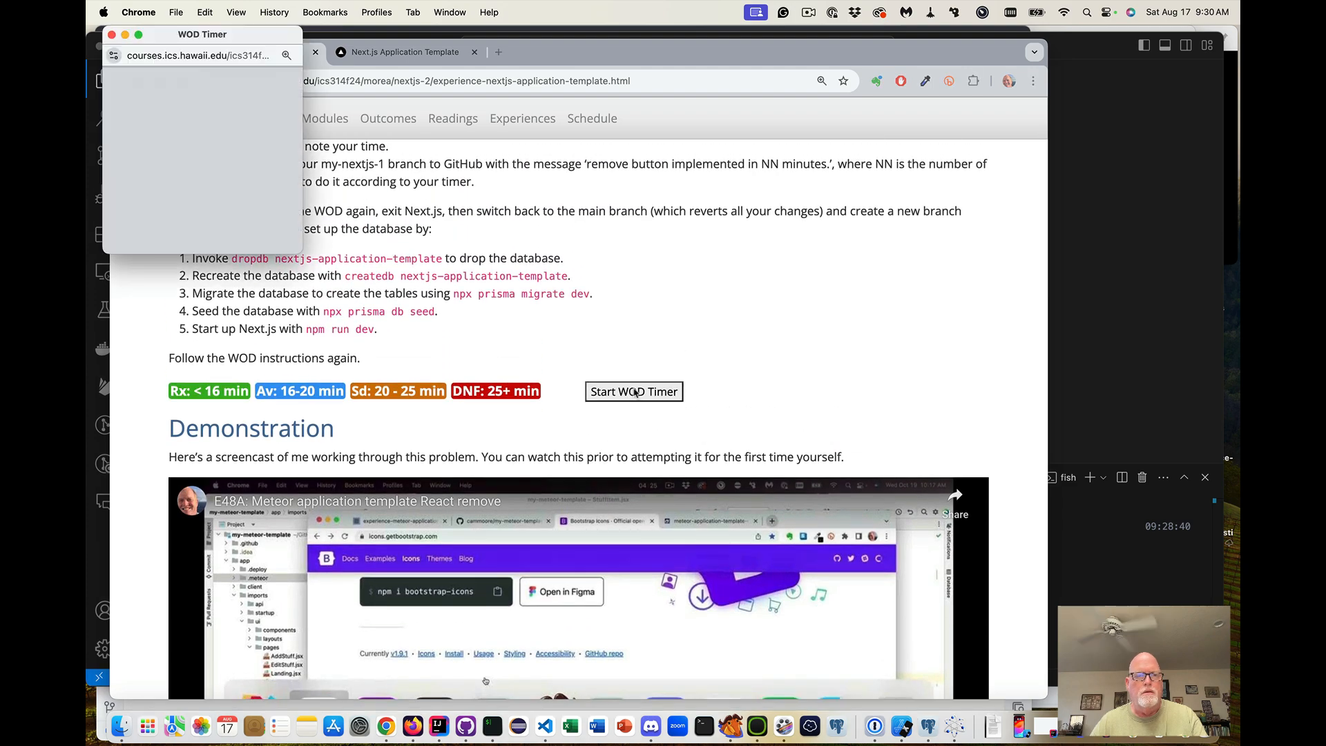
{"action": "left_click", "coordinate": [634, 391]}
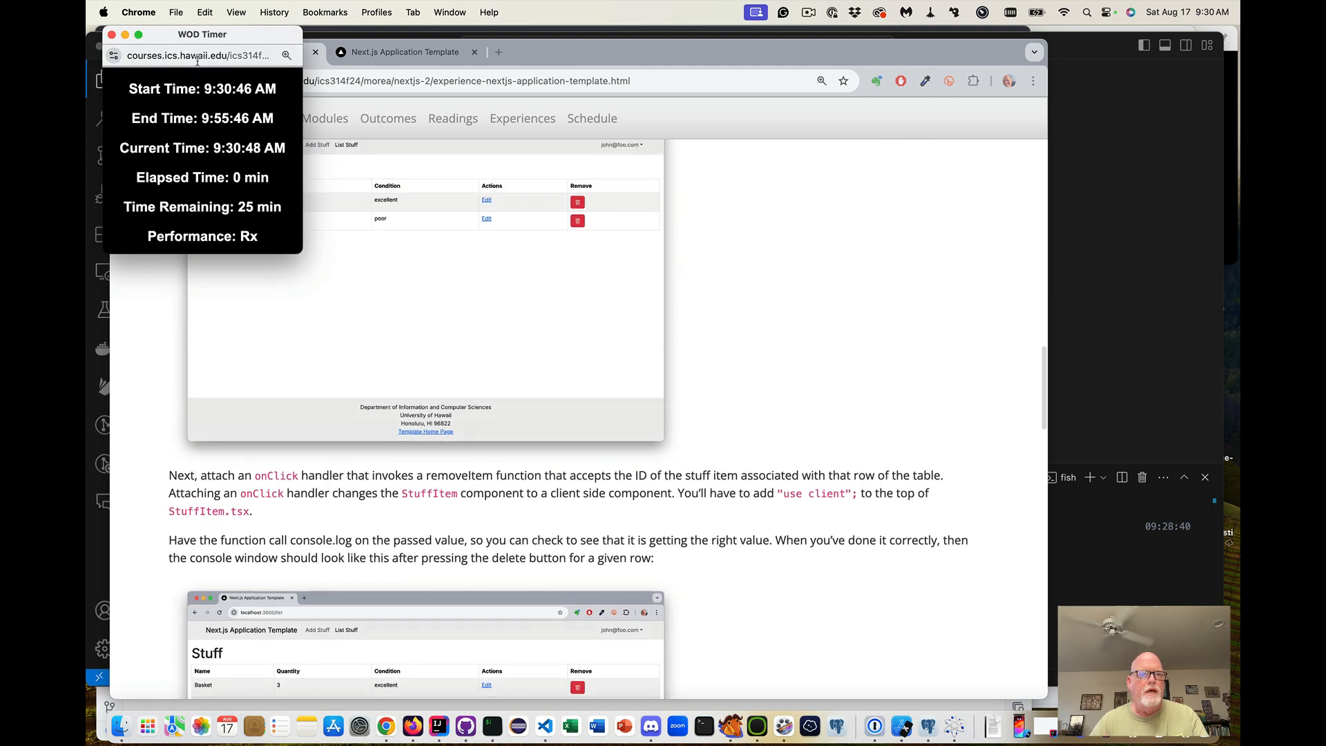
{"action": "left_click_drag", "start_coordinate": [201, 34], "coordinate": [1038, 42]}
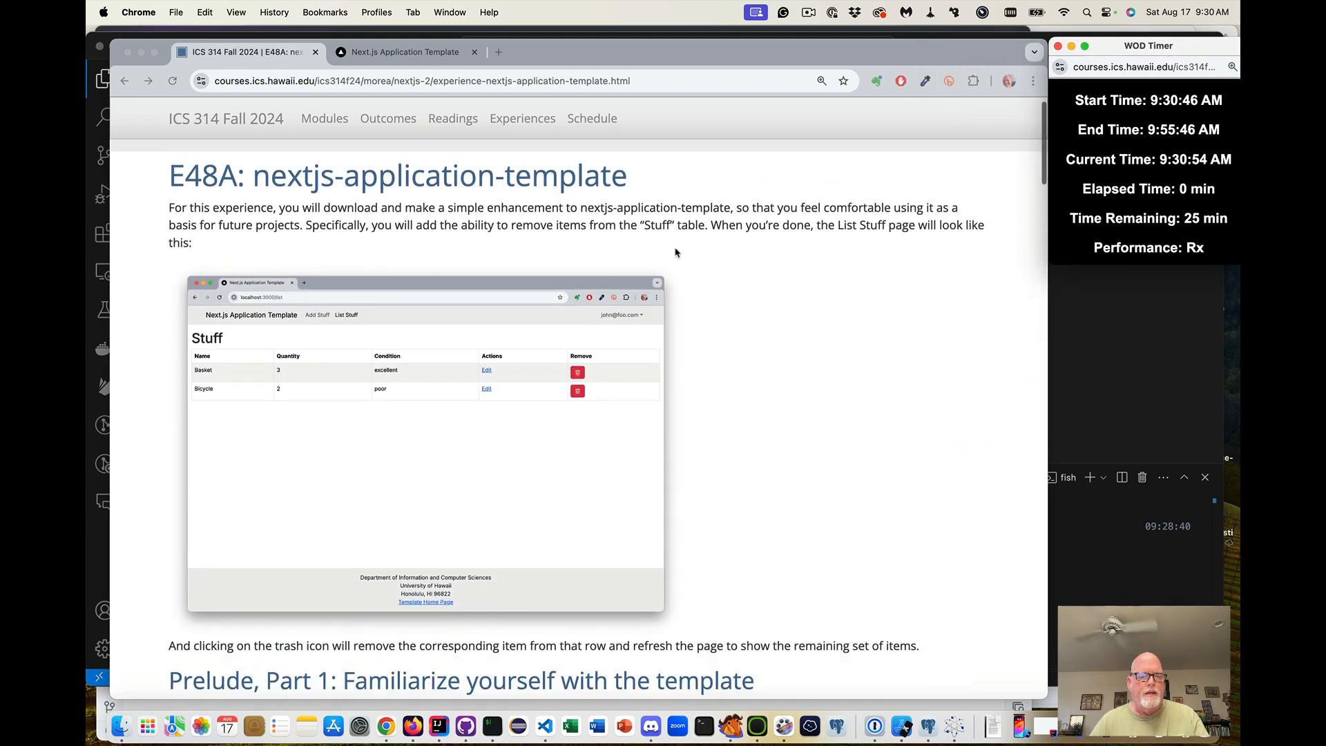
{"action": "scroll", "scroll_direction": "down", "scroll_amount": 3}
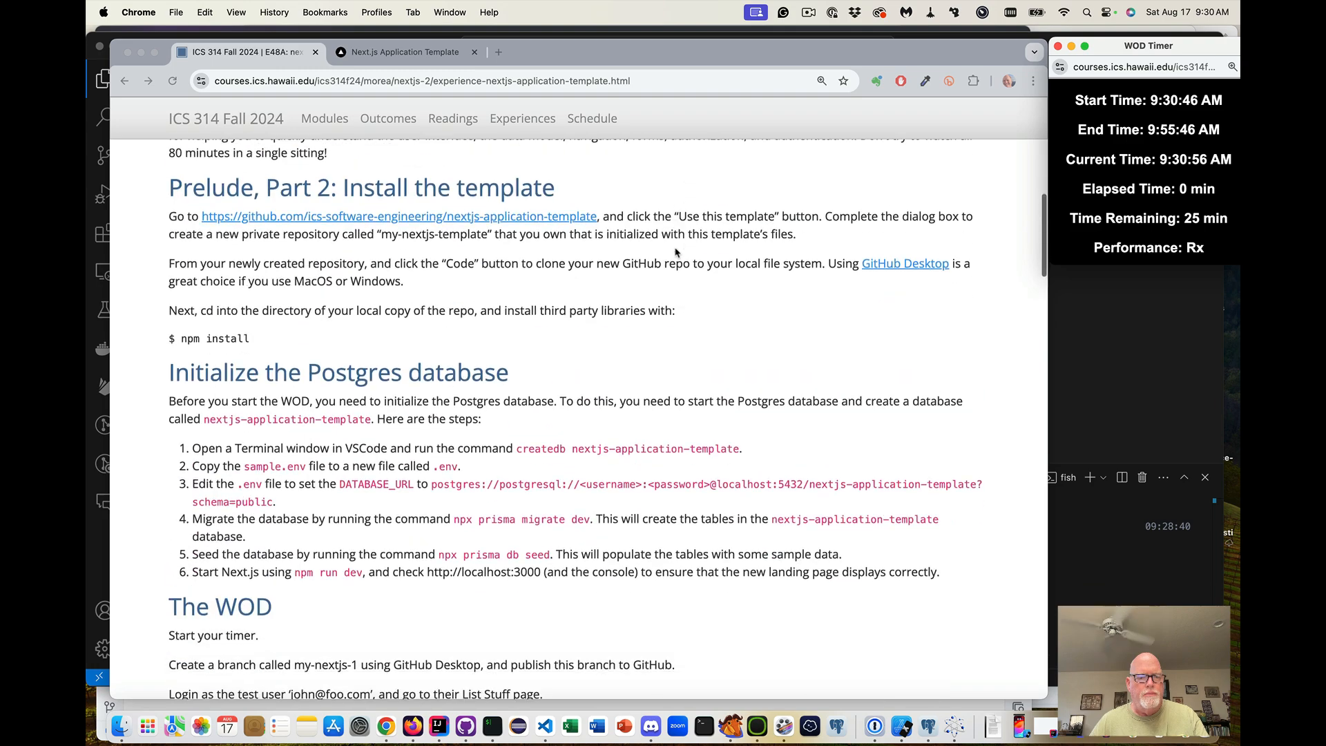
{"action": "scroll", "scroll_direction": "down", "scroll_amount": 3}
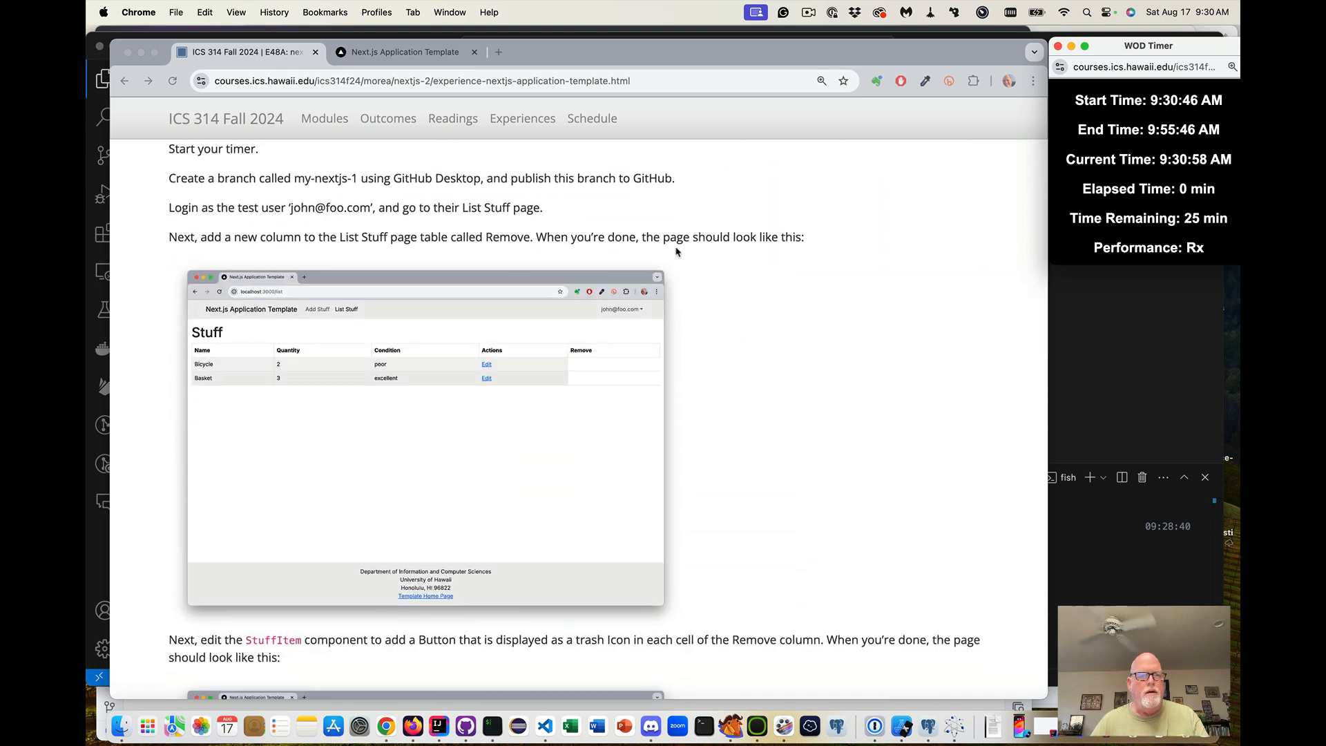
{"action": "scroll", "scroll_direction": "up", "scroll_amount": 3}
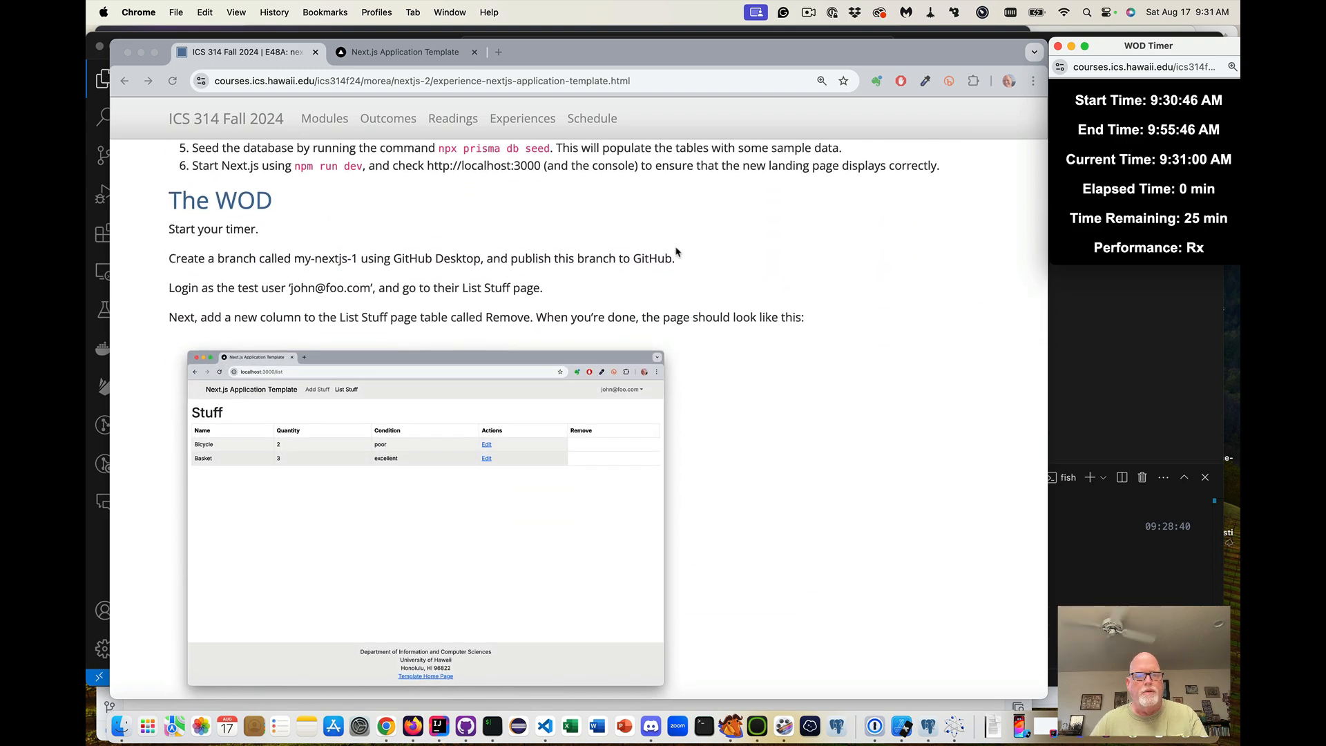
Create the my-nextjs-2 branch in GitHub Desktop and publish it to GitHub
{"action": "key", "text": "Cmd+Tab"}
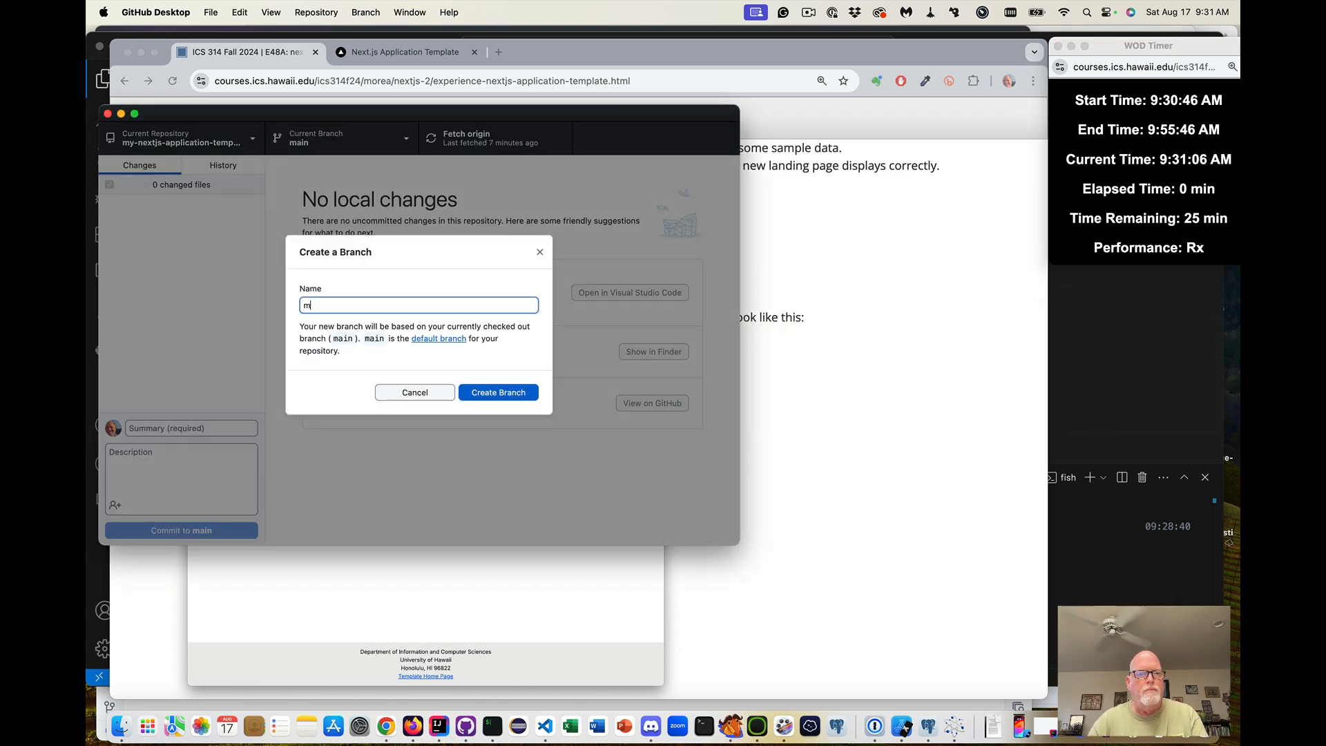
{"action": "type", "text": "y-nextjs-2"}
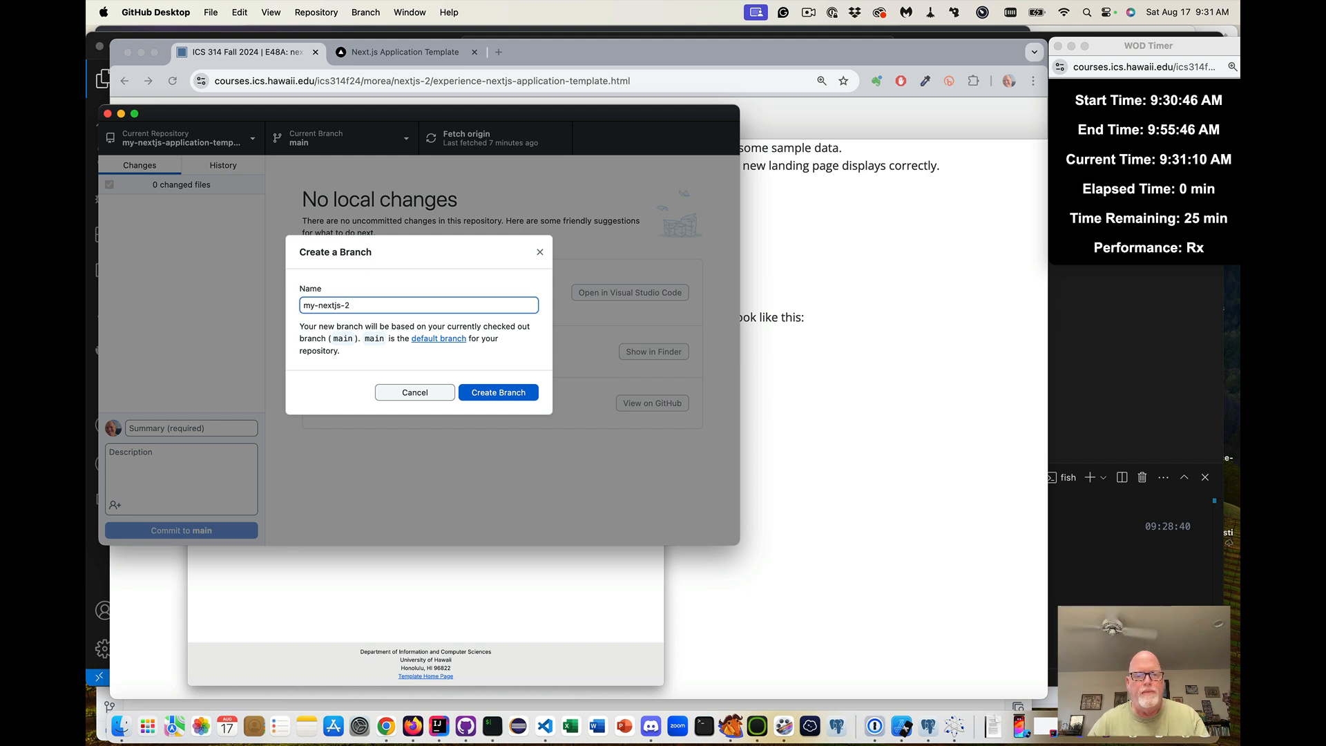
{"action": "left_click", "coordinate": [498, 392]}
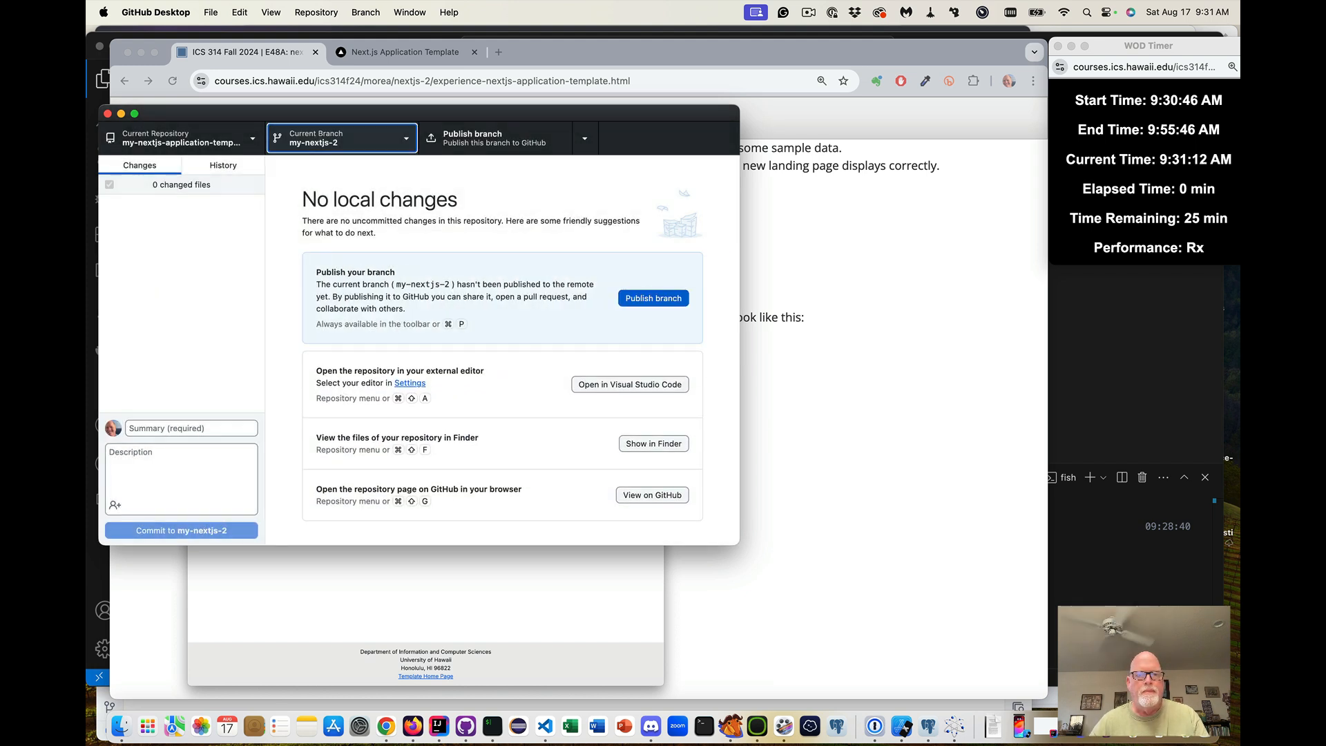
{"action": "left_click", "coordinate": [652, 299]}
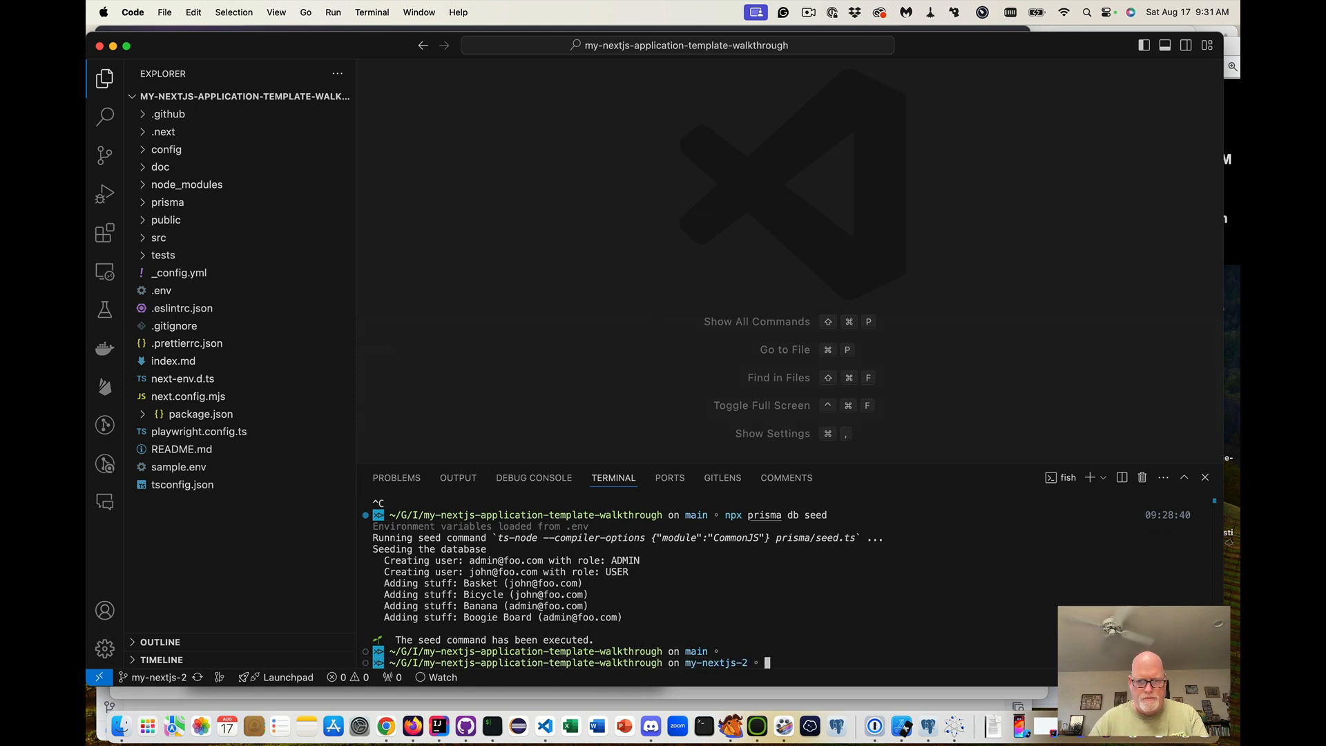
Run npm run dev in the terminal to launch the app at localhost:3000
{"action": "type", "text": "npm run dev"}
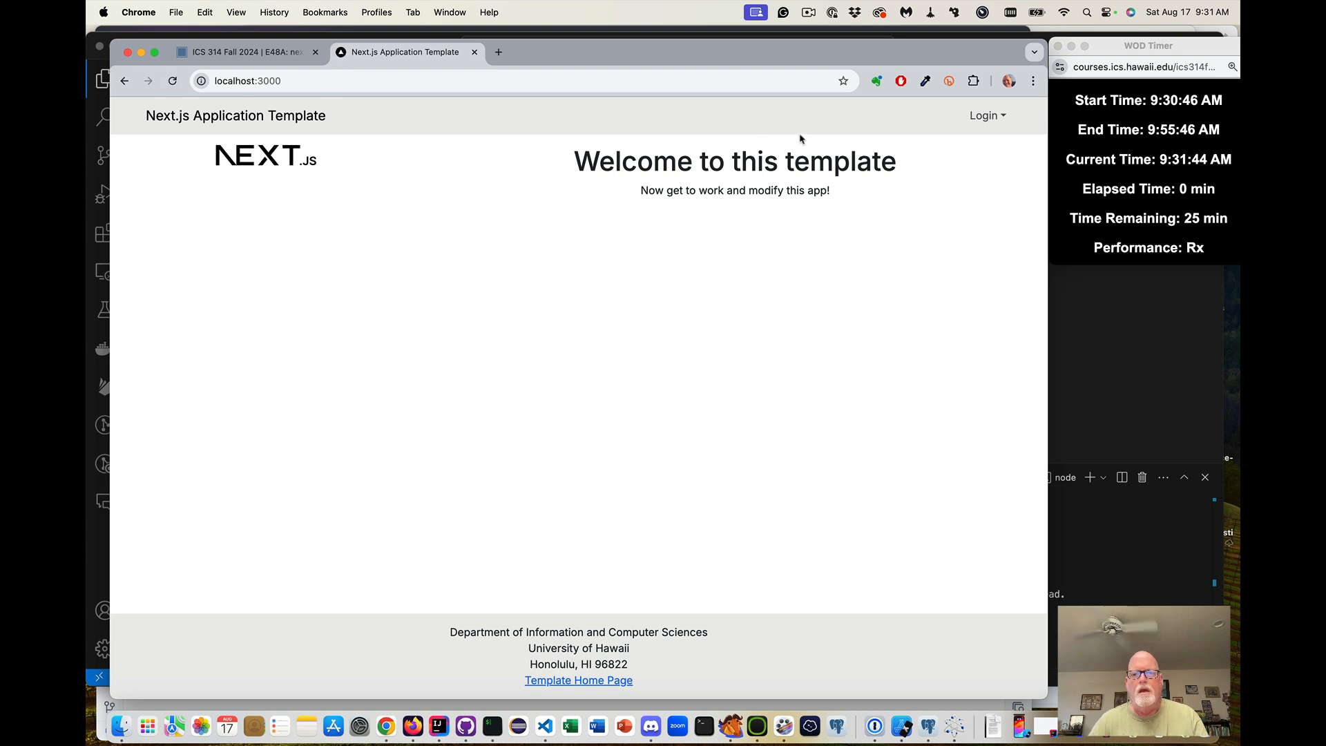
{"action": "left_click", "coordinate": [986, 115]}
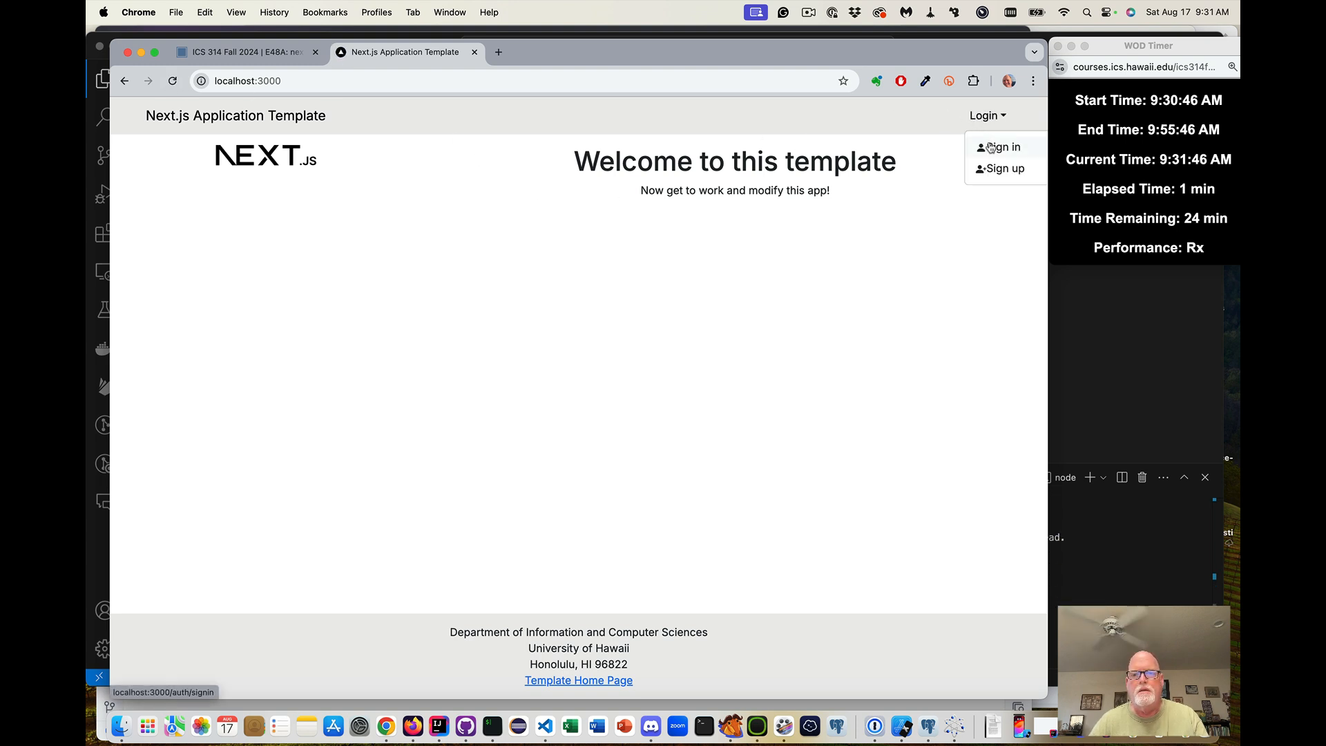
{"action": "left_click", "coordinate": [1004, 146]}
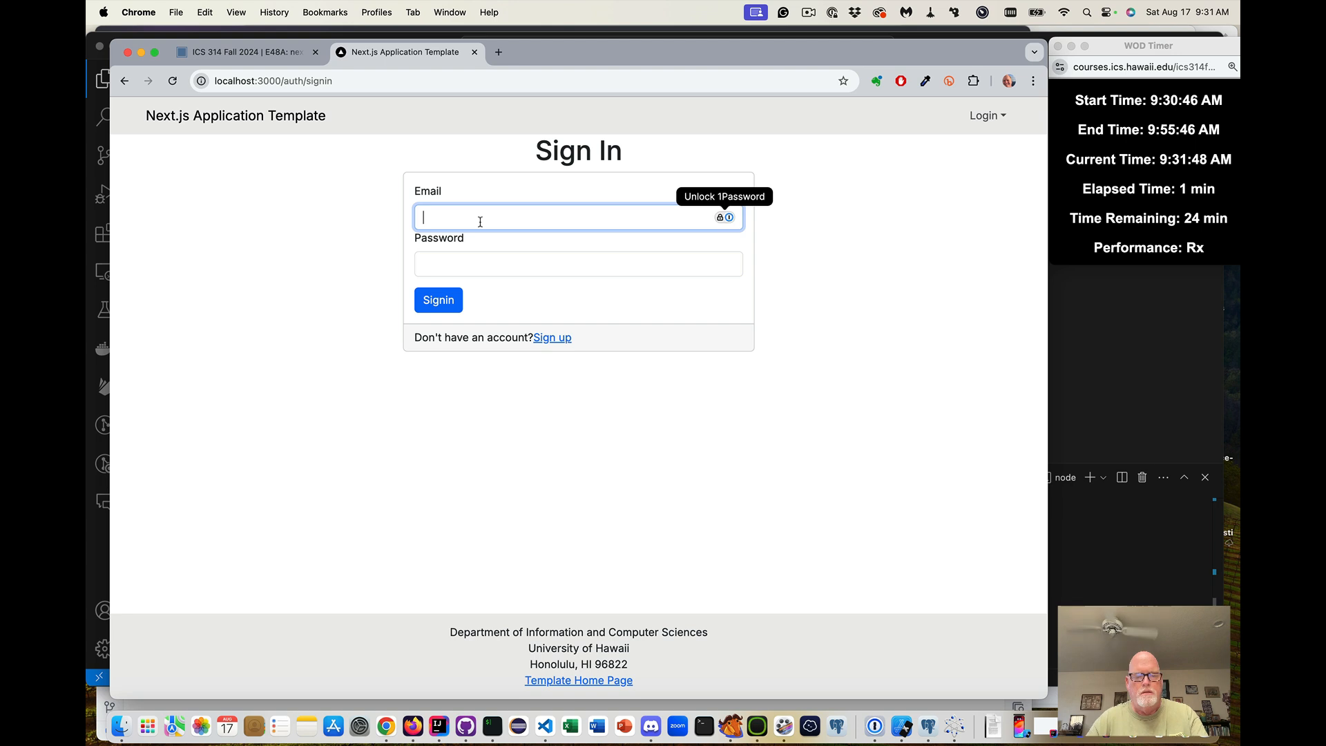
{"action": "type", "text": "john@foo.com"}
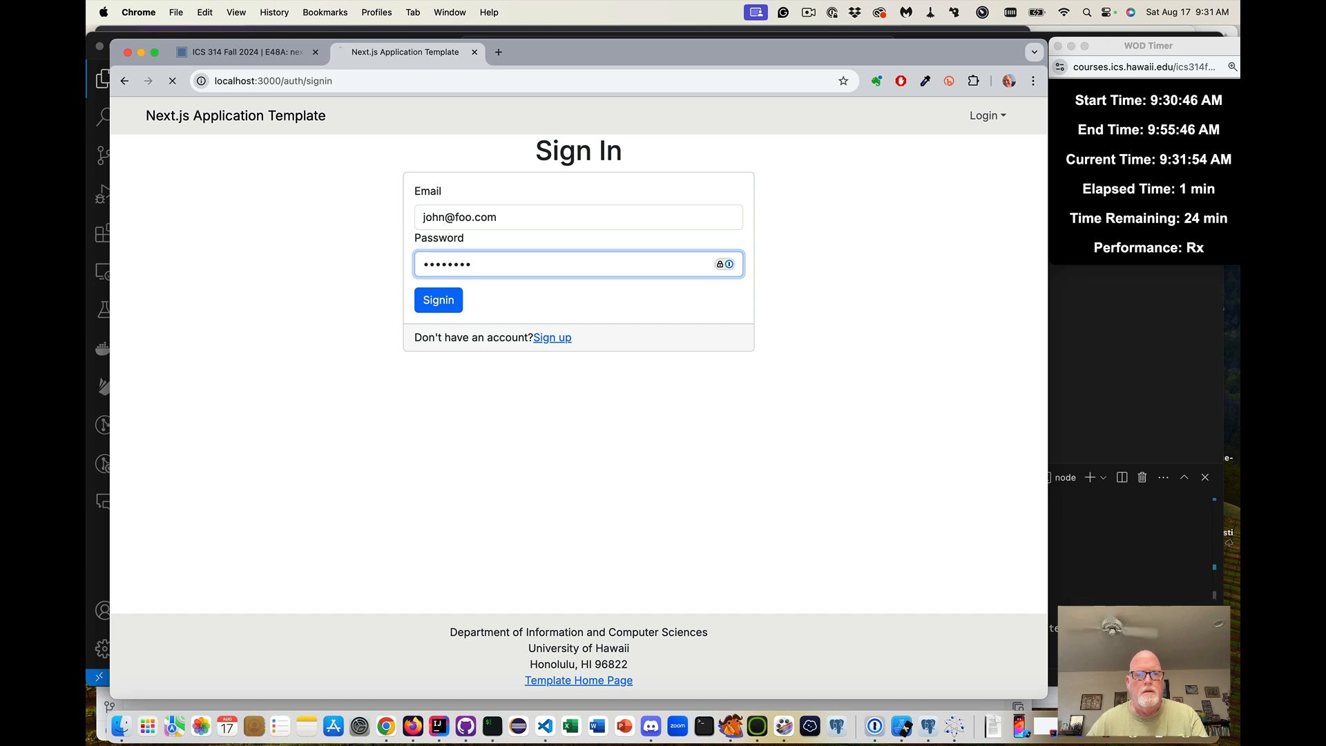
{"action": "left_click", "coordinate": [438, 300]}
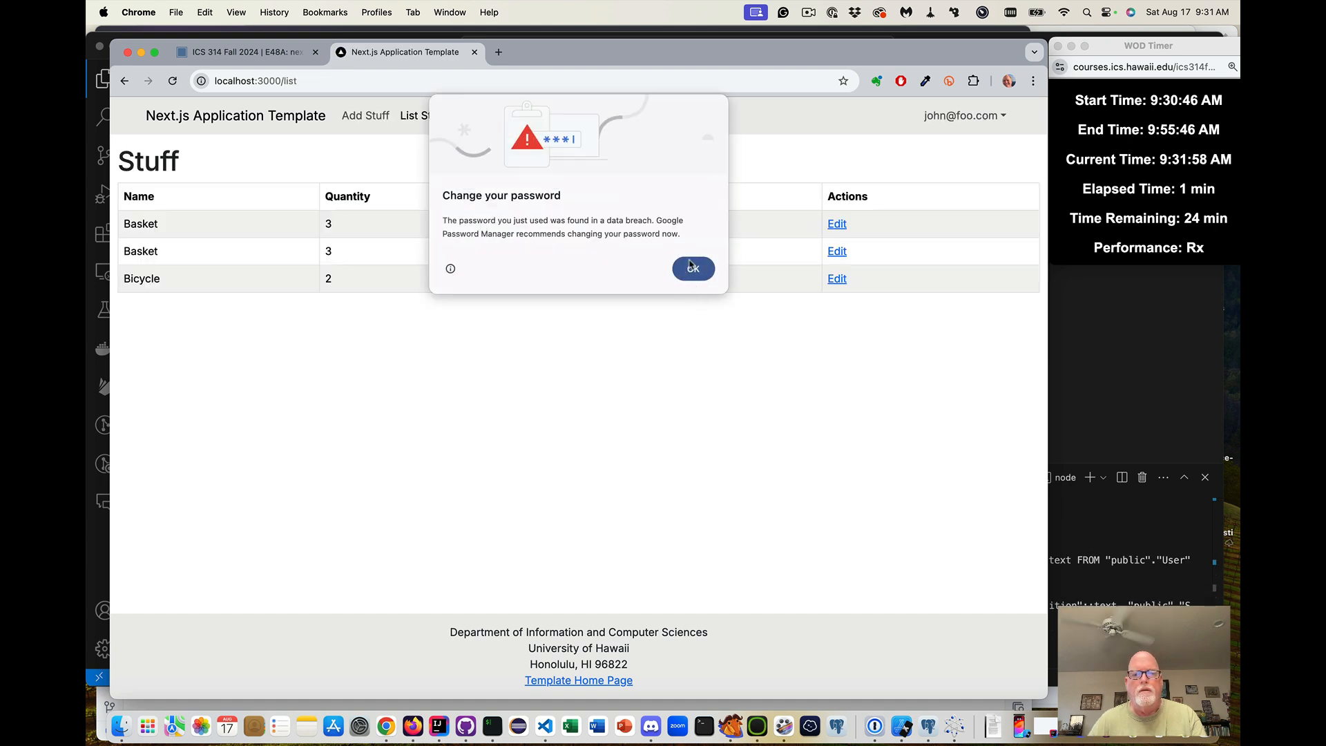
{"action": "left_click", "coordinate": [692, 268]}
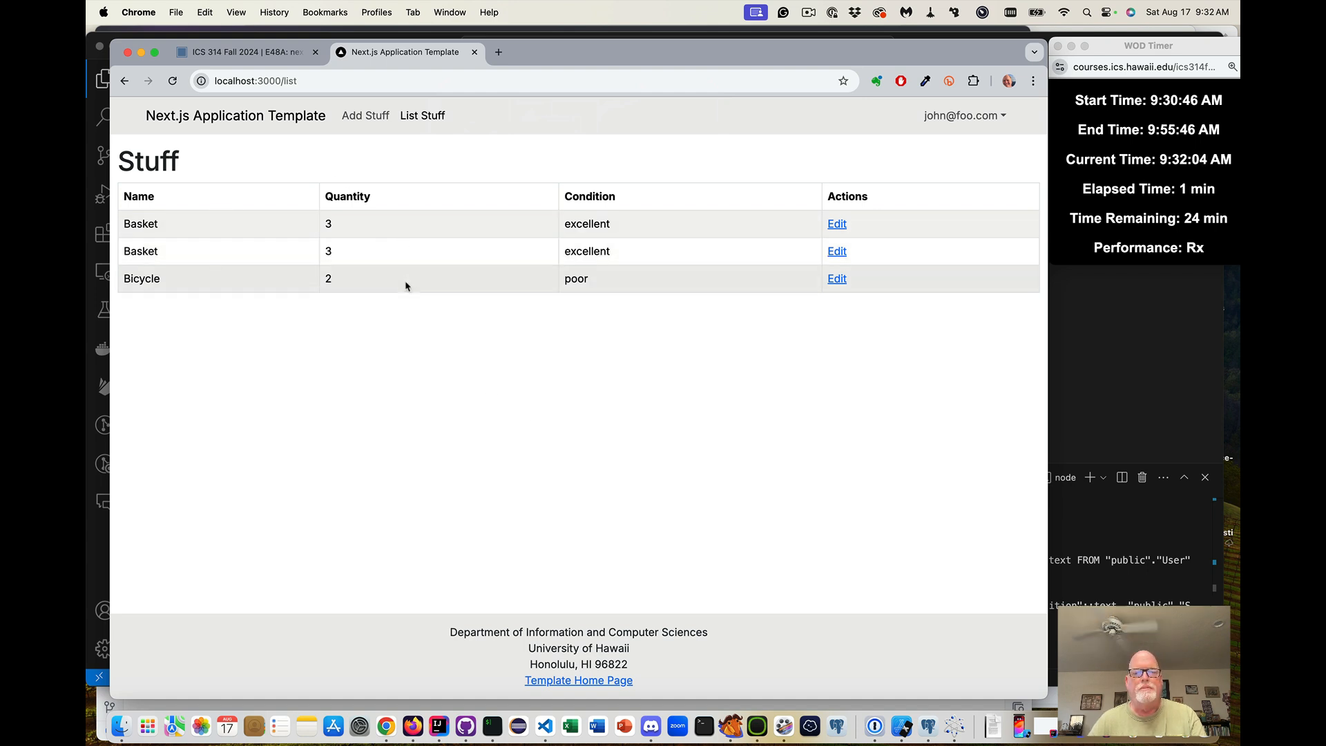
{"action": "mouse_move", "coordinate": [575, 370]}
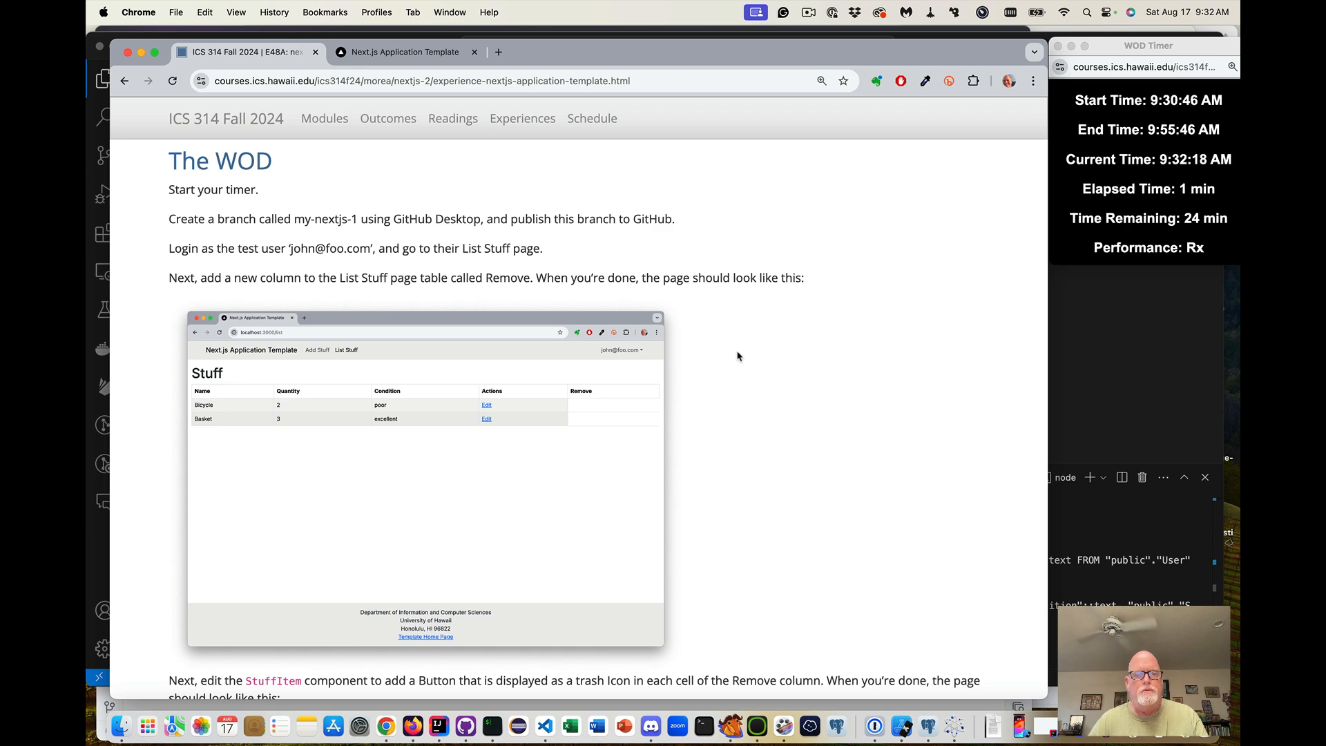
Open src/app/list/page.tsx from the Explorer in VS Code
{"action": "key", "text": "cmd+tab"}
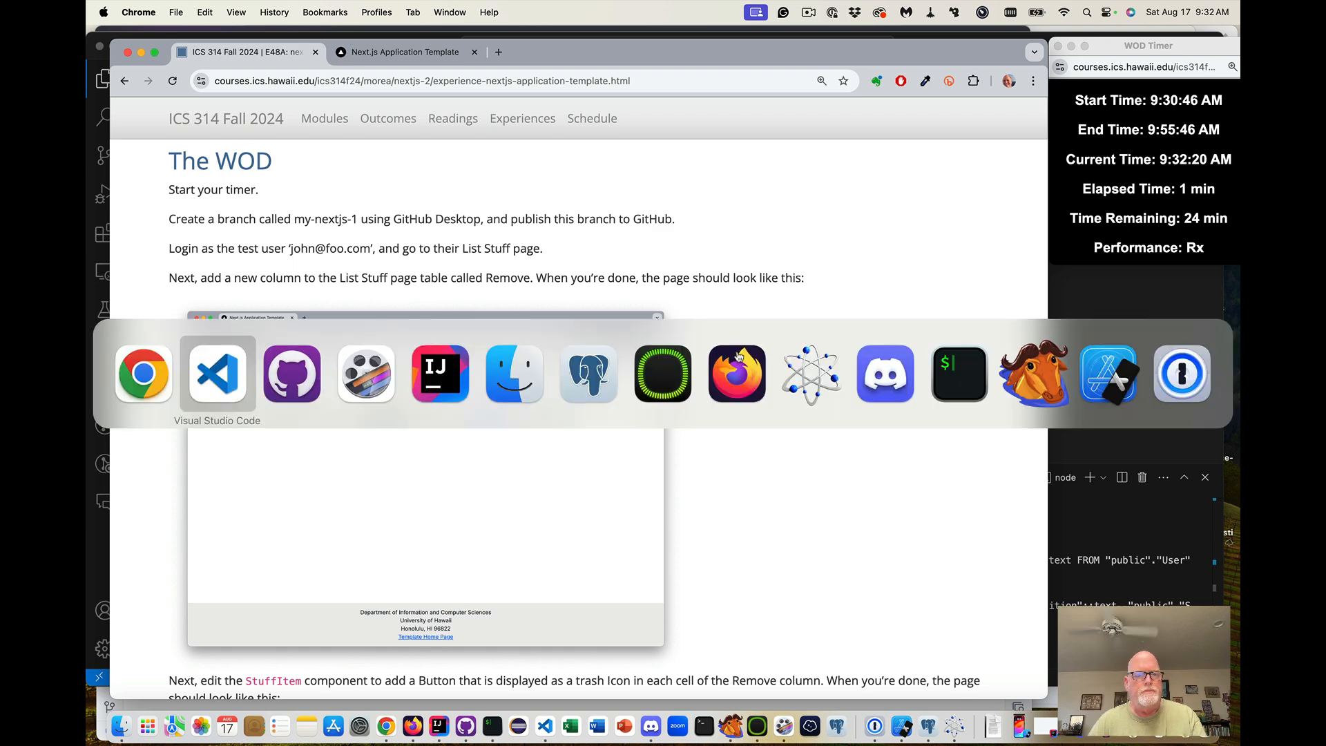
{"action": "left_click", "coordinate": [217, 373]}
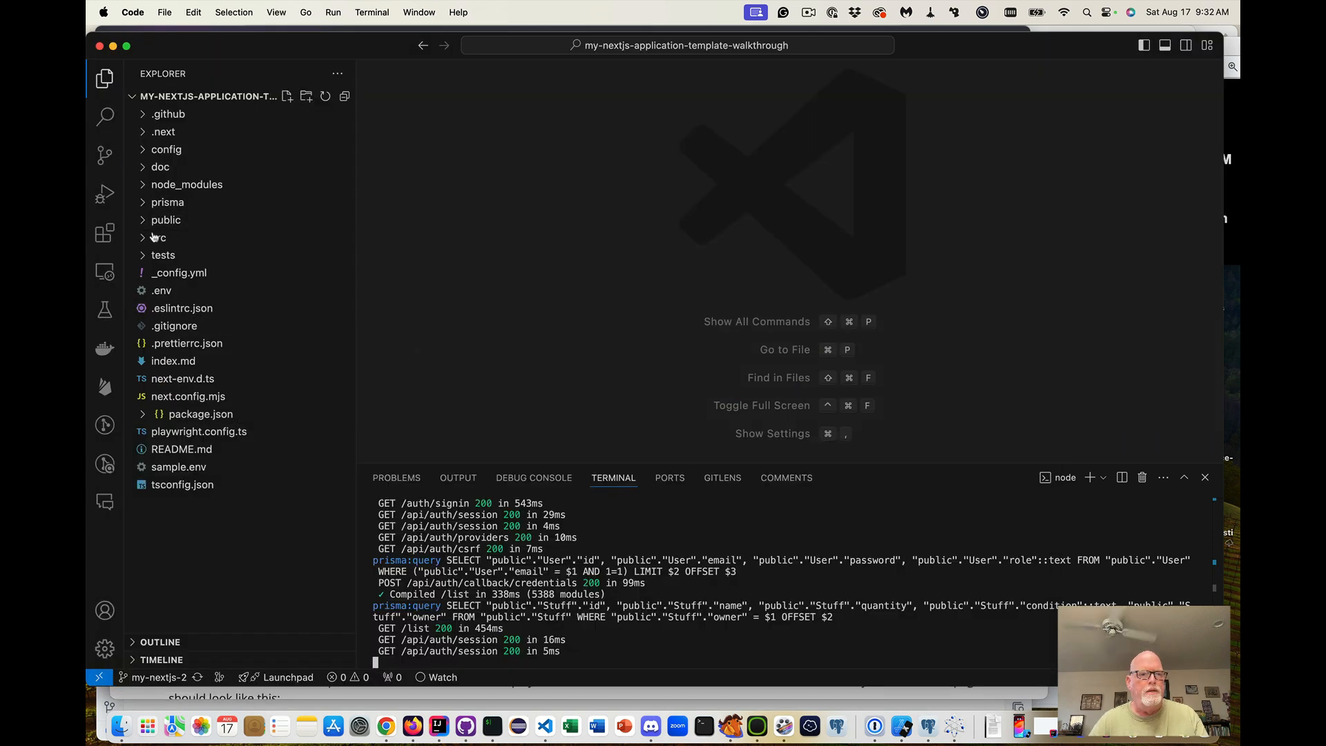
{"action": "left_click", "coordinate": [157, 237]}
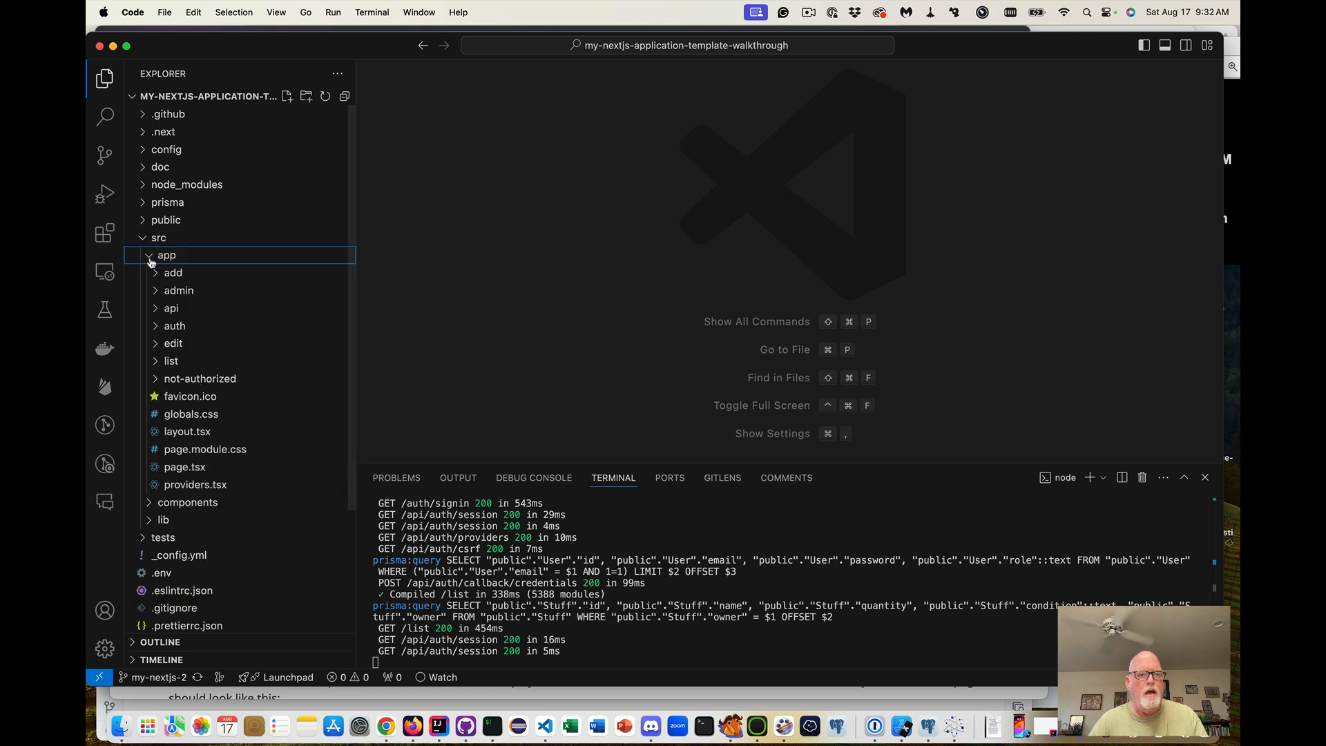
{"action": "left_click", "coordinate": [171, 361]}
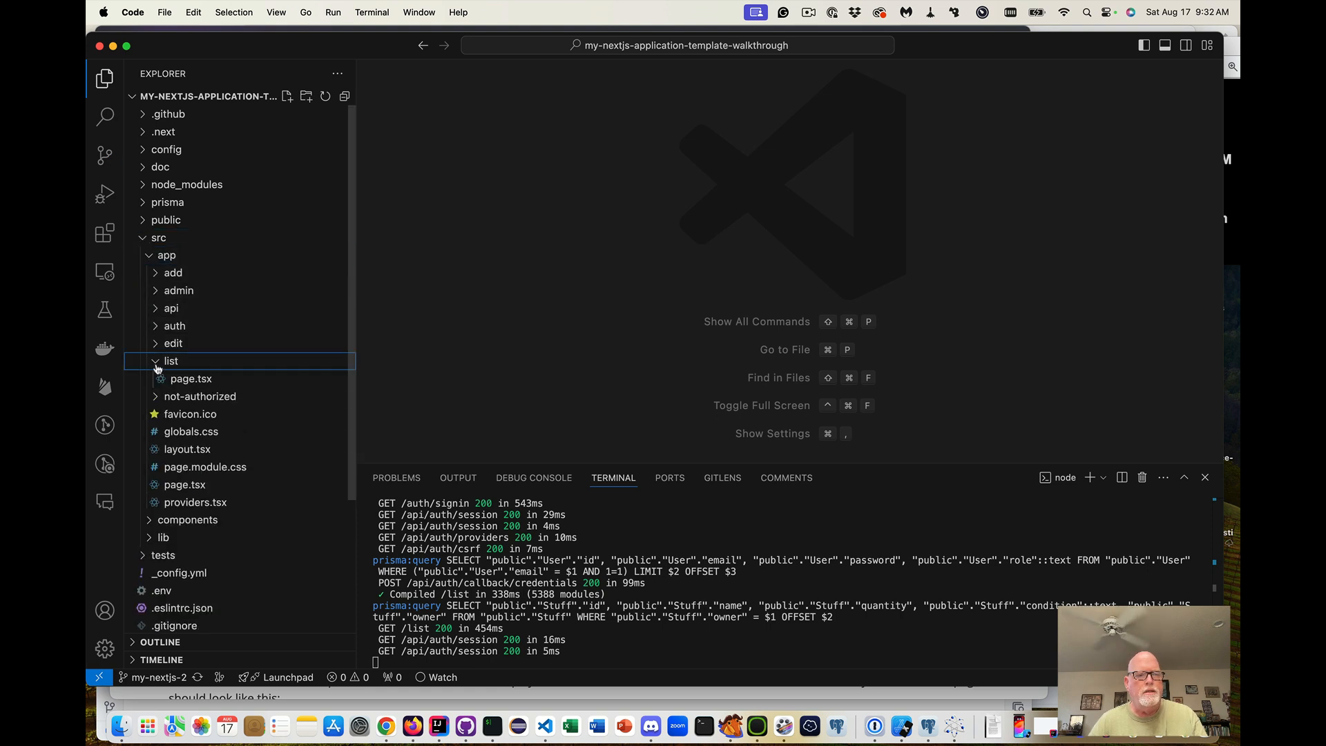
{"action": "left_click", "coordinate": [191, 378]}
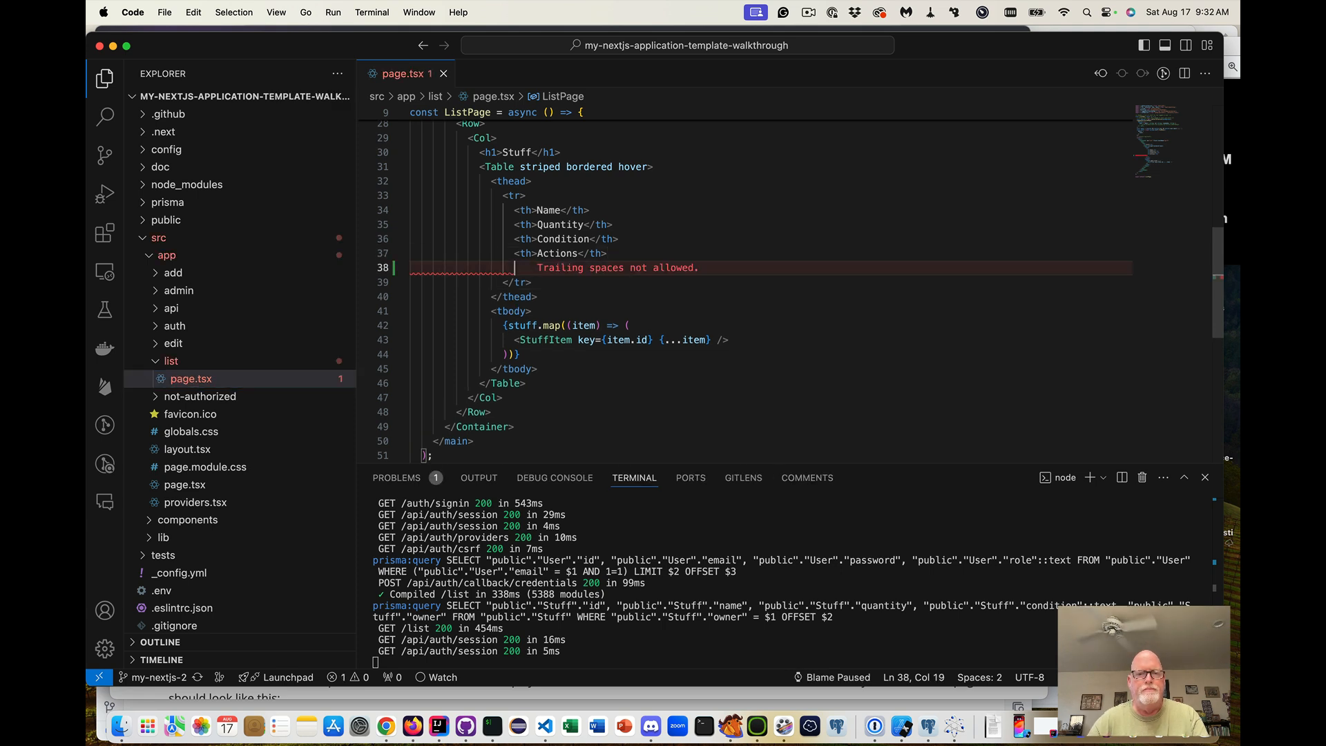
Add a <th>Remove</th> header cell after Actions in the Stuff table
{"action": "type", "text": "<th></th>"}
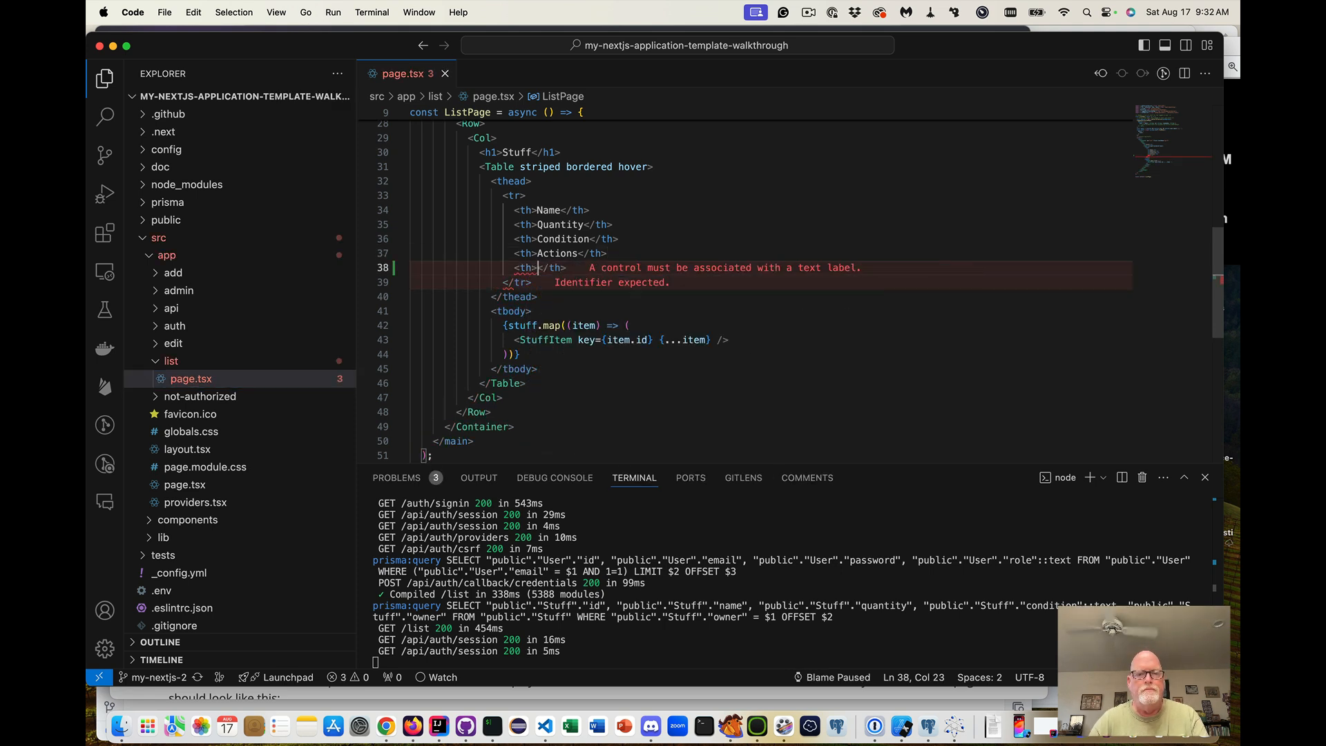
{"action": "type", "text": "Remlve\\"}
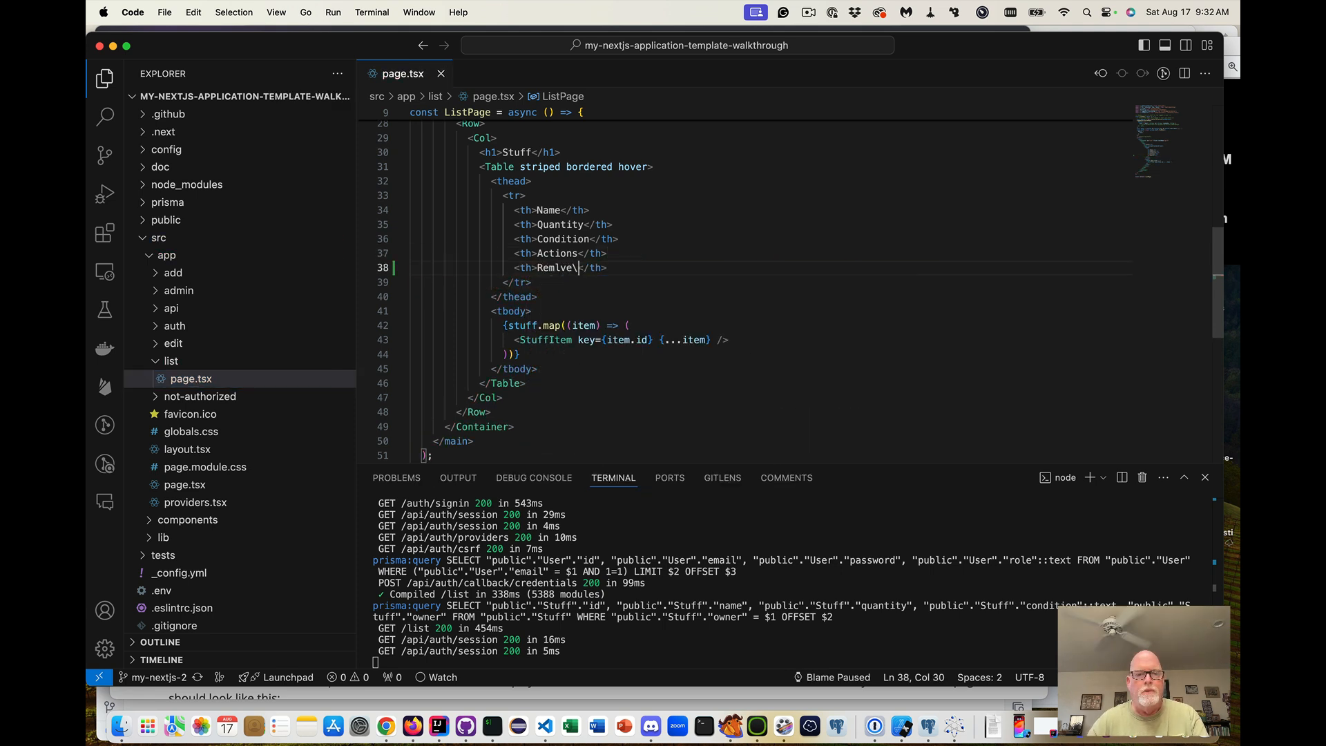
{"action": "key", "text": "Backspace"}
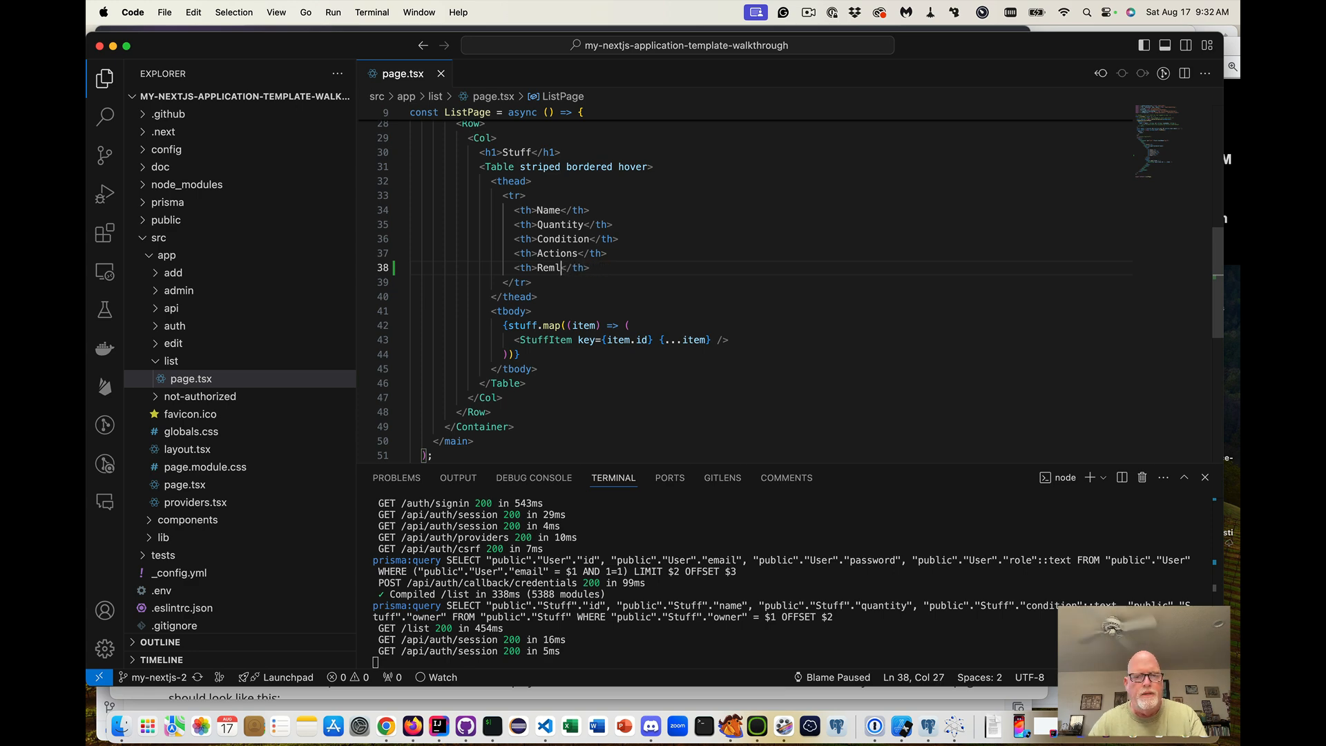
{"action": "type", "text": "ove"}
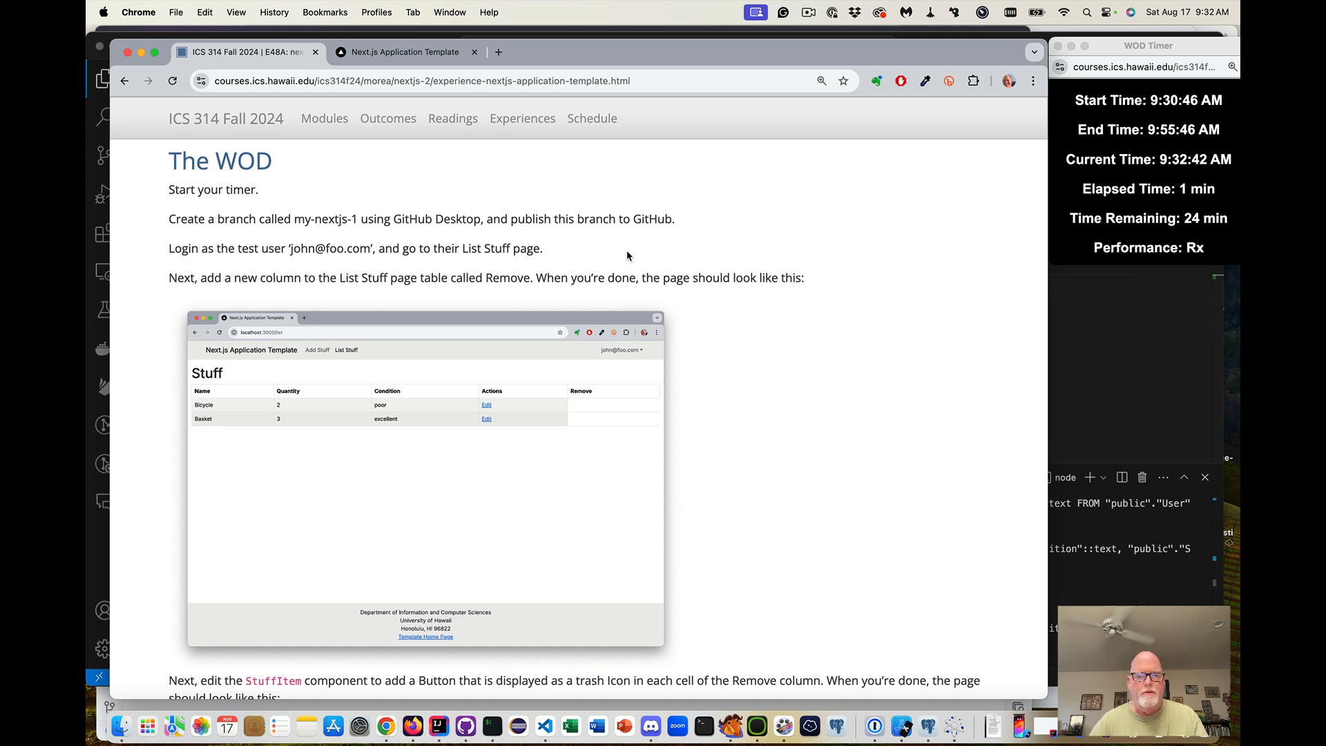
Check the empty Remove column on the localhost Stuff list, then return to the course tab
{"action": "left_click", "coordinate": [405, 51]}
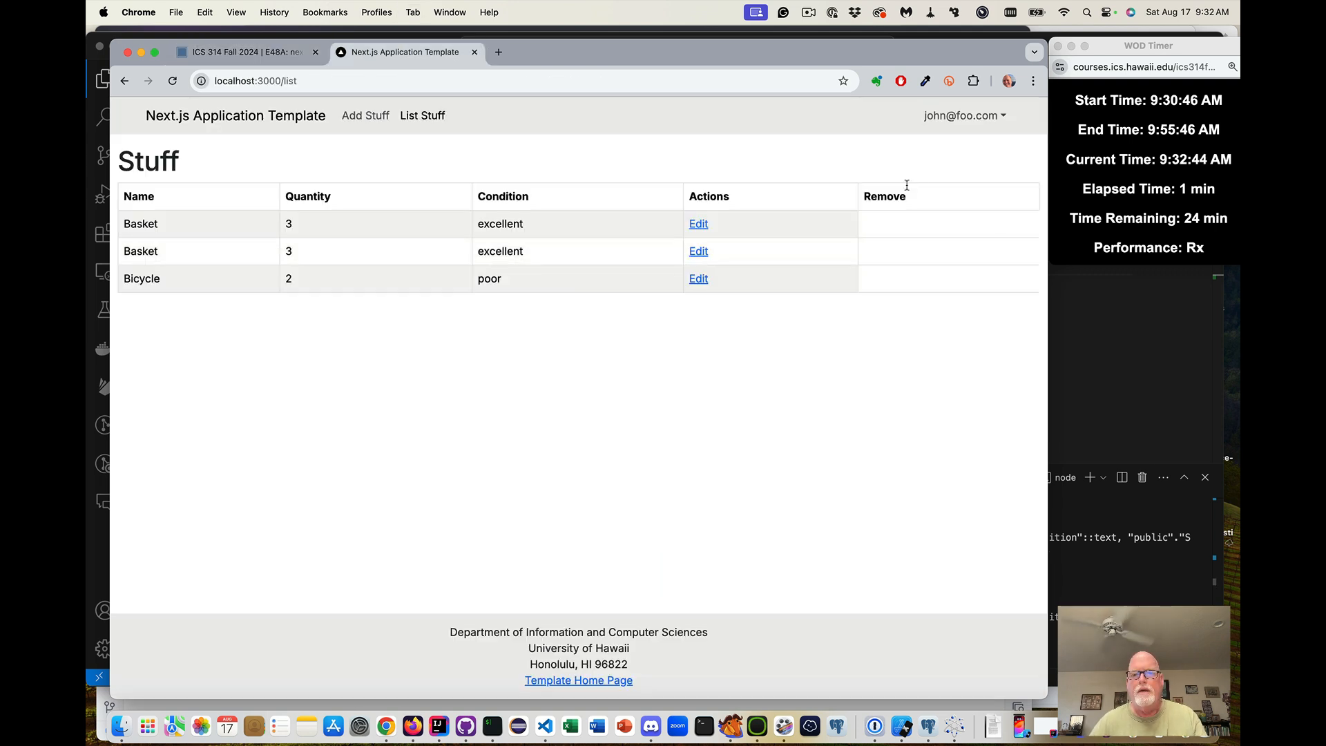
{"action": "mouse_move", "coordinate": [901, 239]}
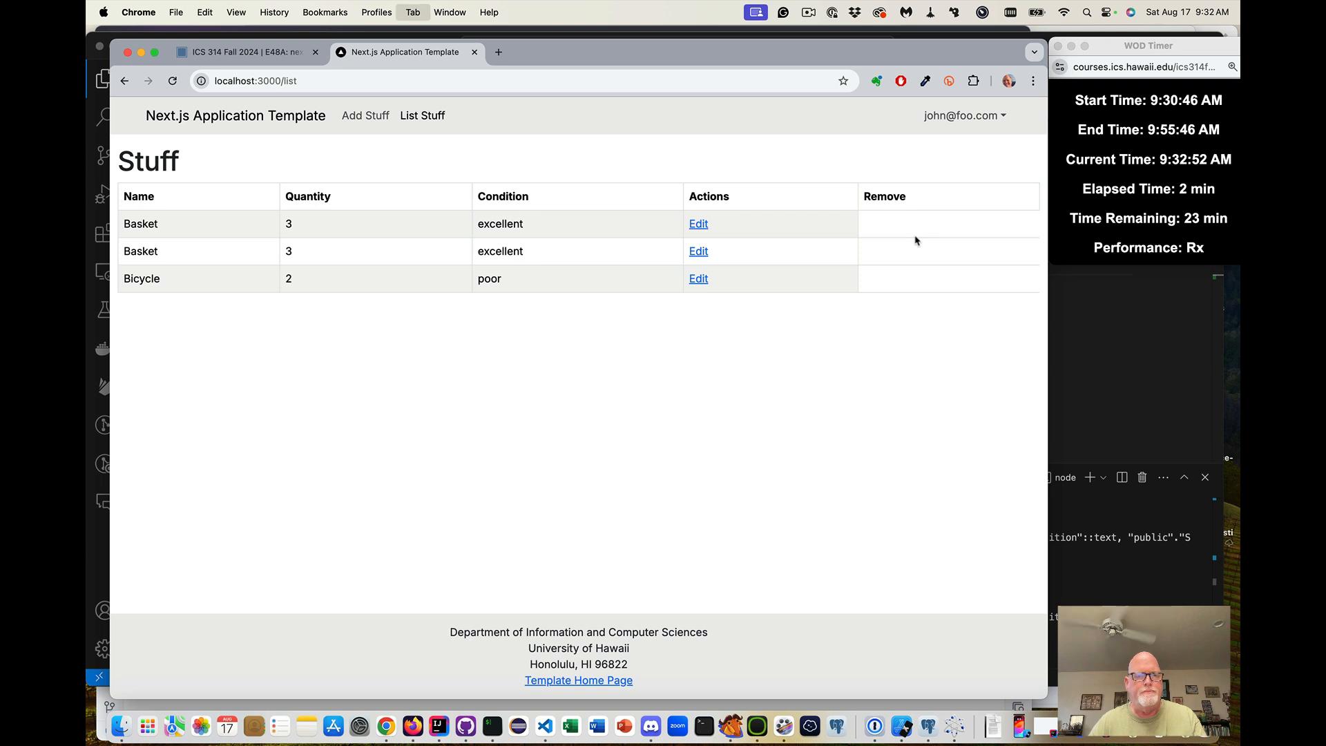
{"action": "left_click", "coordinate": [246, 51]}
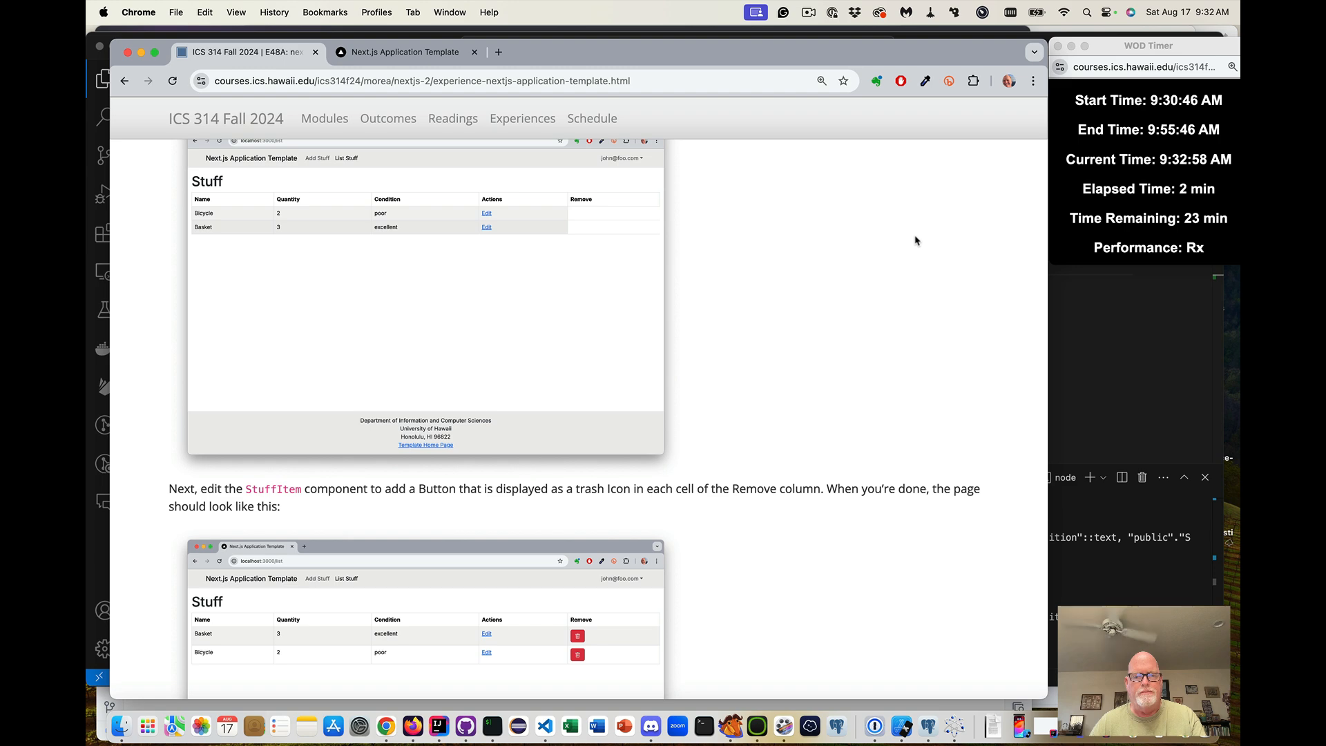
Open StuffItem.tsx from the components folder in VS Code
{"action": "key", "text": "Cmd+Tab"}
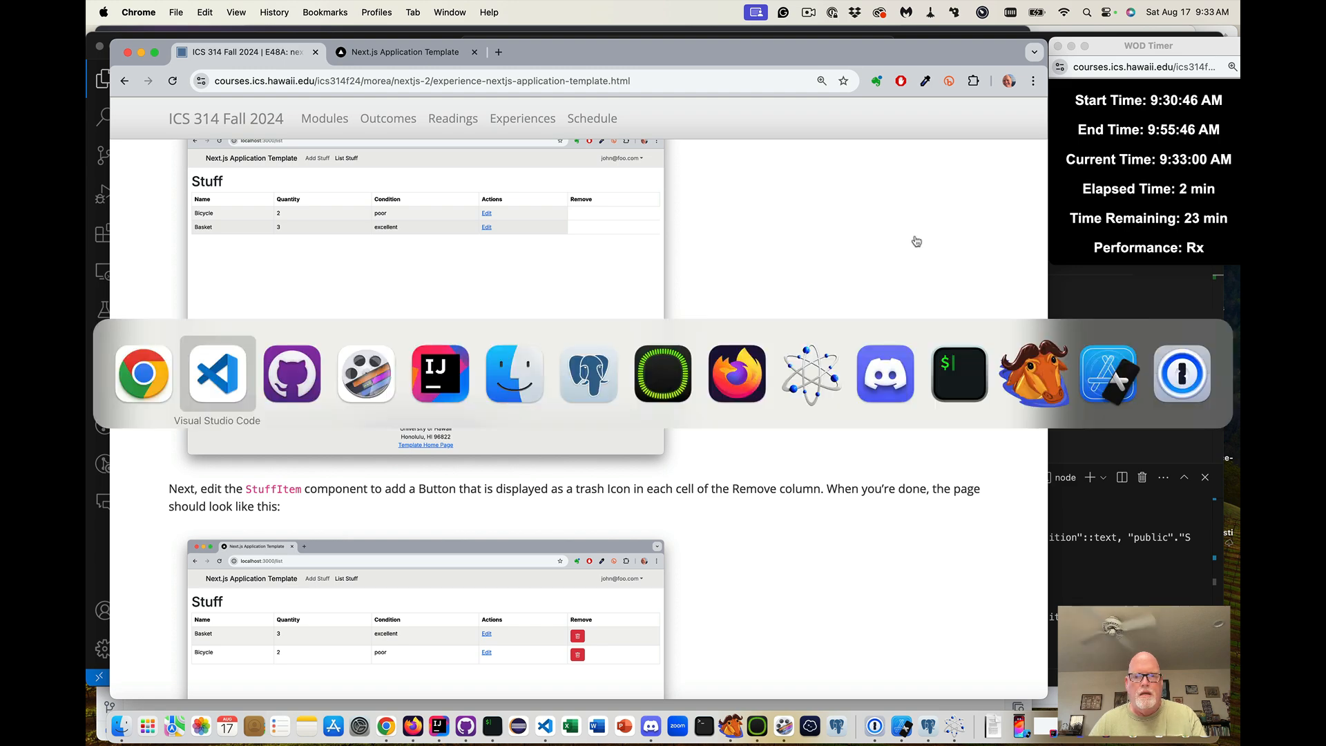
{"action": "left_click", "coordinate": [217, 373]}
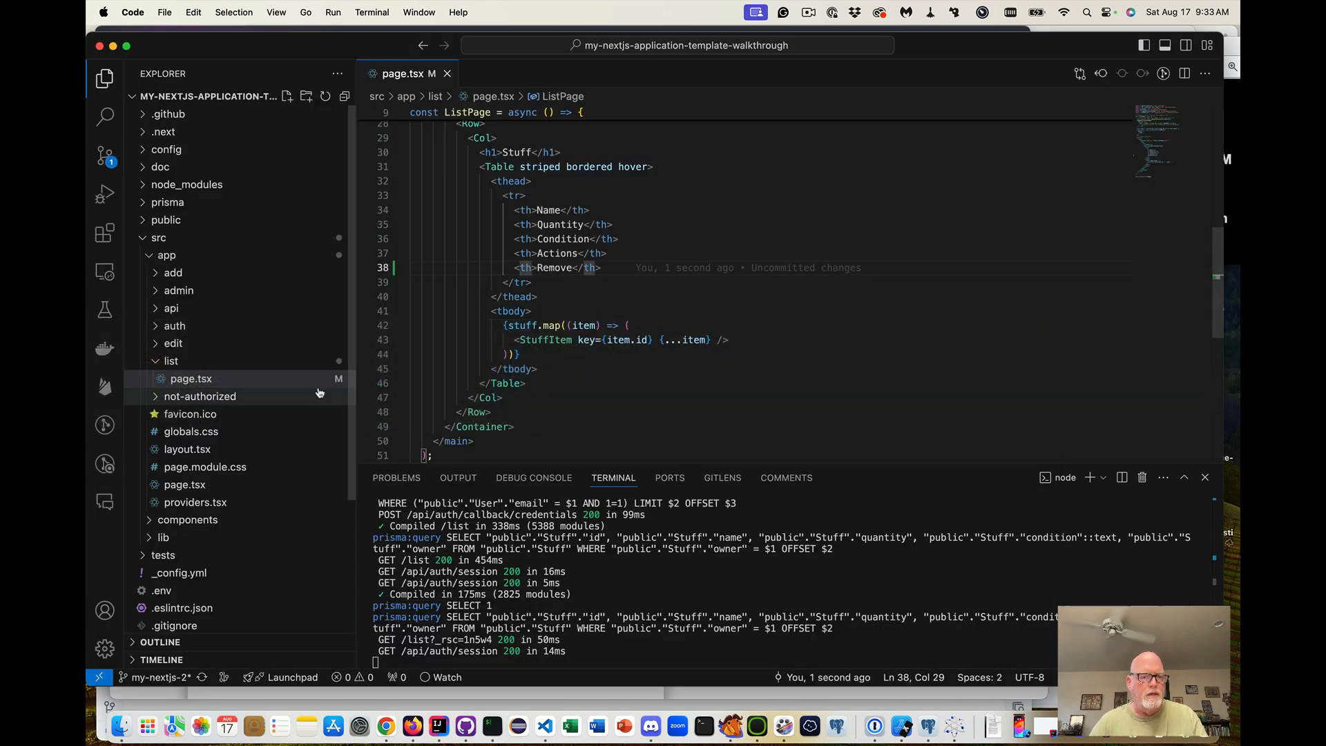
{"action": "left_click", "coordinate": [188, 520]}
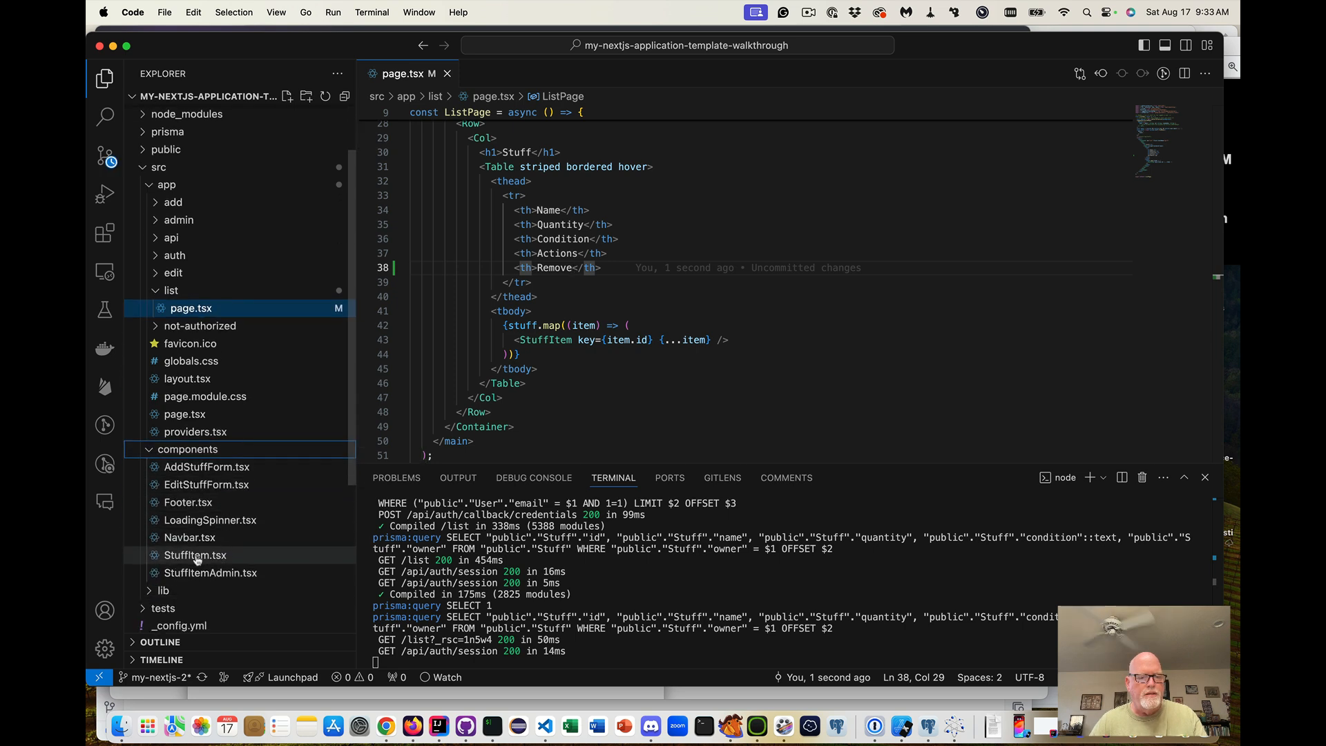
{"action": "left_click", "coordinate": [194, 555]}
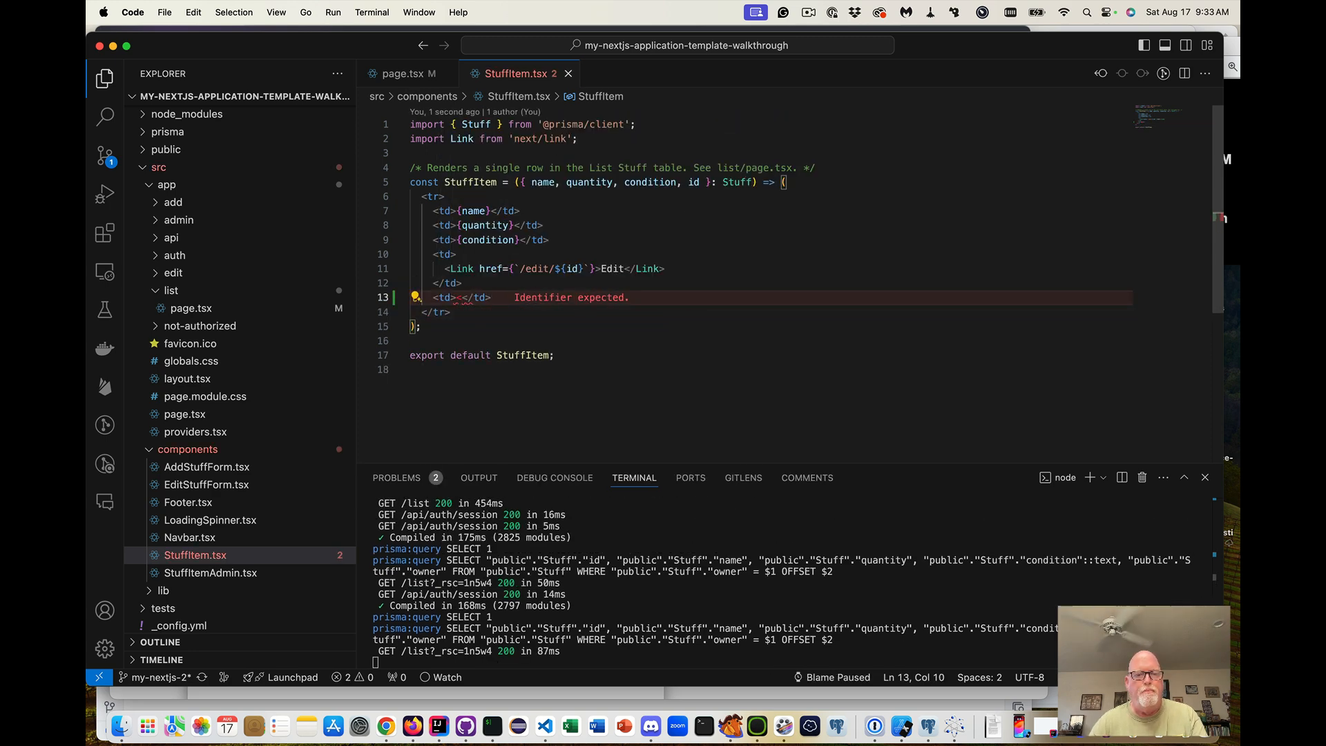
Import Button and Trash and add <Button variant="danger"><Trash /></Button> in a new <td>
{"action": "type", "text": "Button"}
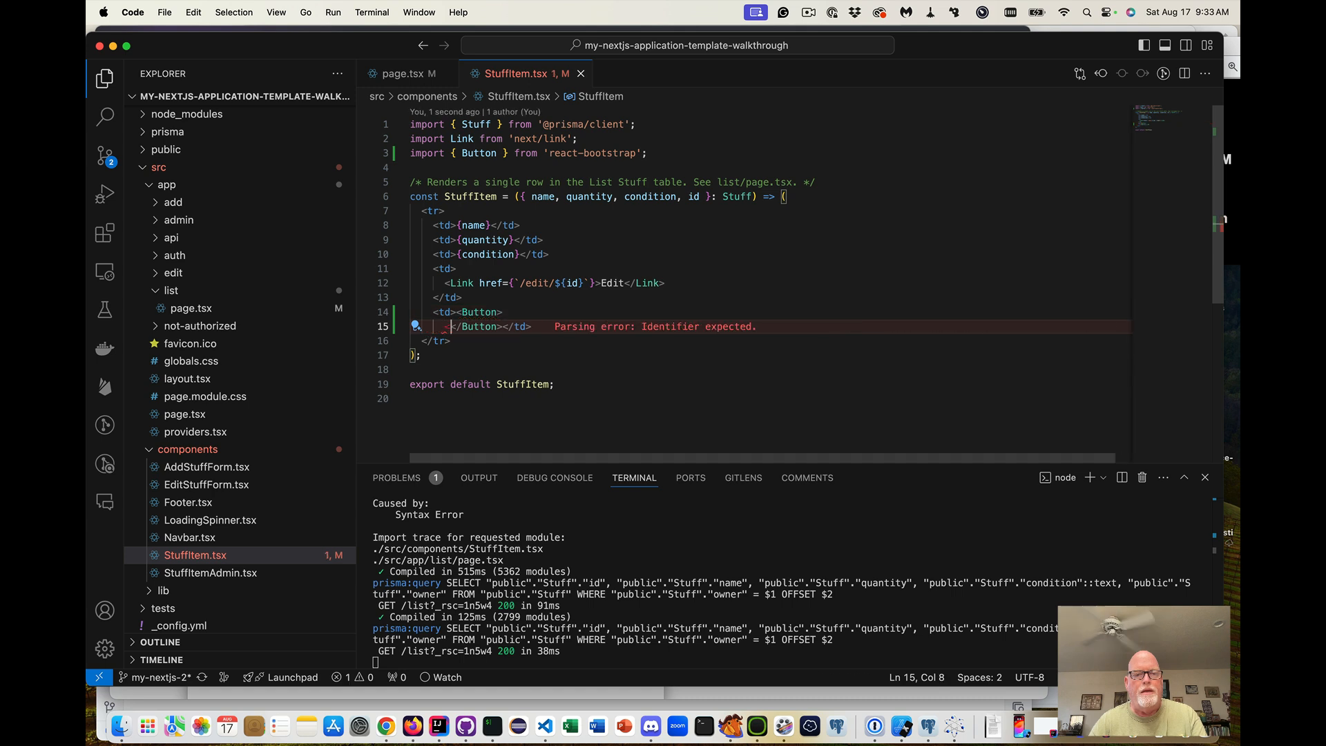
{"action": "type", "text": "Trash />"}
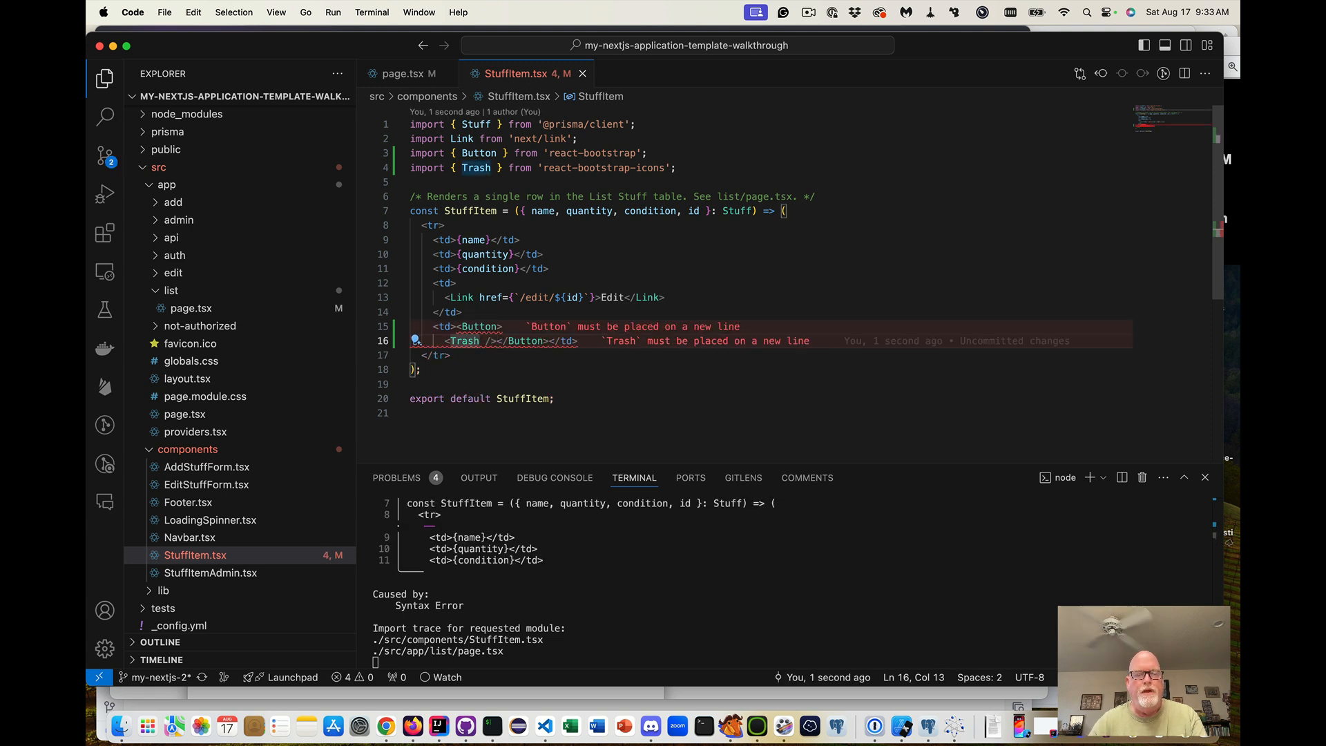
{"action": "type", "text": "var"}
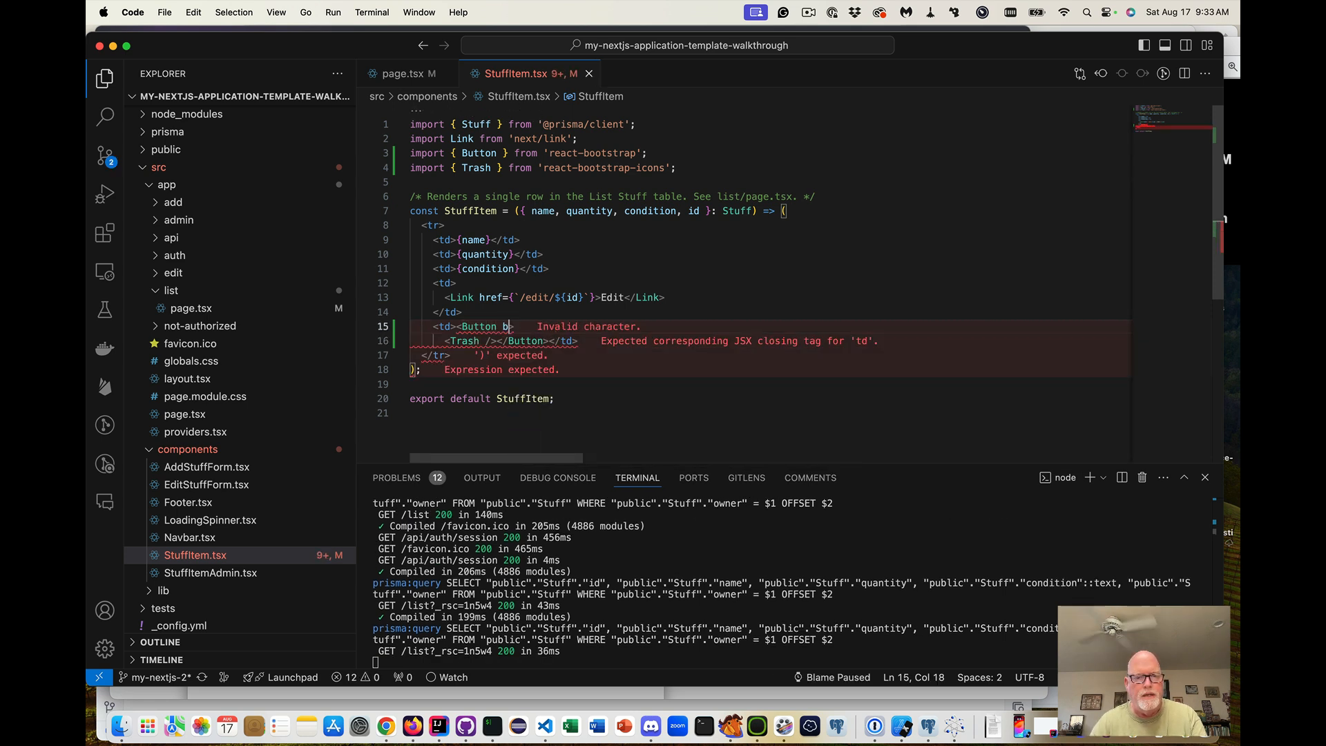
{"action": "type", "text": "ariant=\"danger\">"}
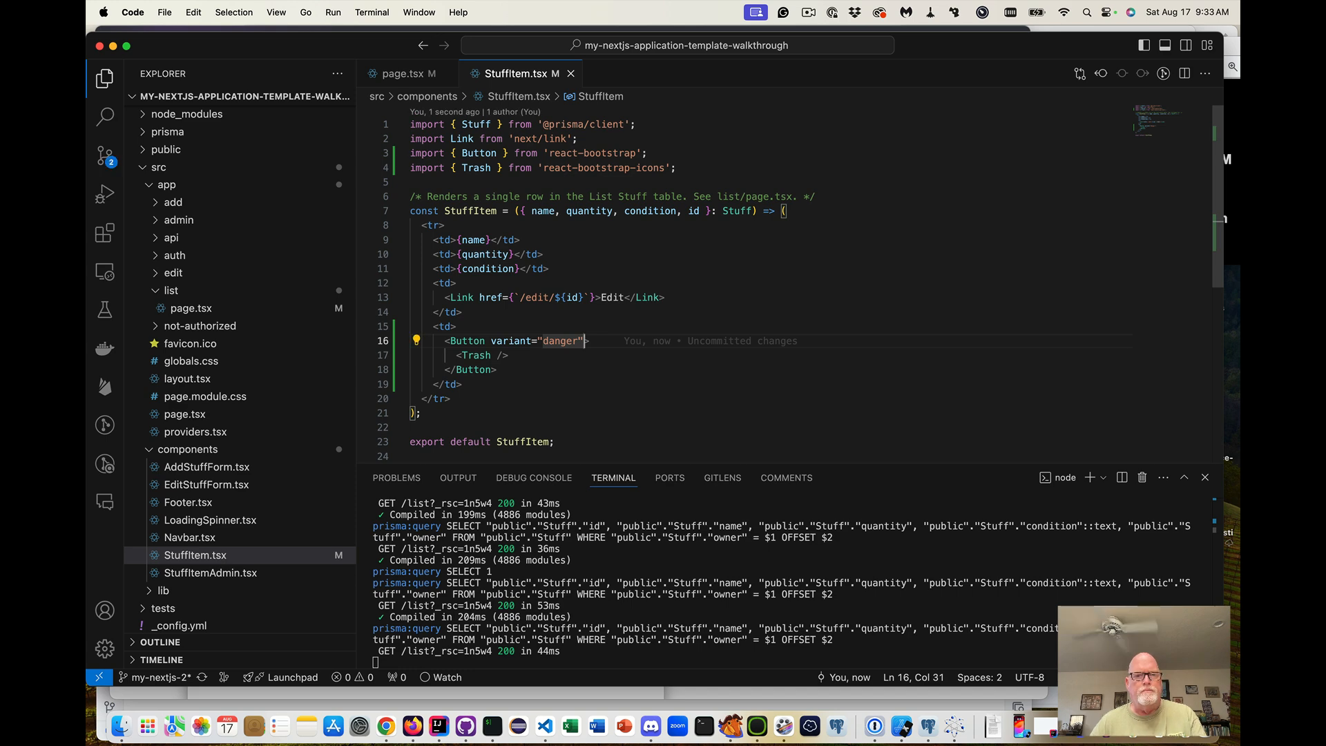
{"action": "key", "text": "Cmd+Tab"}
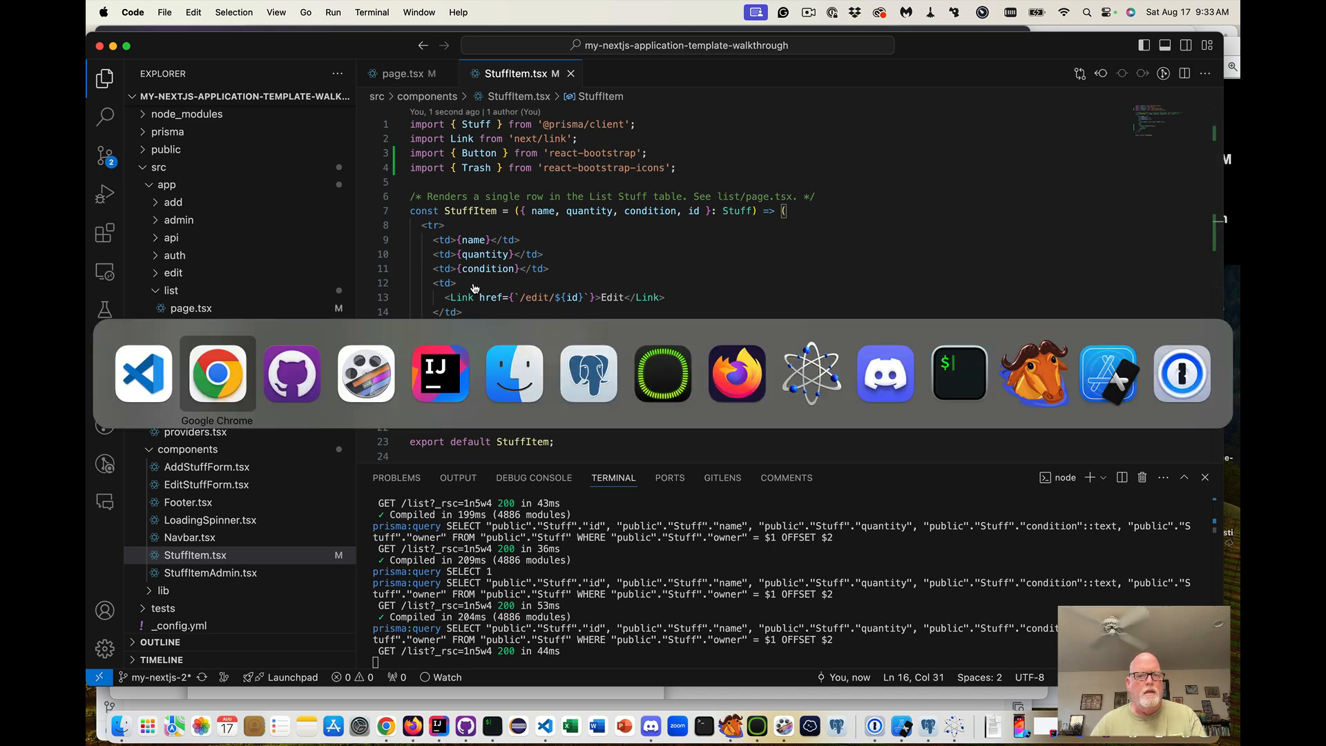
Confirm each Stuff row shows a red trash button, then scroll the course page to the onClick step
{"action": "left_click", "coordinate": [216, 373]}
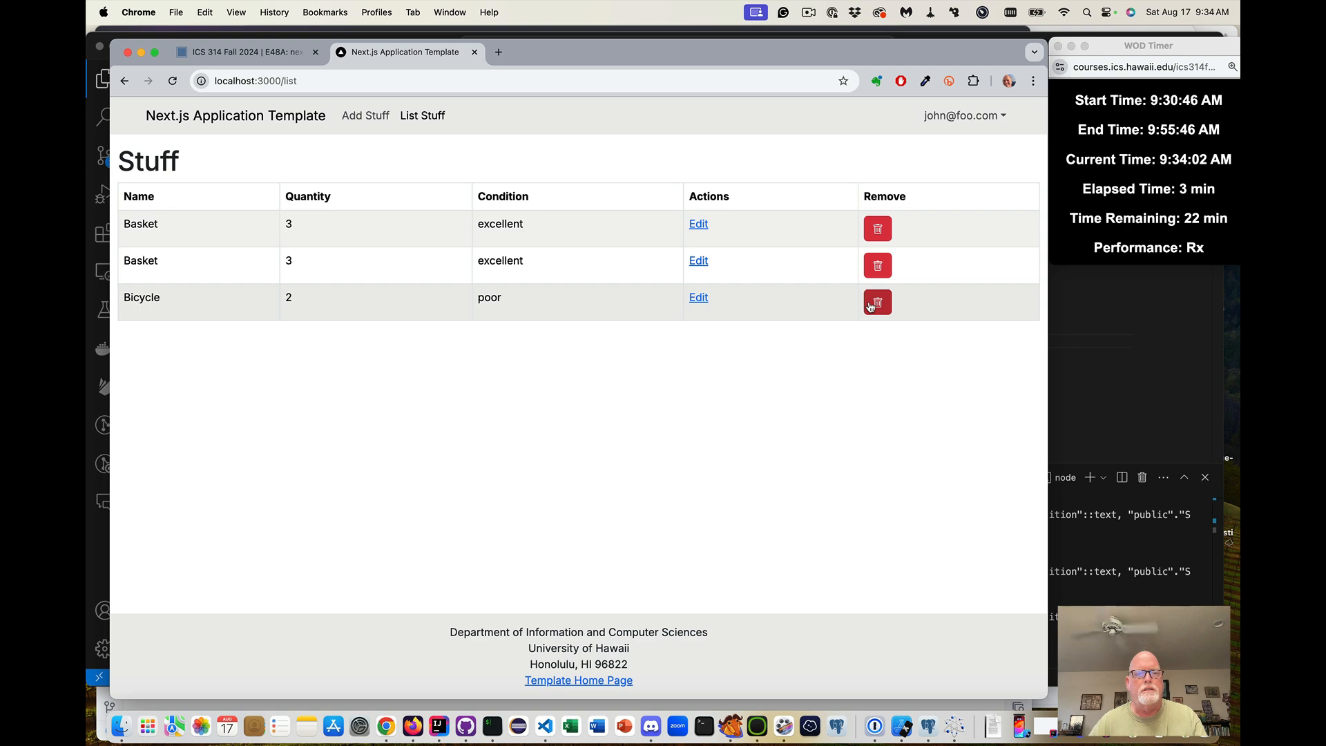
{"action": "left_click", "coordinate": [246, 51]}
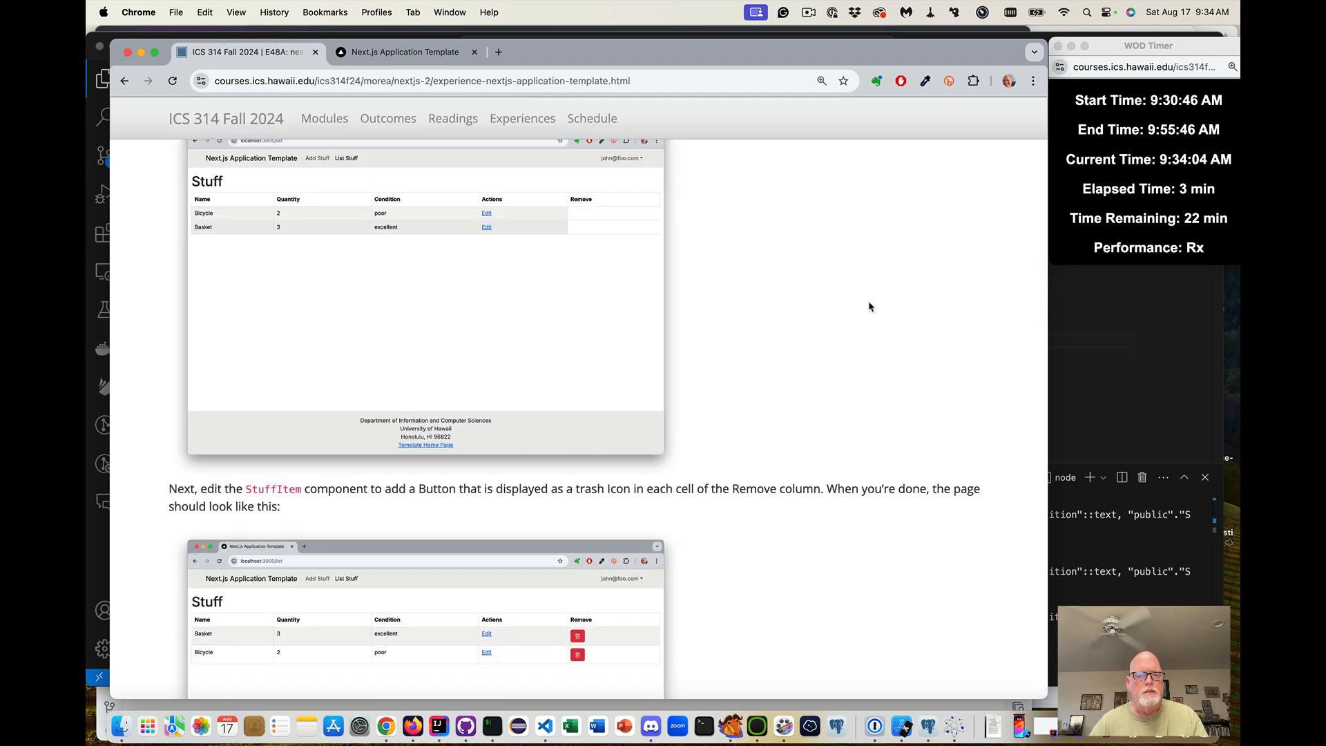
{"action": "scroll", "scroll_direction": "down", "scroll_amount": 3}
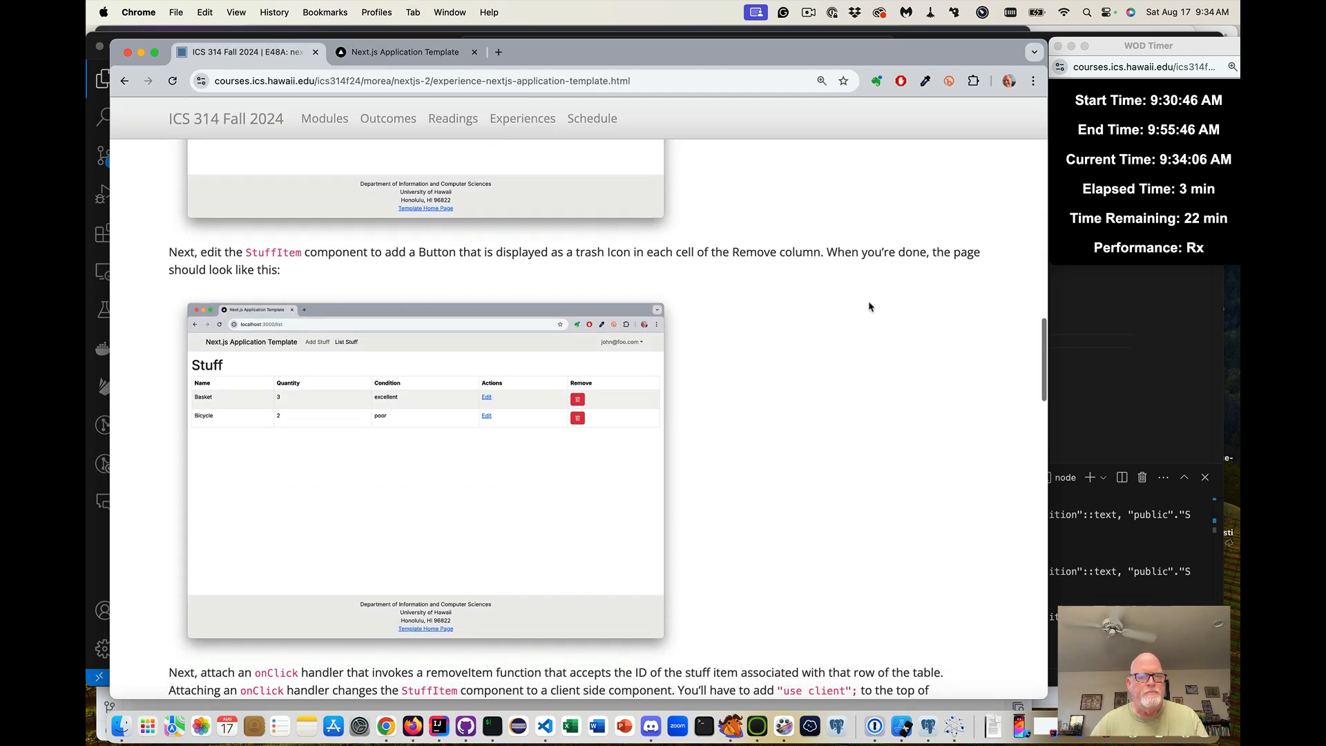
{"action": "scroll", "scroll_direction": "down", "scroll_amount": 3}
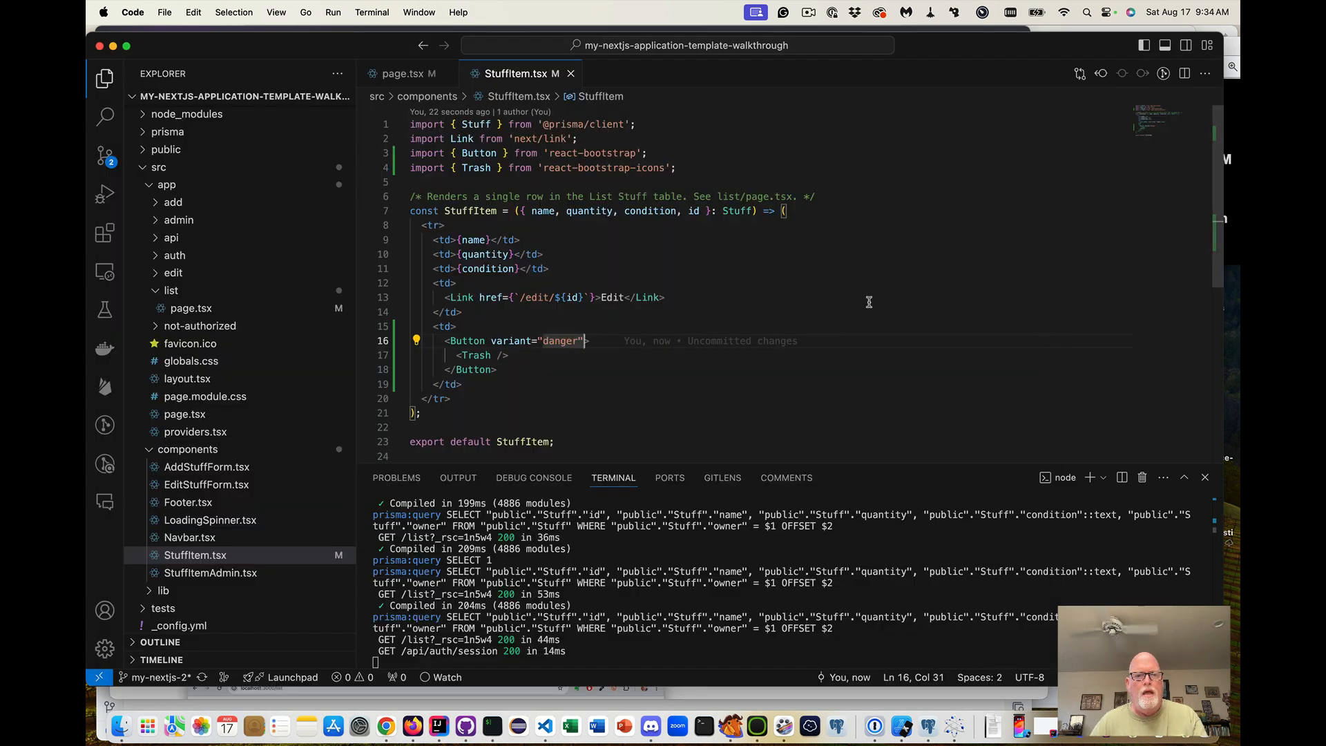
{"action": "mouse_move", "coordinate": [740, 319]}
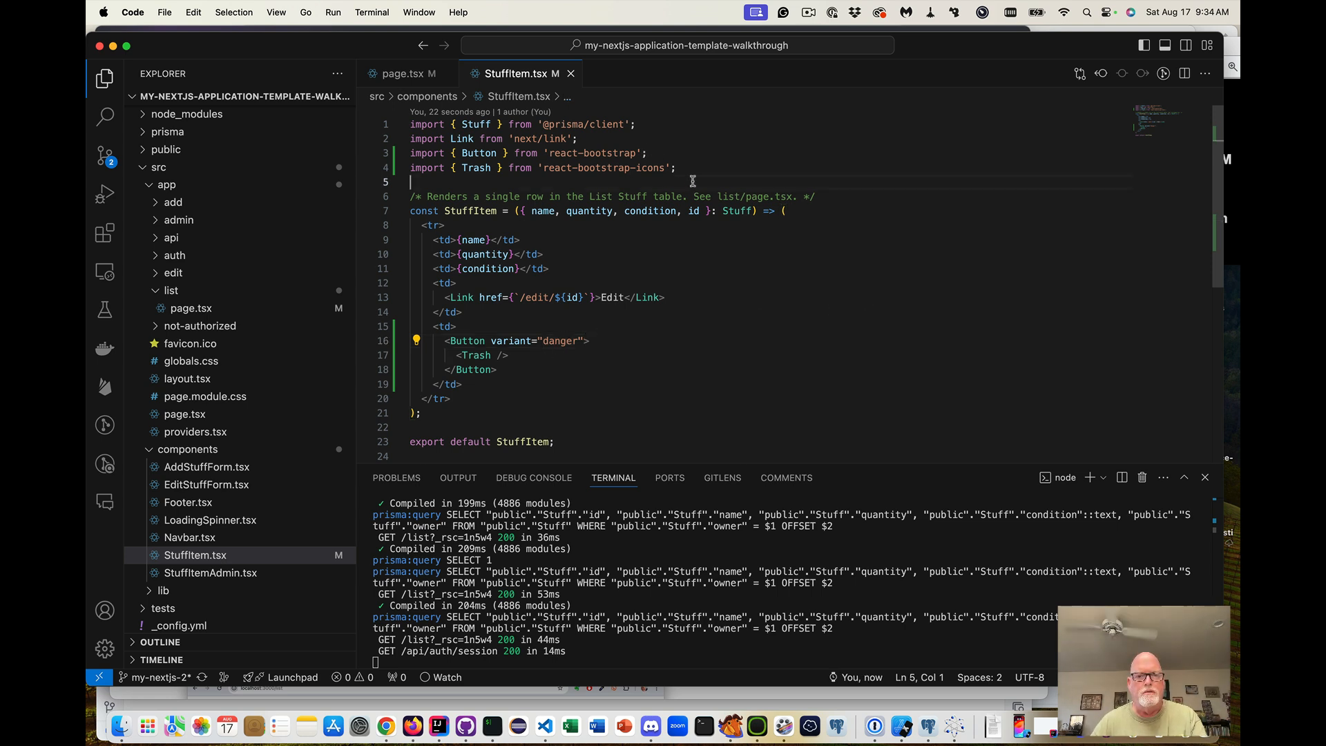
Define removeItem that console.logs `Remove item with id: ${id}` above StuffItem and save
{"action": "type", "text": "const remove"}
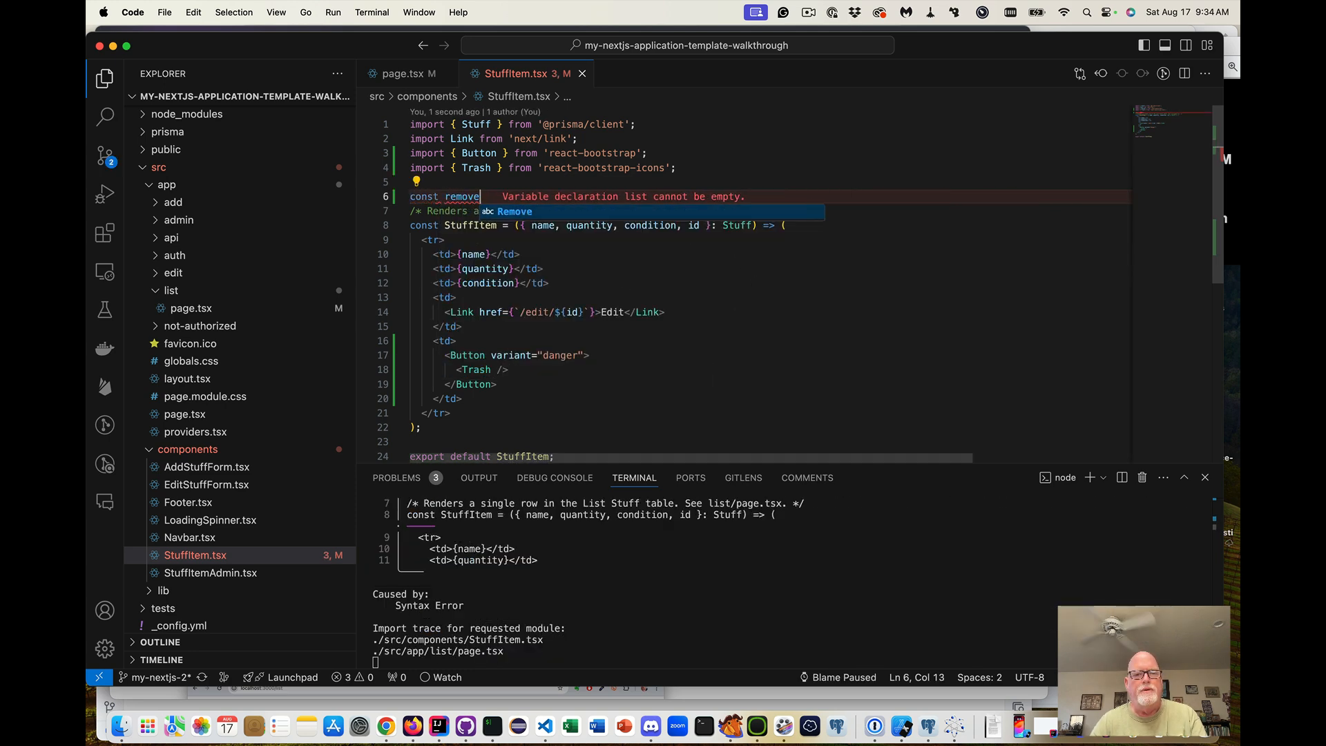
{"action": "type", "text": "Item = async (id: string) => {"}
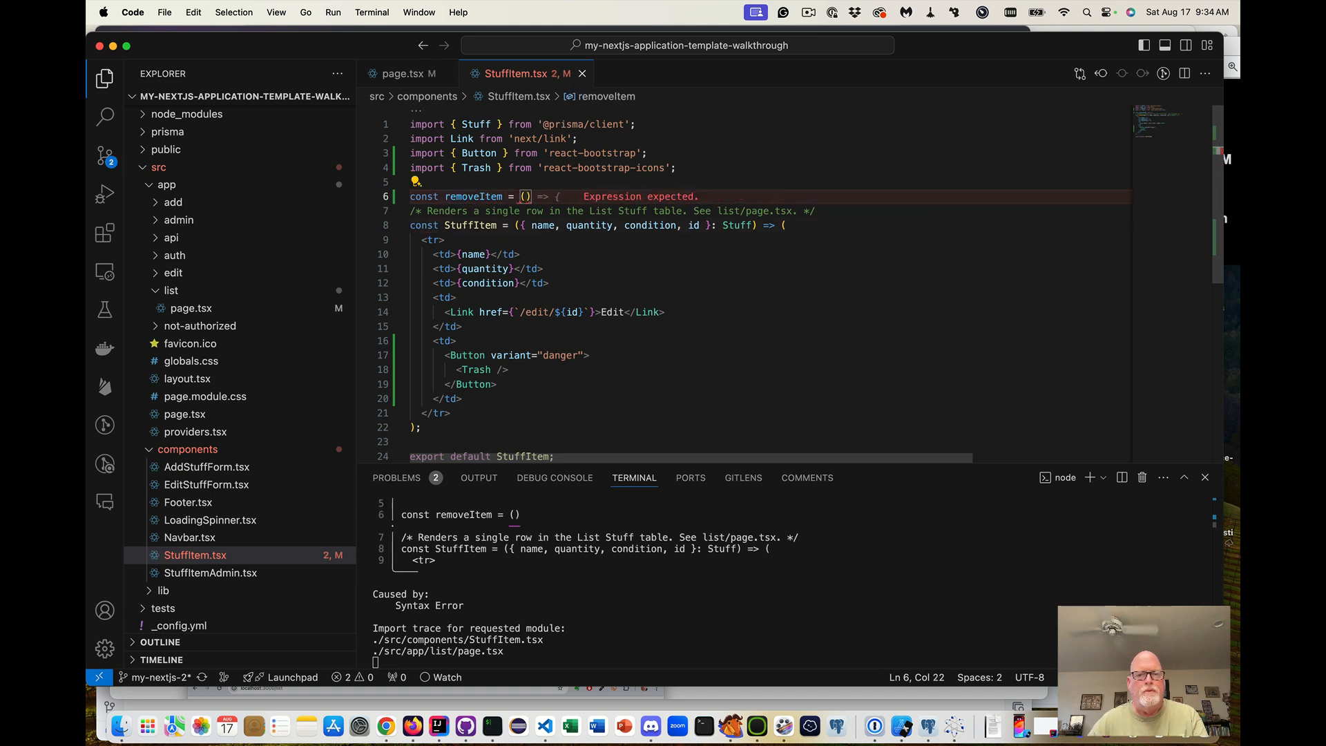
{"action": "type", "text": "id: number"}
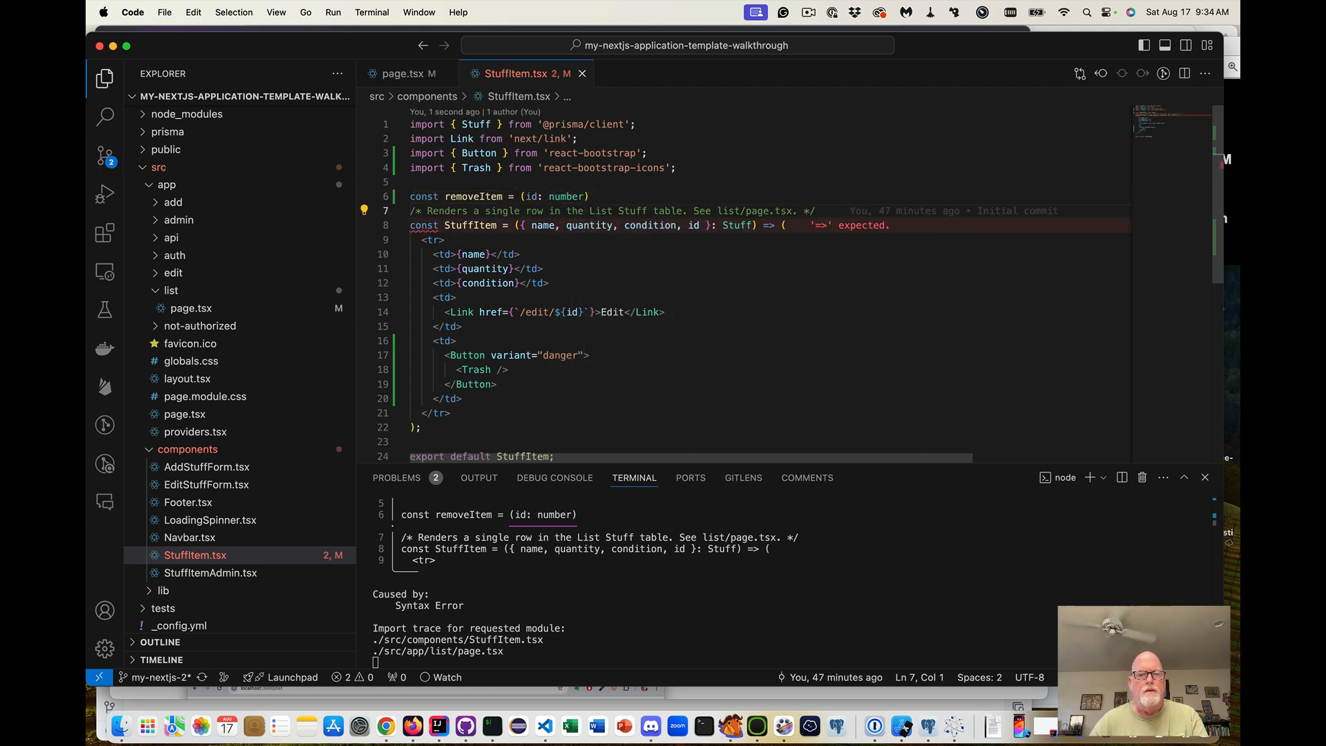
{"action": "type", "text": "=> {"}
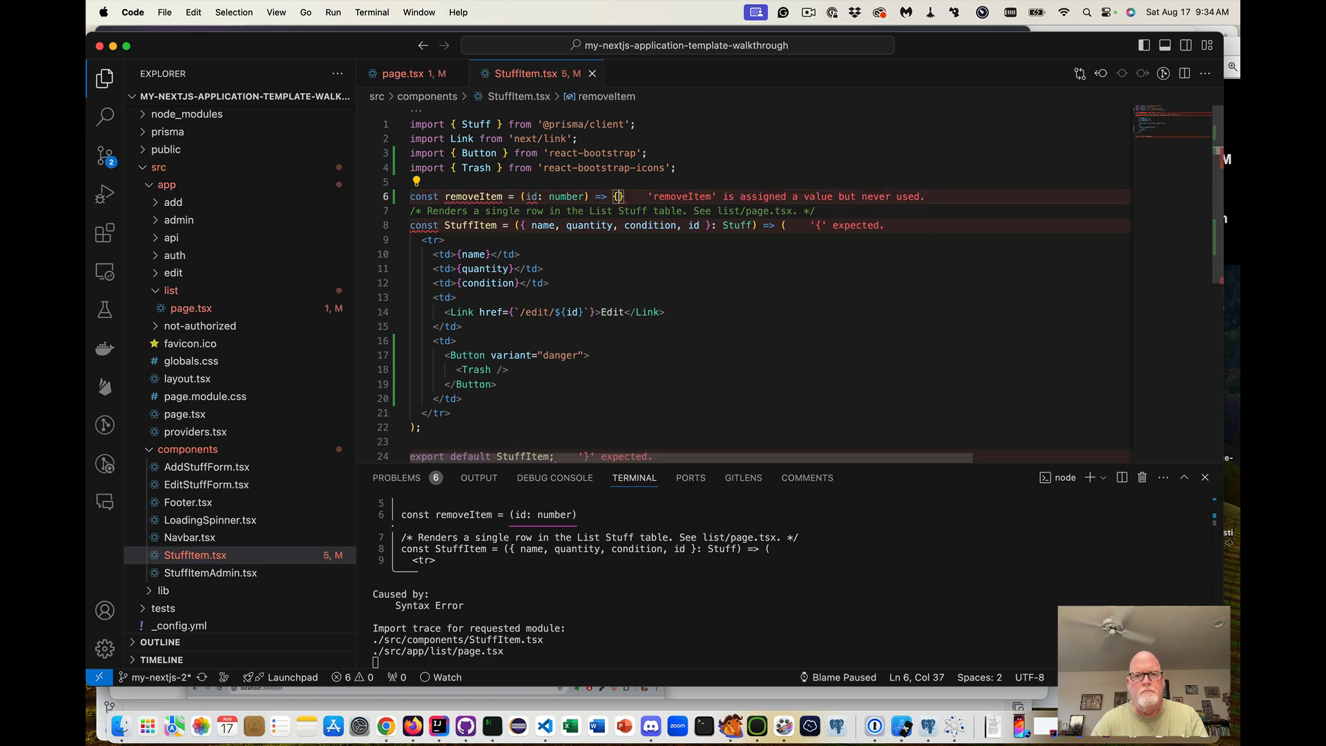
{"action": "type", "text": "con"}
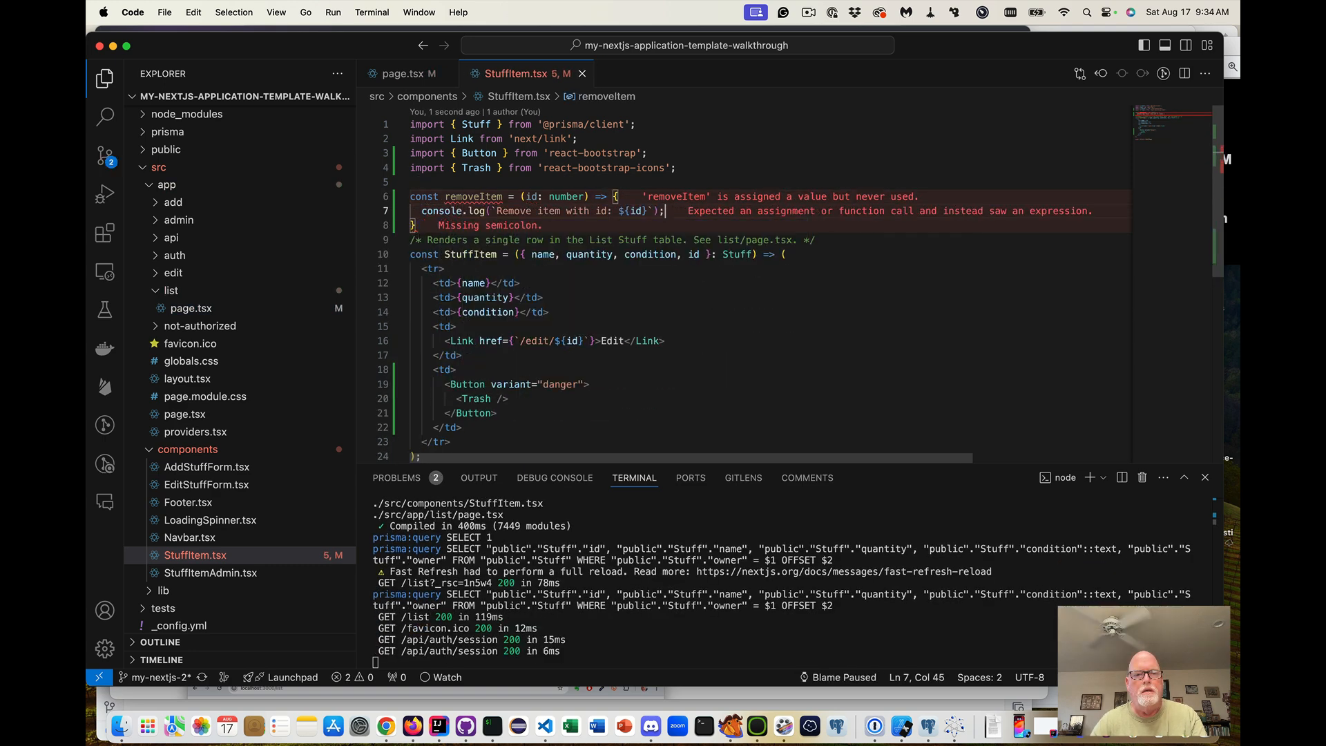
{"action": "key", "text": "cmd+s"}
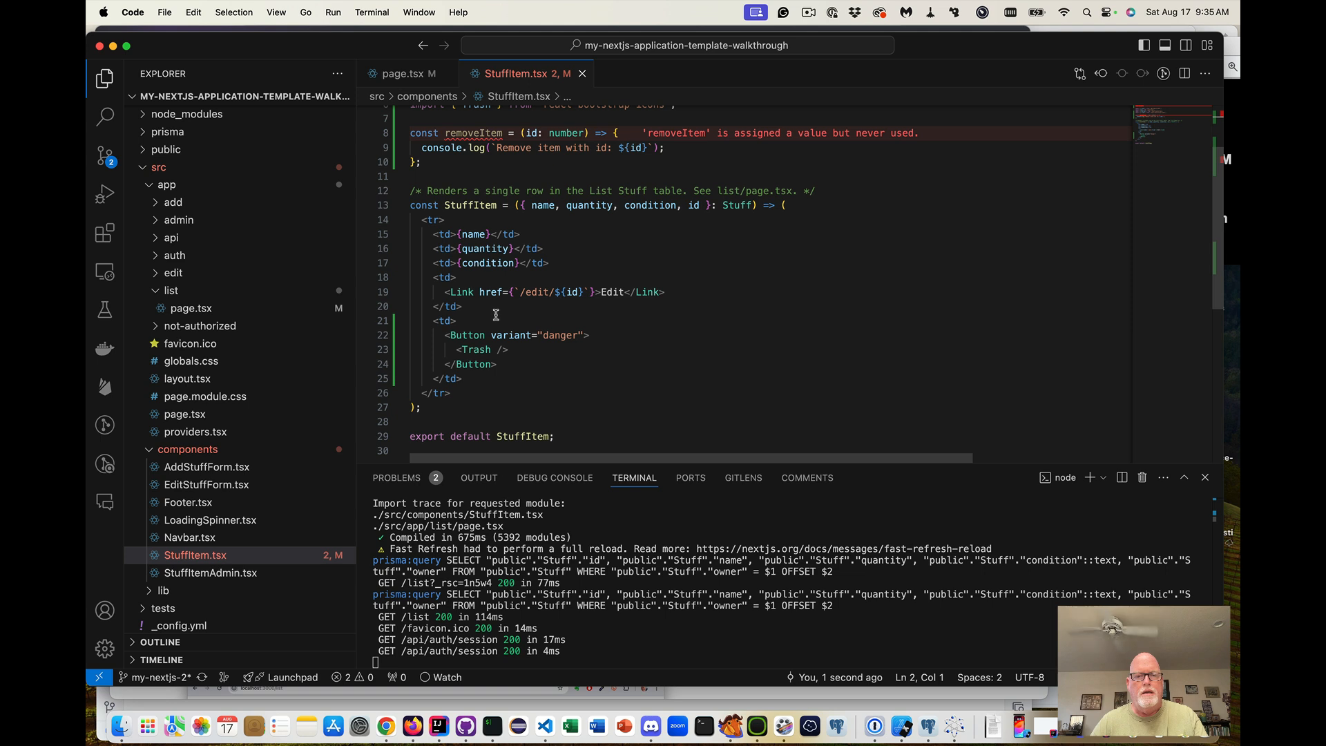
Add onClick={() => removeItem(id)} to the danger trash Button in StuffItem.tsx
{"action": "left_click", "coordinate": [583, 334]}
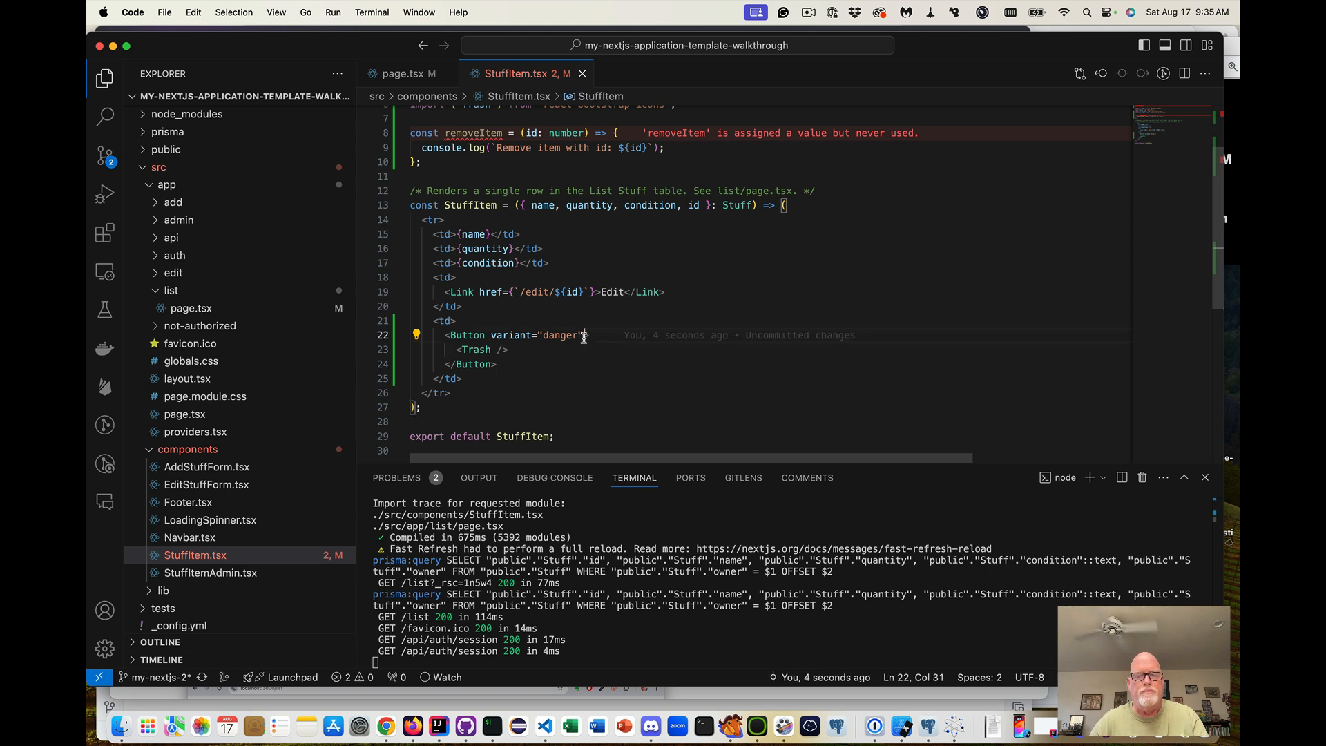
{"action": "type", "text": "onc"}
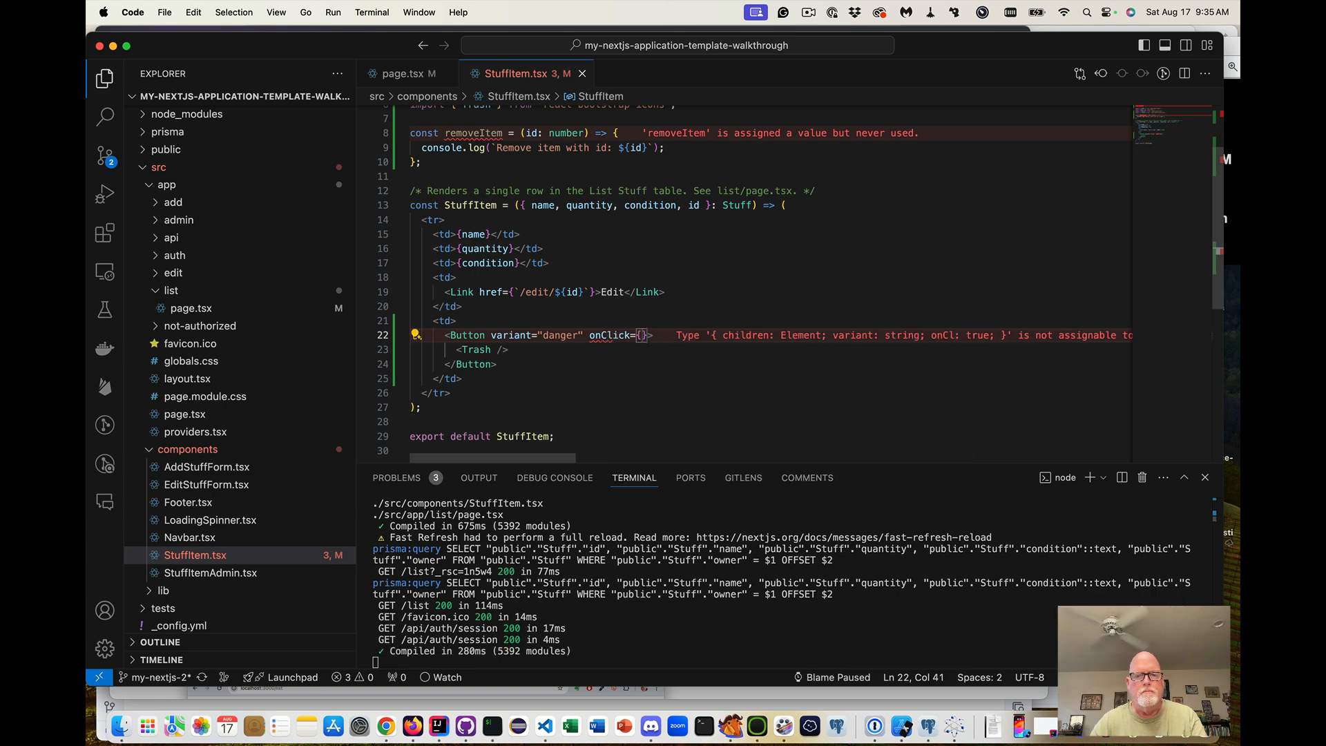
{"action": "type", "text": "removeItem"}
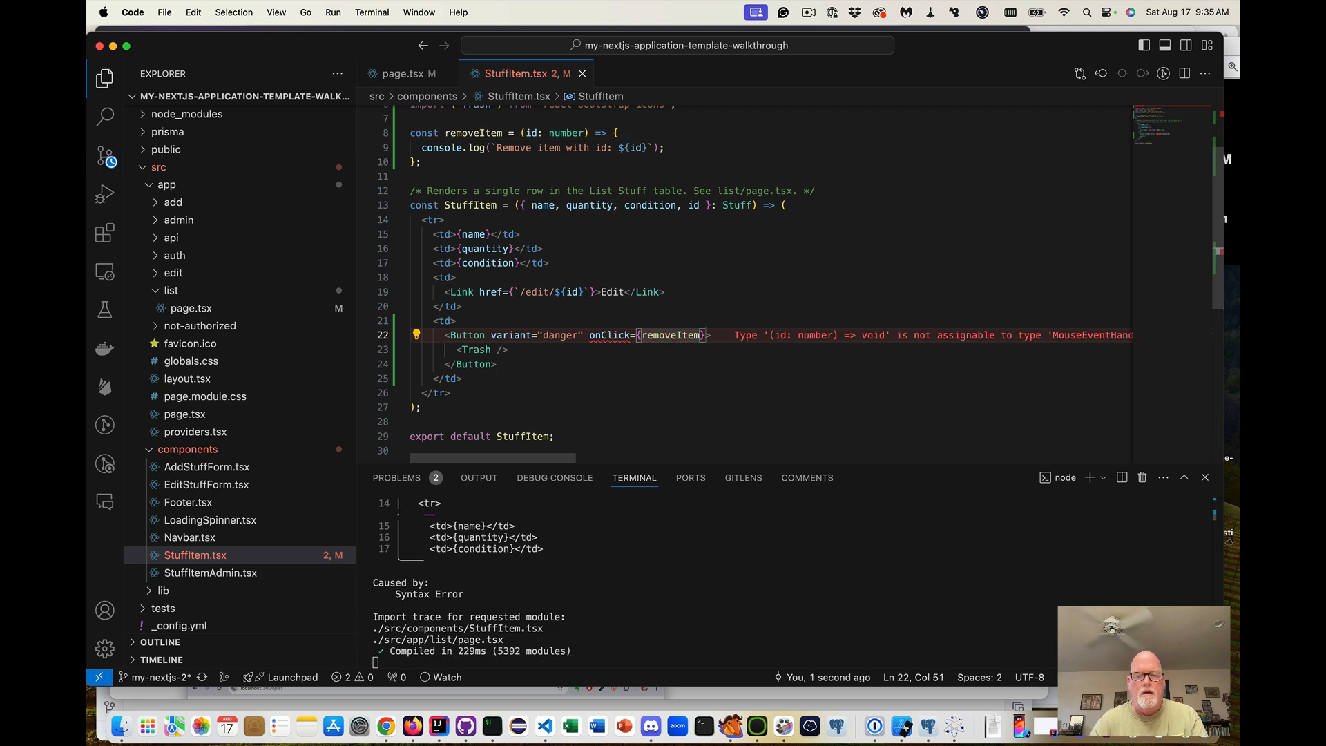
{"action": "type", "text": "(id);"}
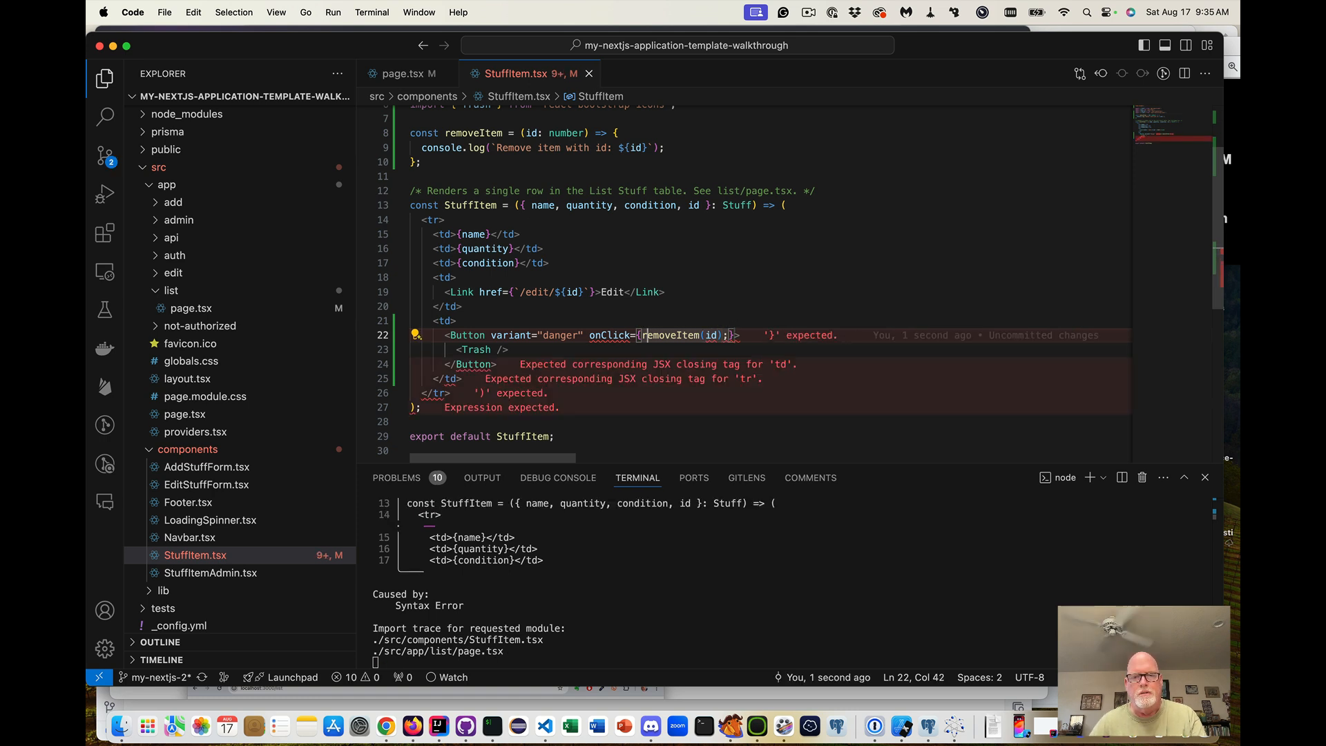
{"action": "type", "text": "() =>"}
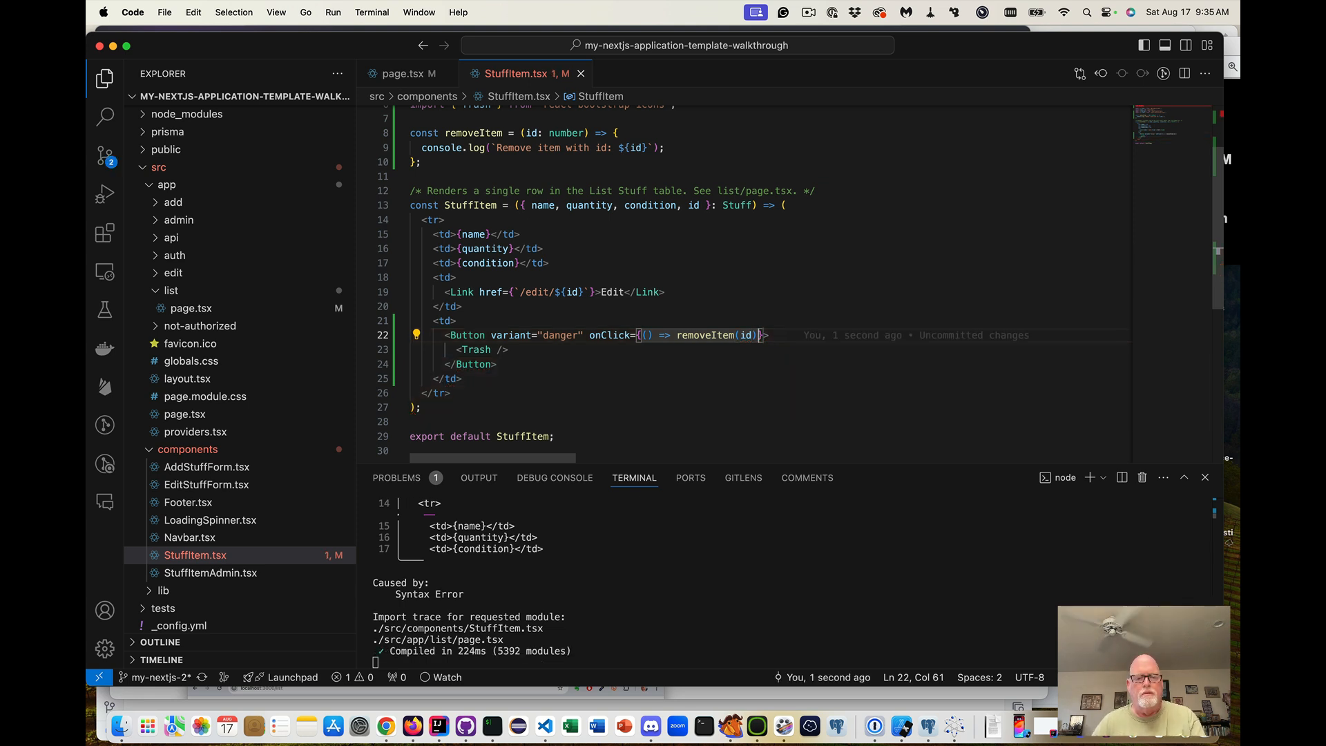
{"action": "left_click", "coordinate": [217, 374]}
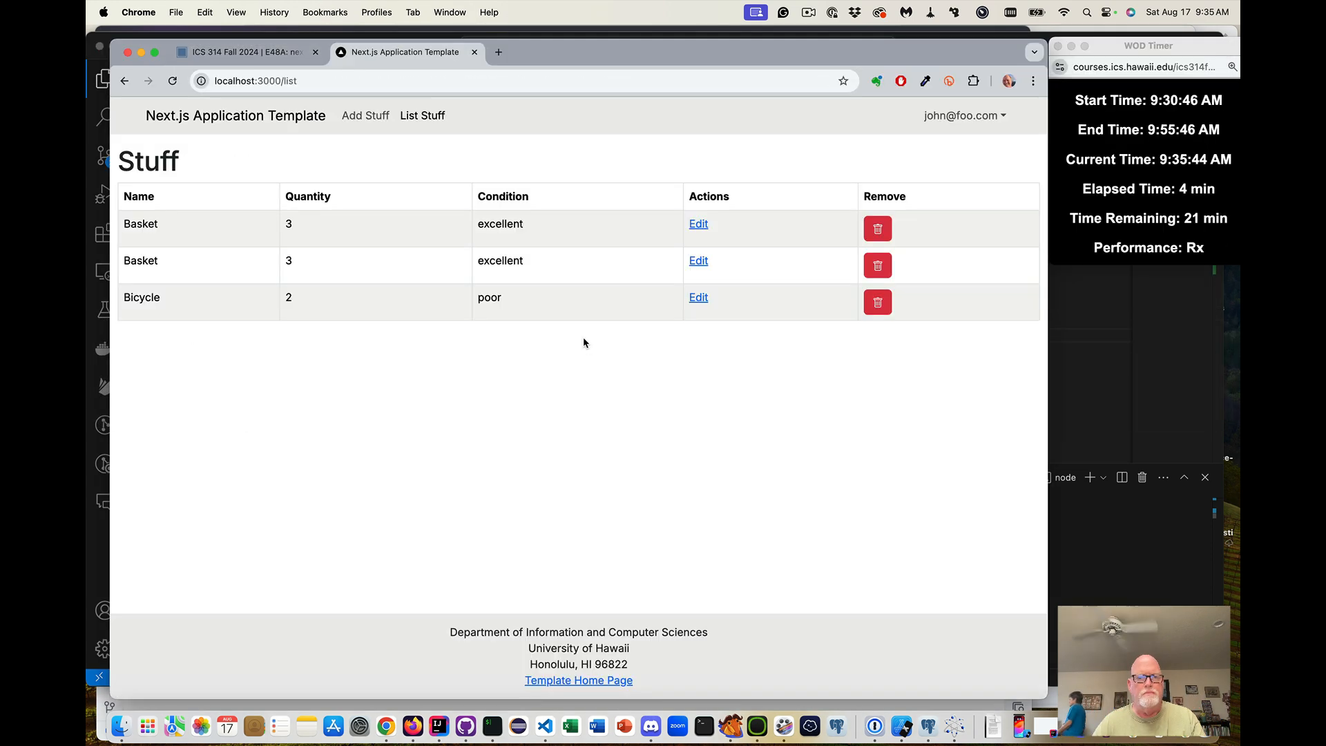
{"action": "mouse_move", "coordinate": [586, 492]}
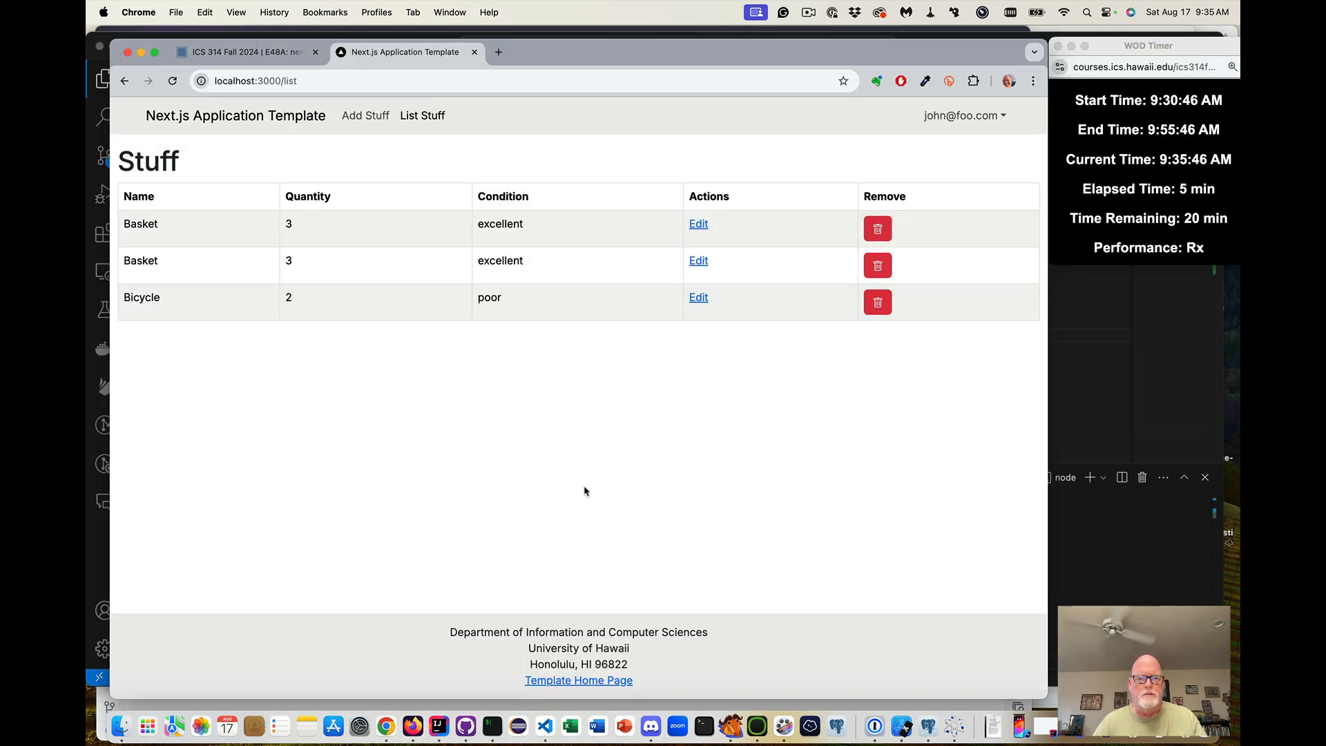
Bring up the DevTools Console on the localhost:3000/list page via Inspect
{"action": "right_click", "coordinate": [584, 491]}
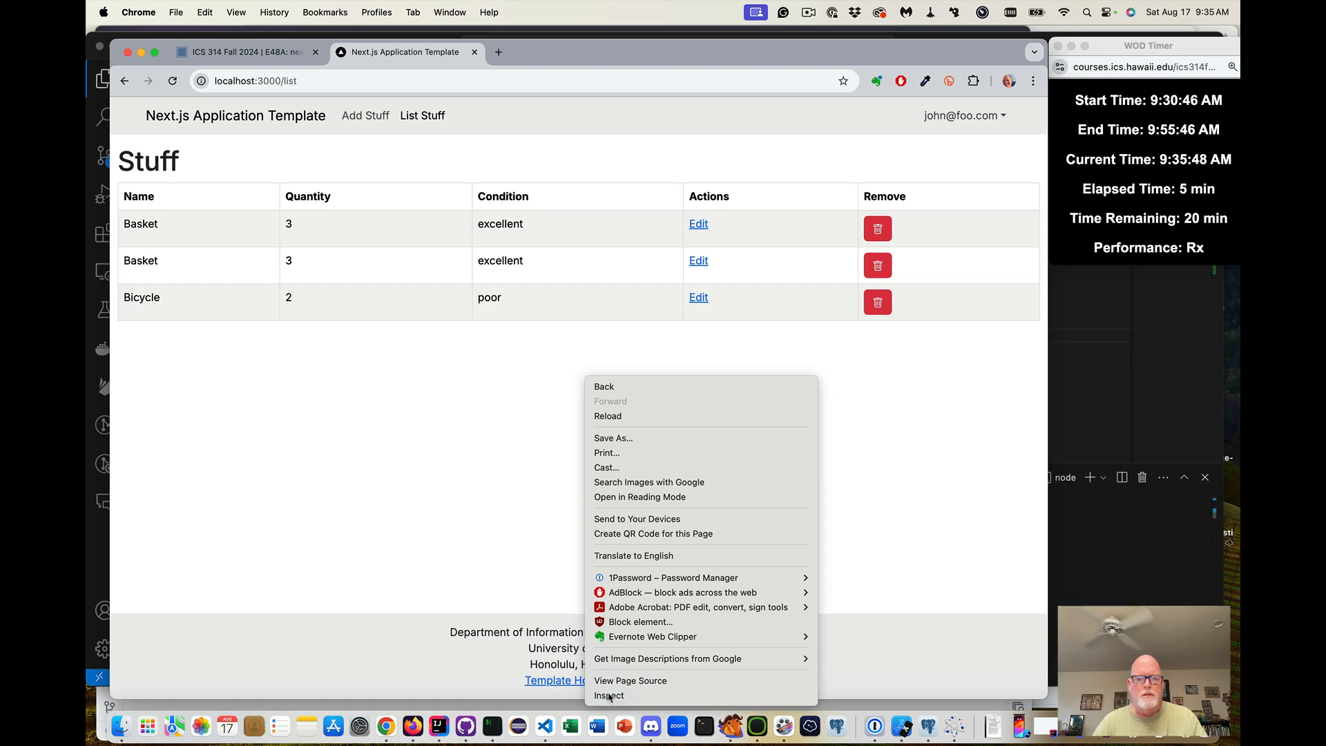
{"action": "left_click", "coordinate": [610, 695]}
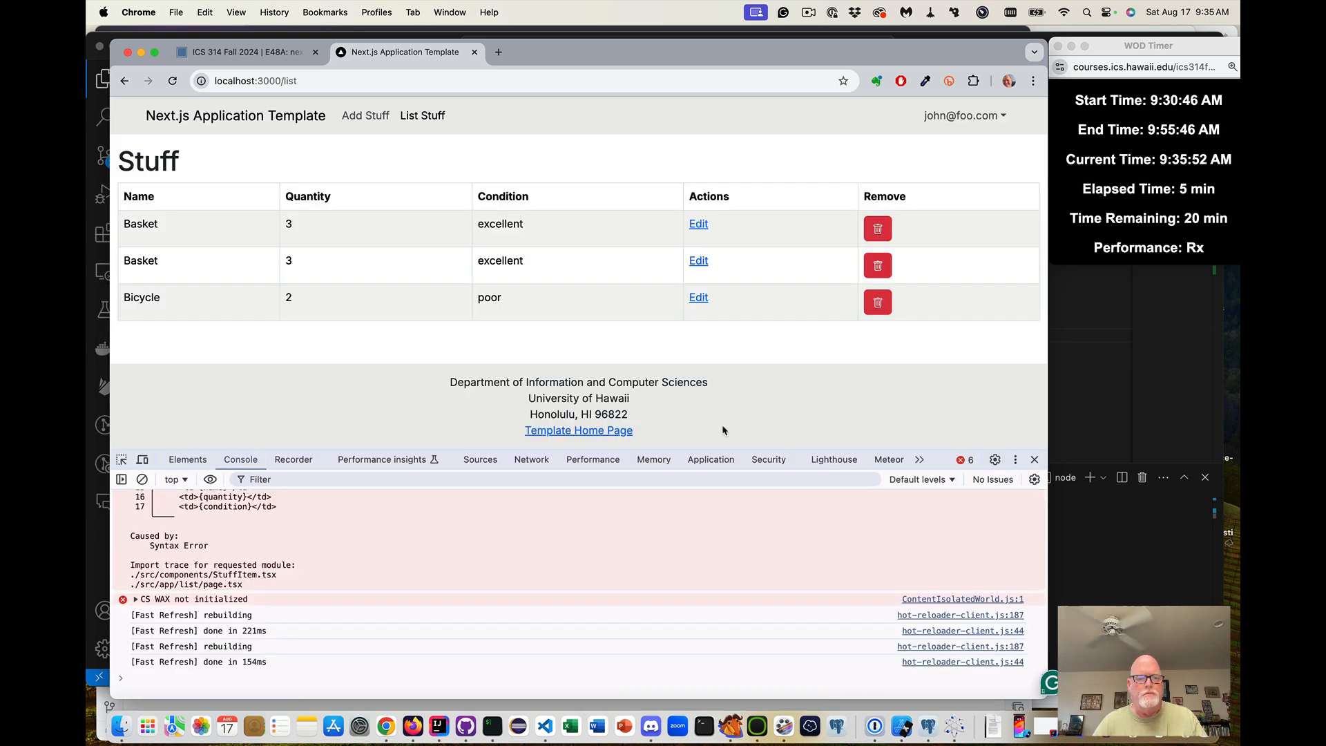
{"action": "mouse_move", "coordinate": [654, 658]}
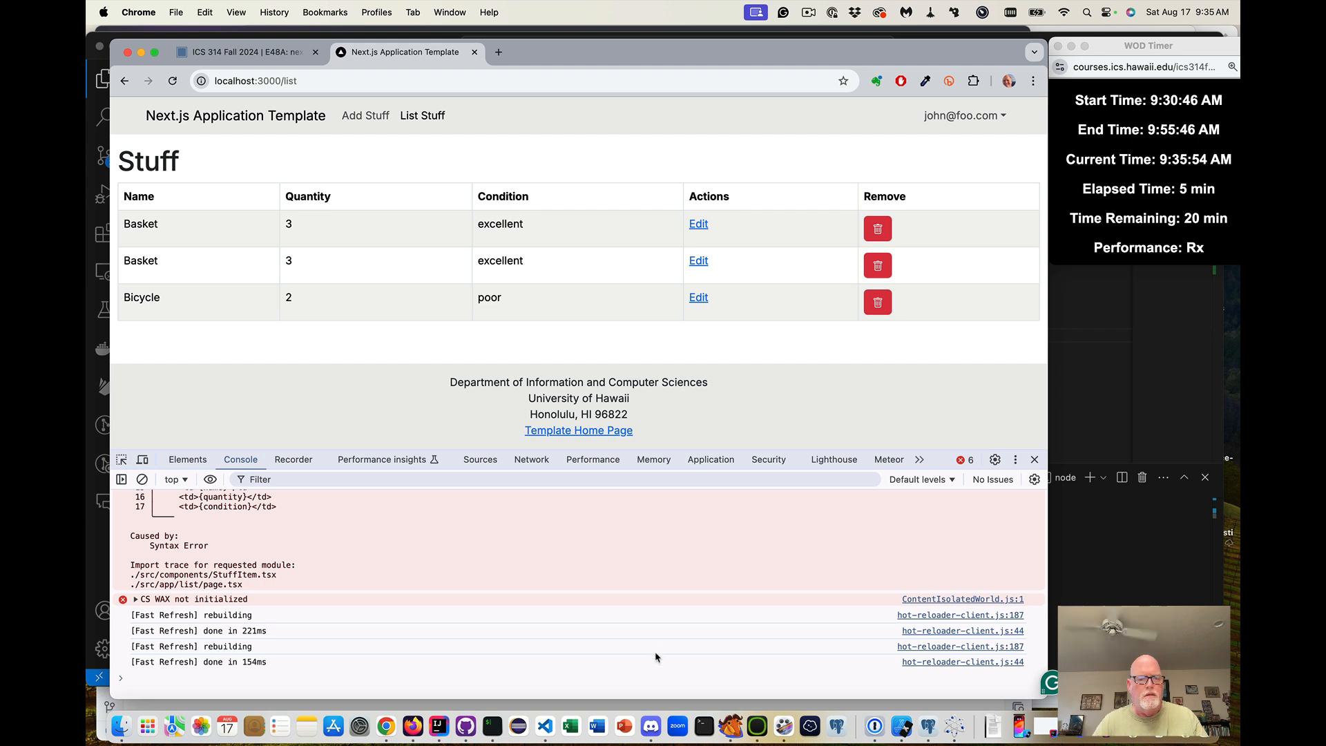
{"action": "right_click", "coordinate": [634, 677]}
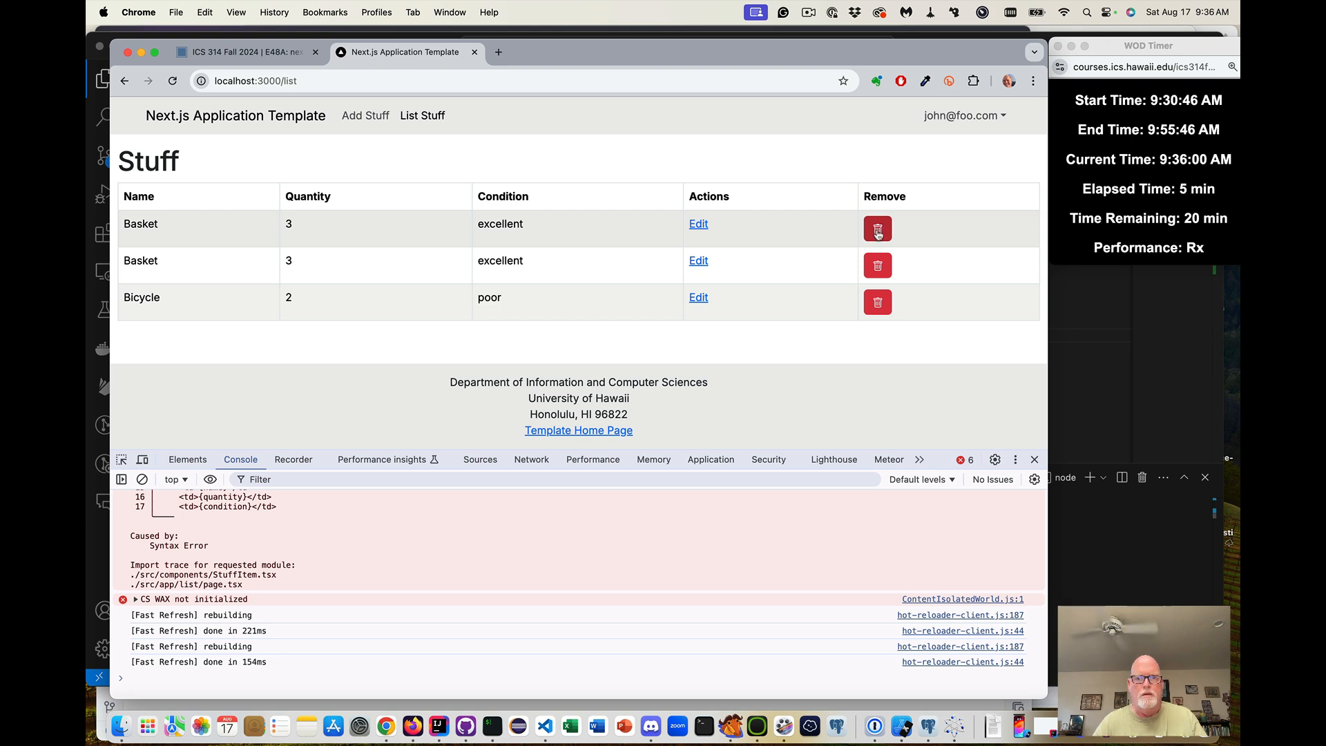
{"action": "mouse_move", "coordinate": [877, 265]}
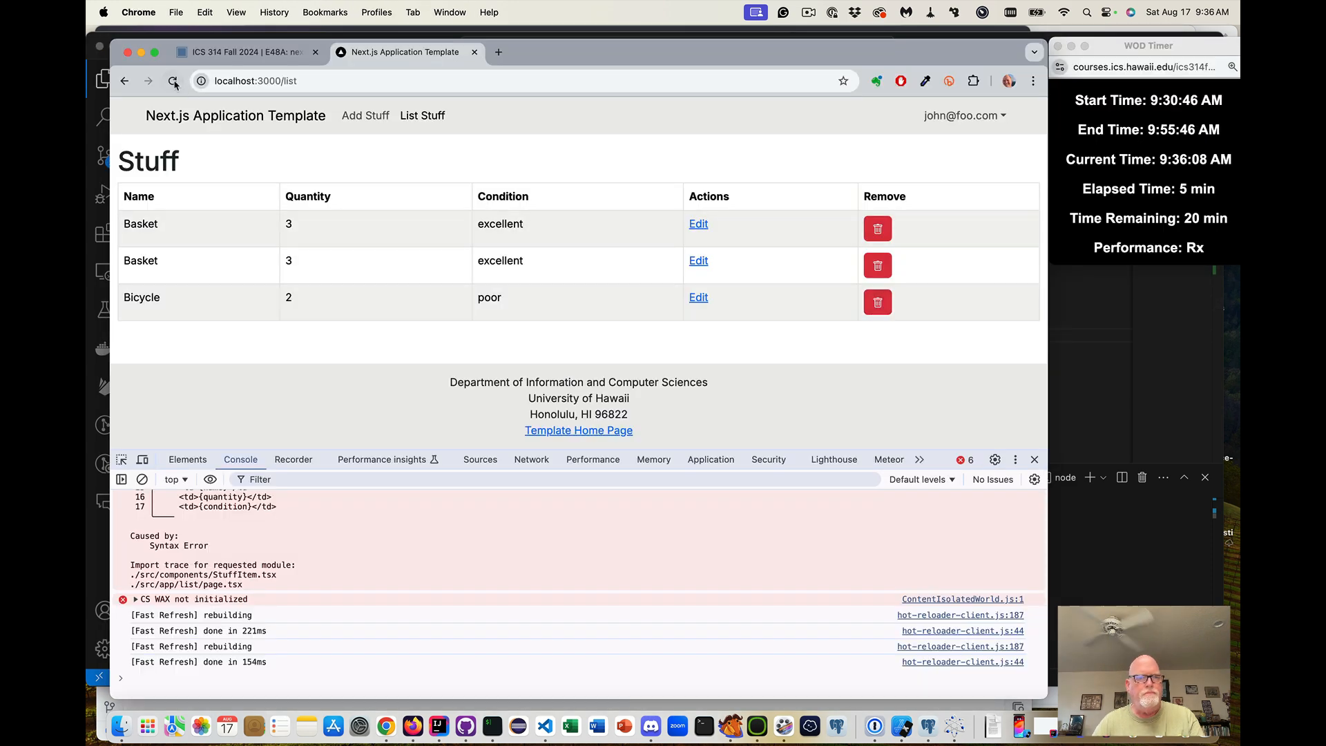
Reload the list and hit the Basket rows' trash buttons, logging 'Remove item with id' messages
{"action": "left_click", "coordinate": [174, 80]}
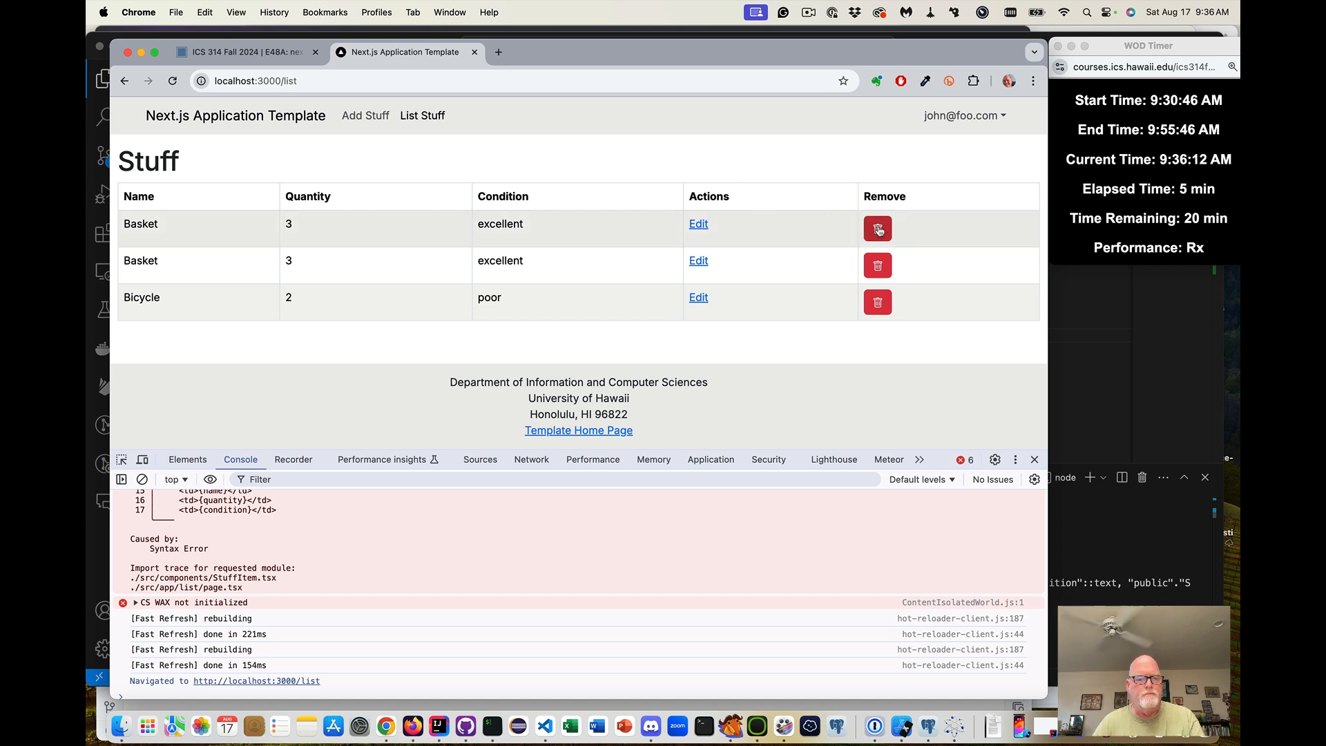
{"action": "left_click", "coordinate": [879, 228]}
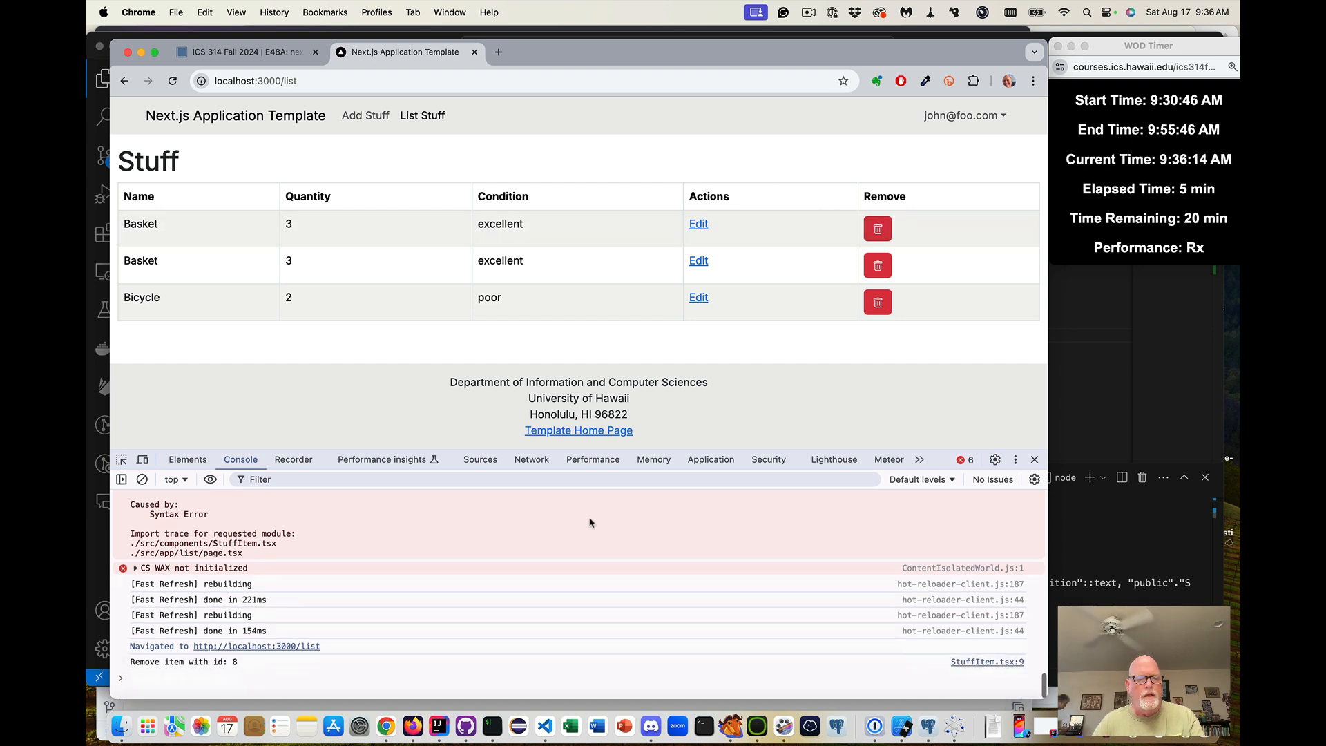
{"action": "mouse_move", "coordinate": [878, 265]}
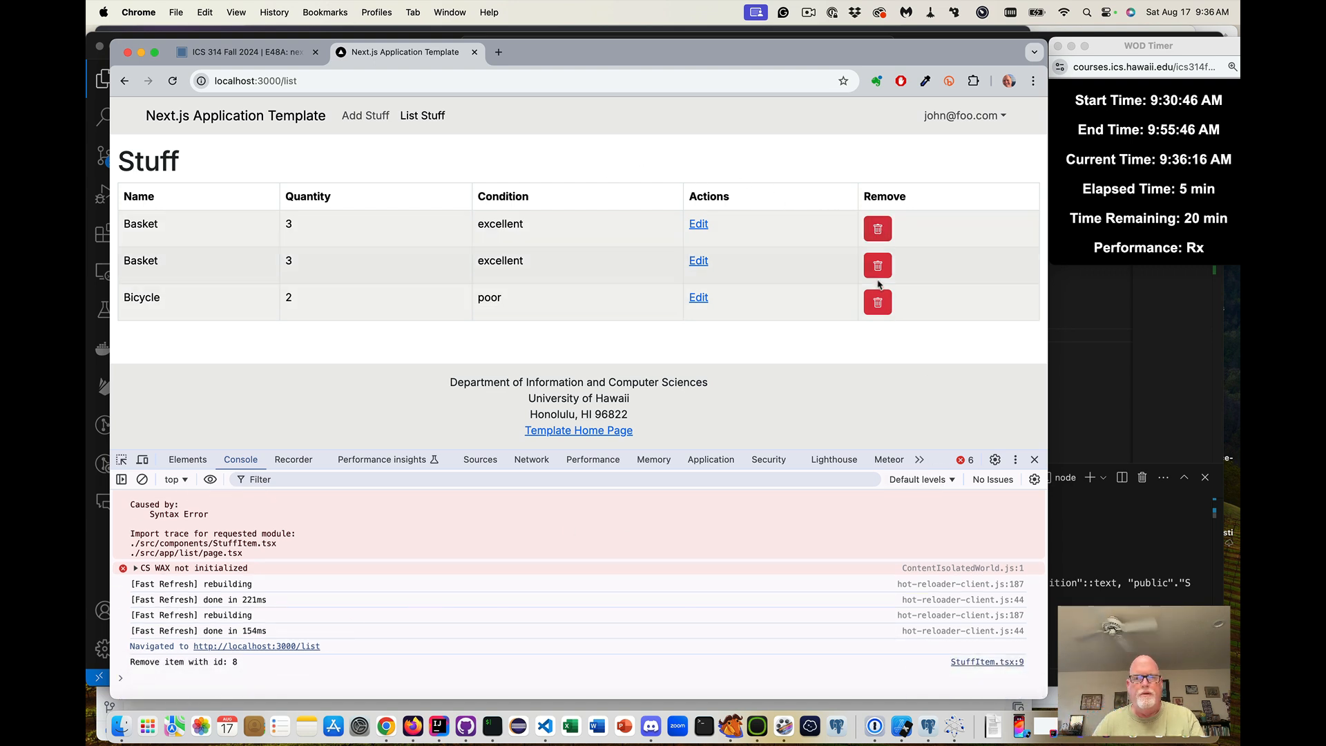
{"action": "left_click", "coordinate": [878, 303]}
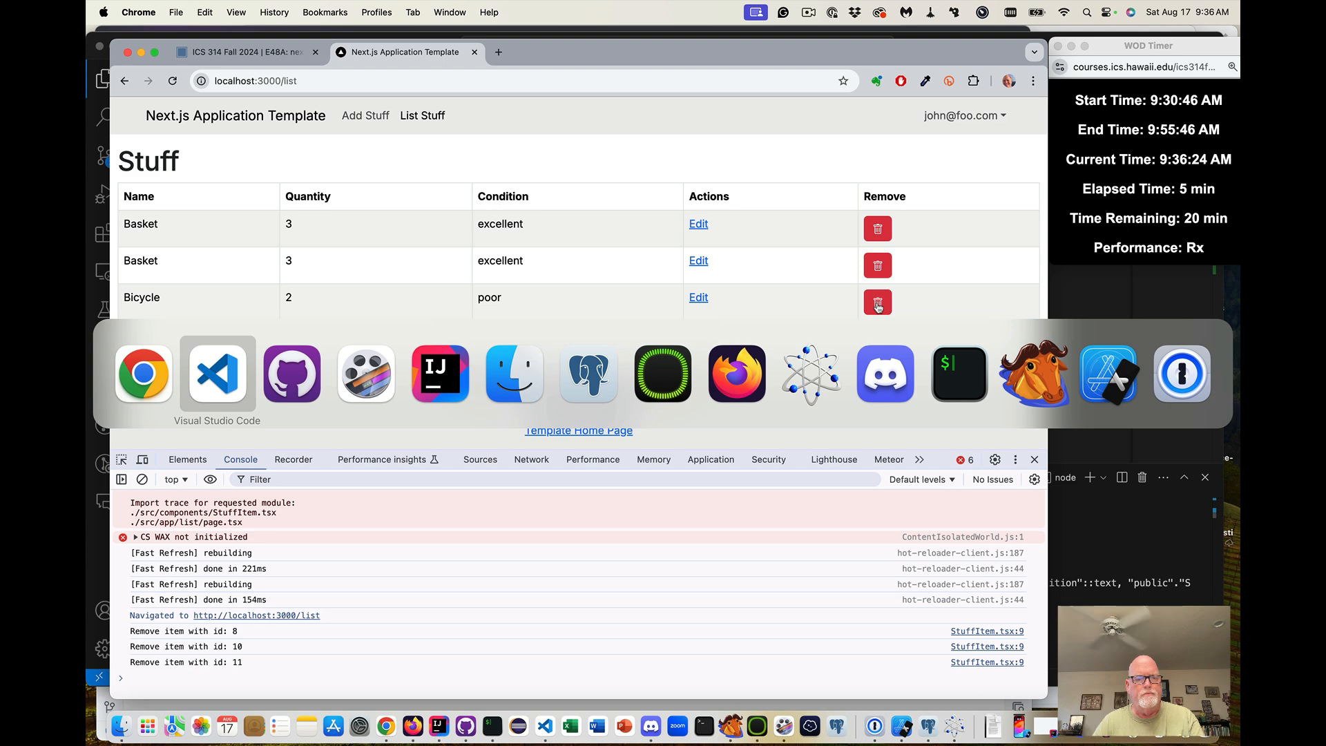
{"action": "mouse_move", "coordinate": [142, 373]}
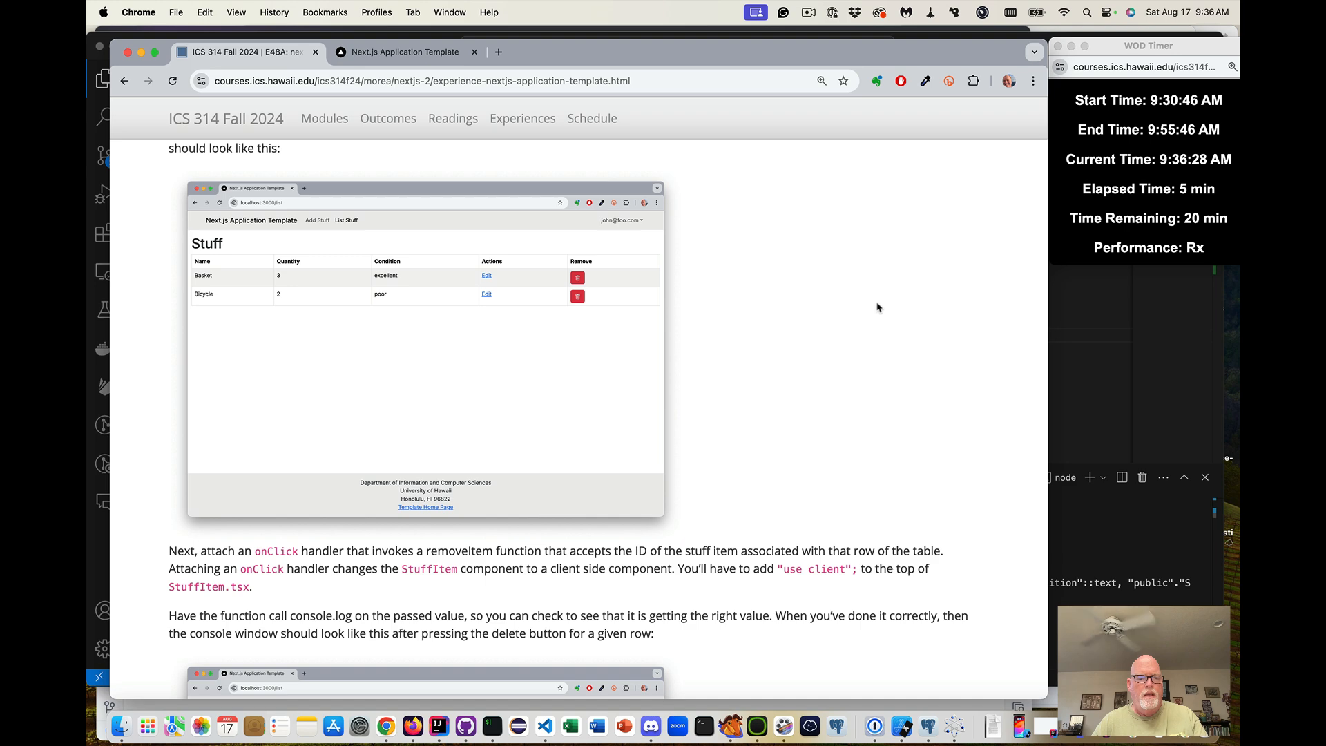
Scroll the course page to the deleteStuff import instructions, then return to StuffItem.tsx
{"action": "scroll", "scroll_direction": "down", "scroll_amount": 3}
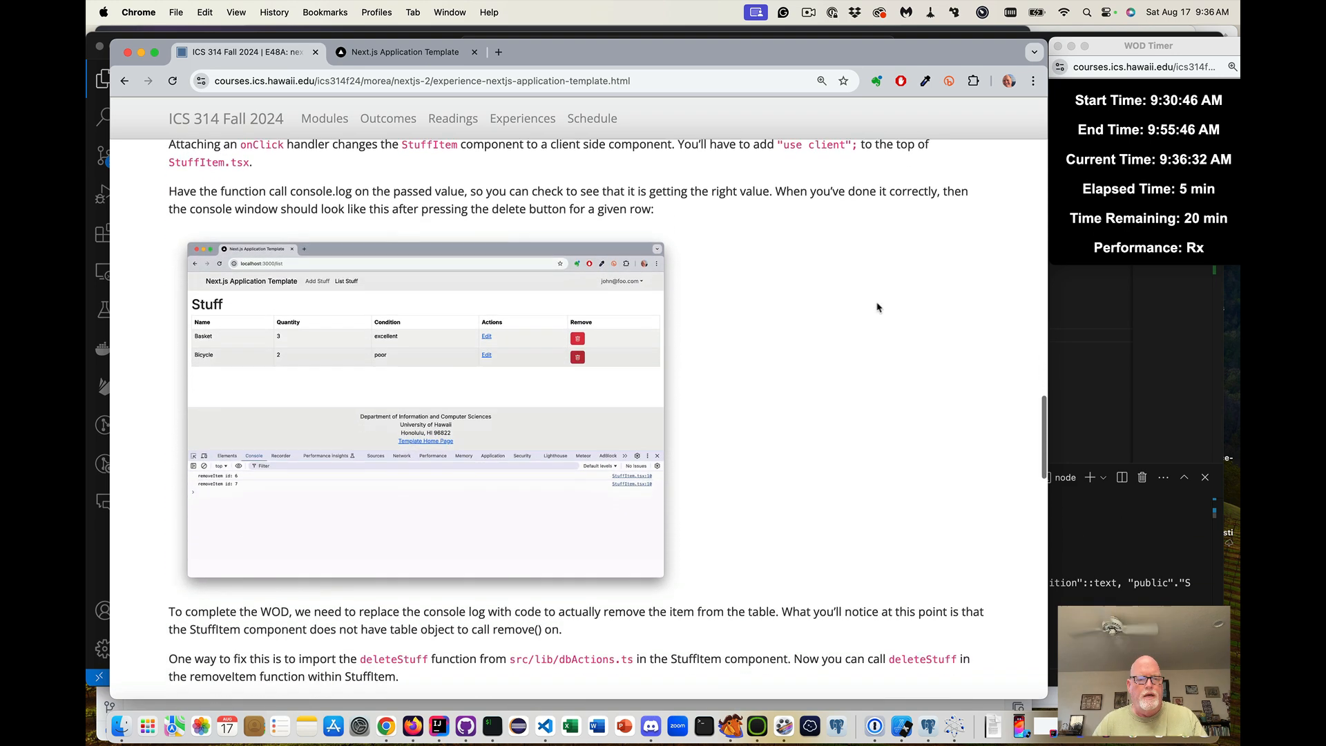
{"action": "scroll", "scroll_direction": "down", "scroll_amount": 3}
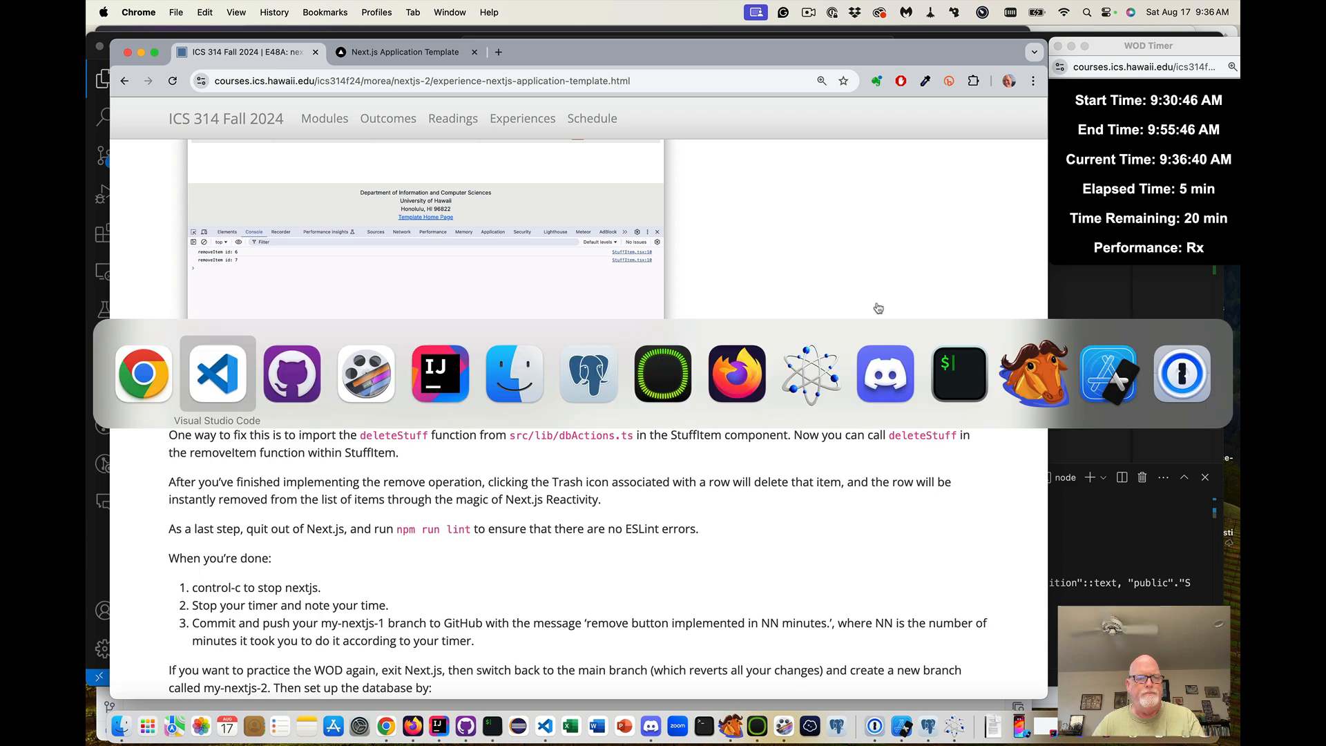
{"action": "left_click", "coordinate": [217, 373]}
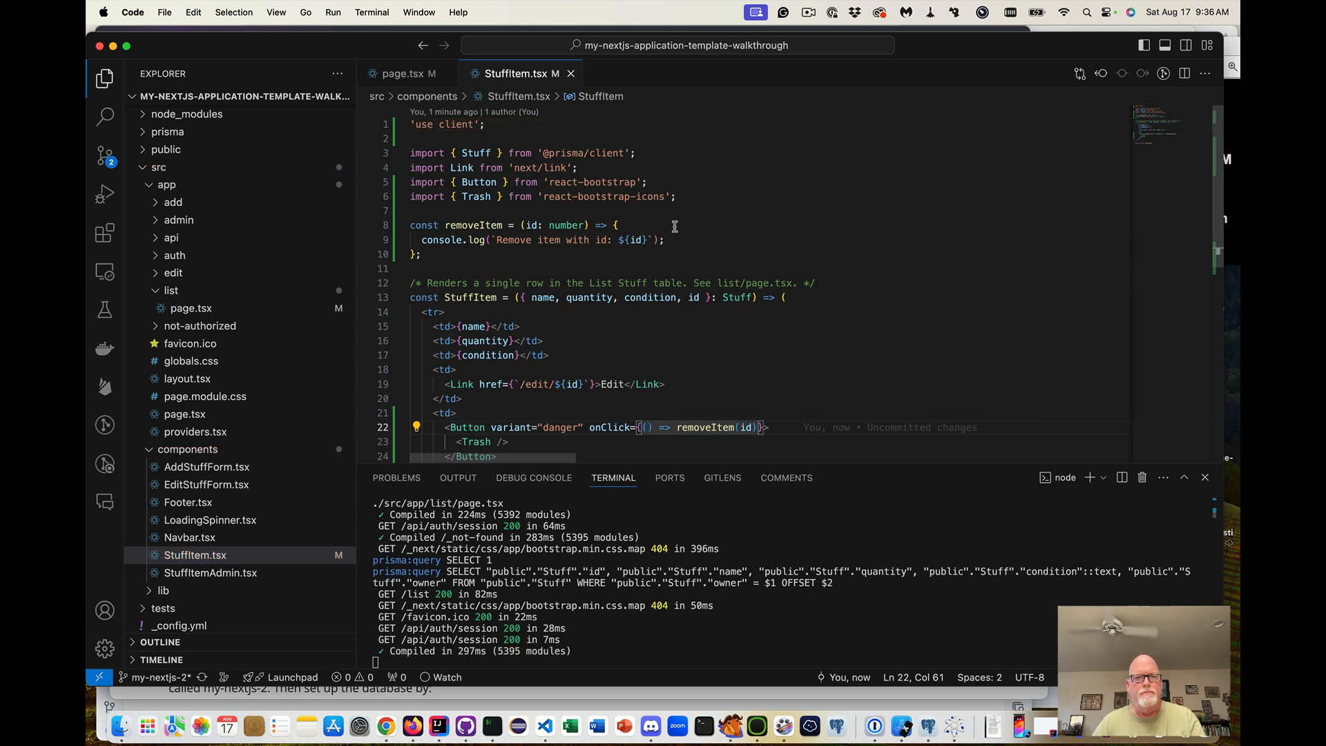
Call deleteStuff(id) in removeItem with auto-import from '@/lib/dbActions' and comment out console.log
{"action": "left_click", "coordinate": [666, 239]}
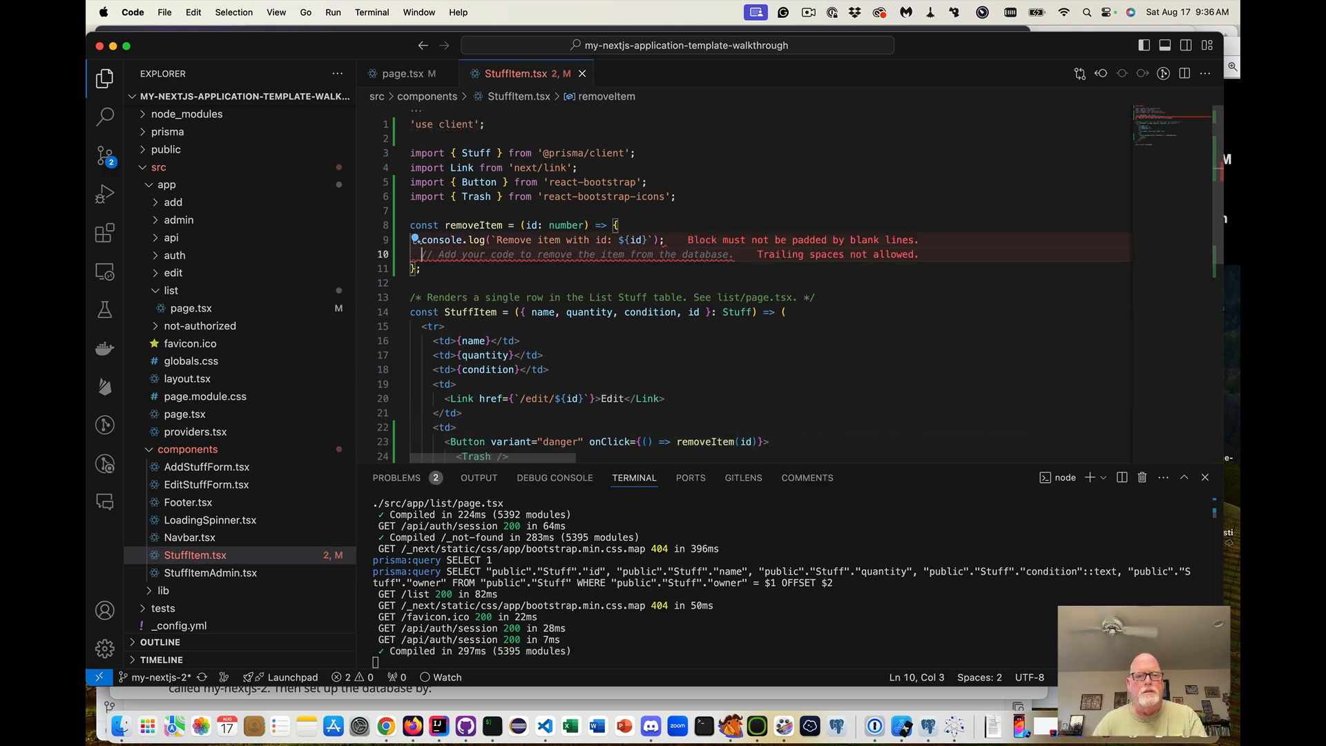
{"action": "type", "text": "deleteStuff"}
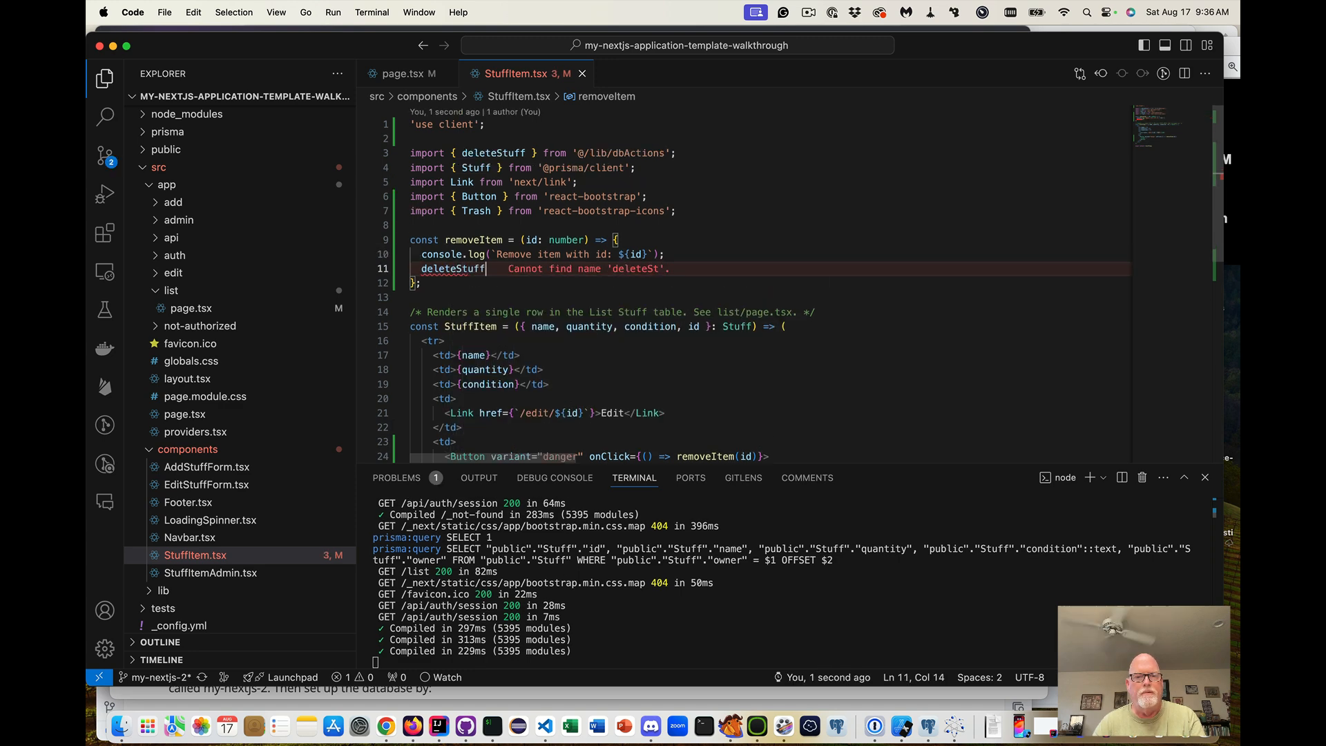
{"action": "type", "text": "(id);"}
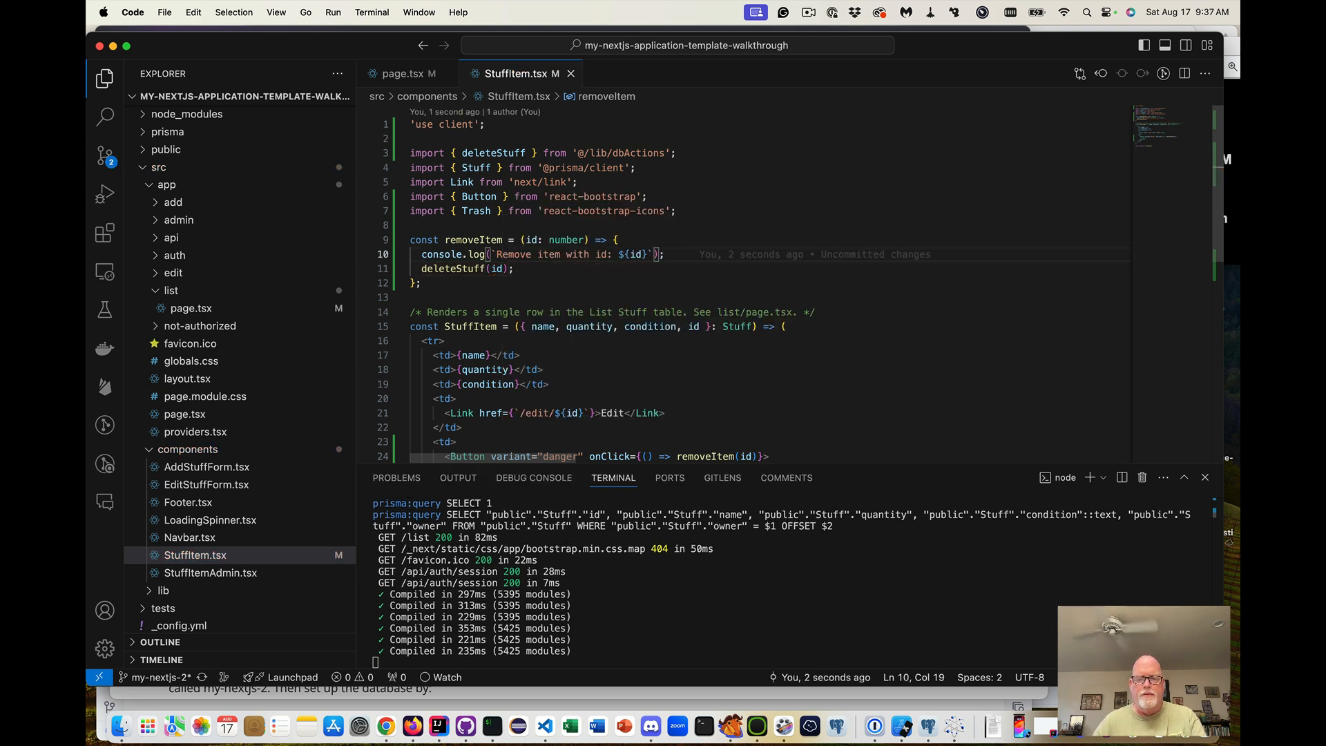
{"action": "type", "text": "//"}
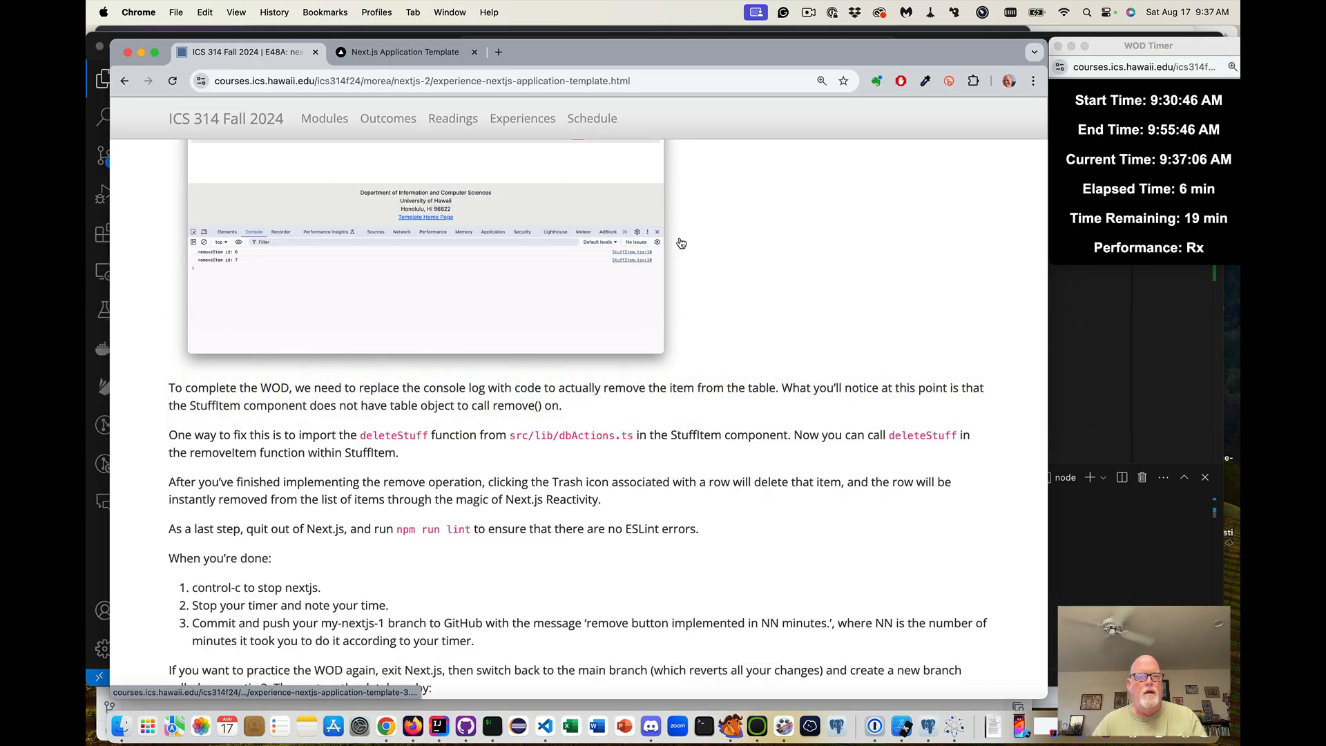
Close DevTools and delete the Bicycle and Basket rows, leaving the Stuff table empty
{"action": "left_click", "coordinate": [402, 51]}
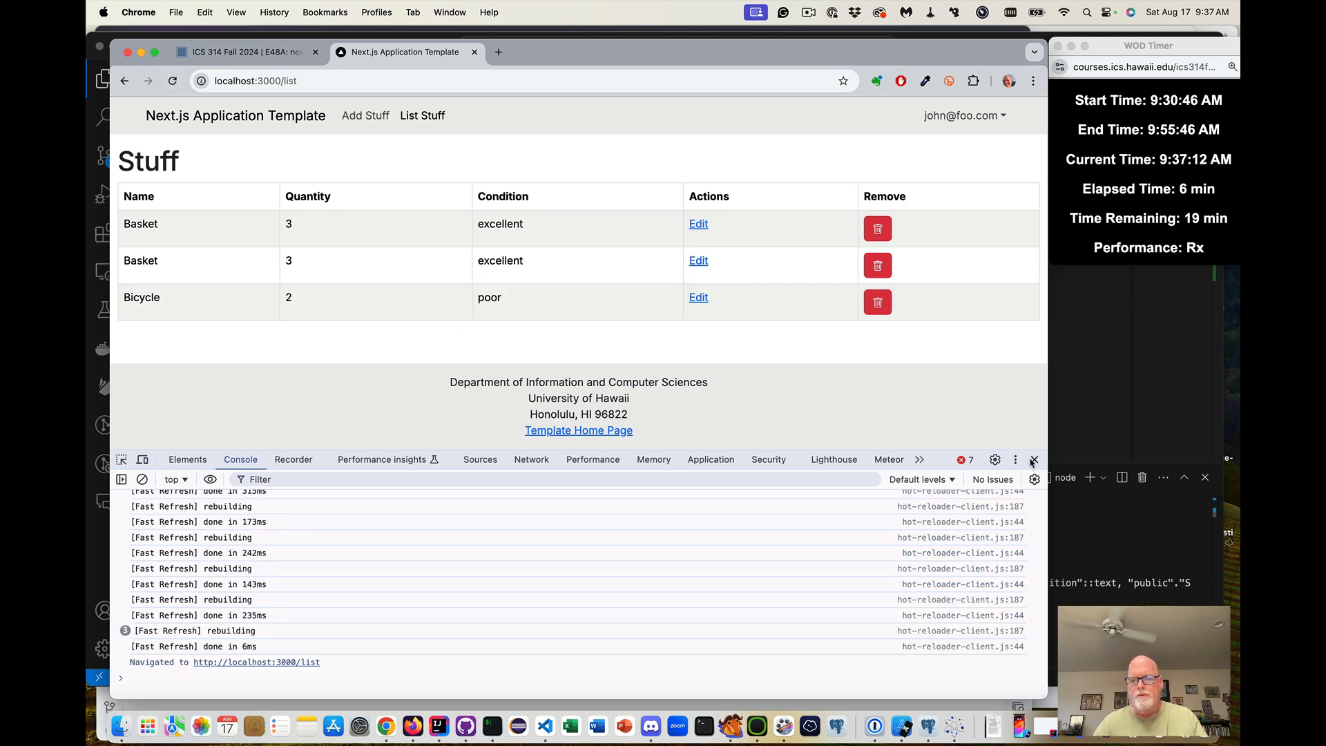
{"action": "left_click", "coordinate": [1033, 459]}
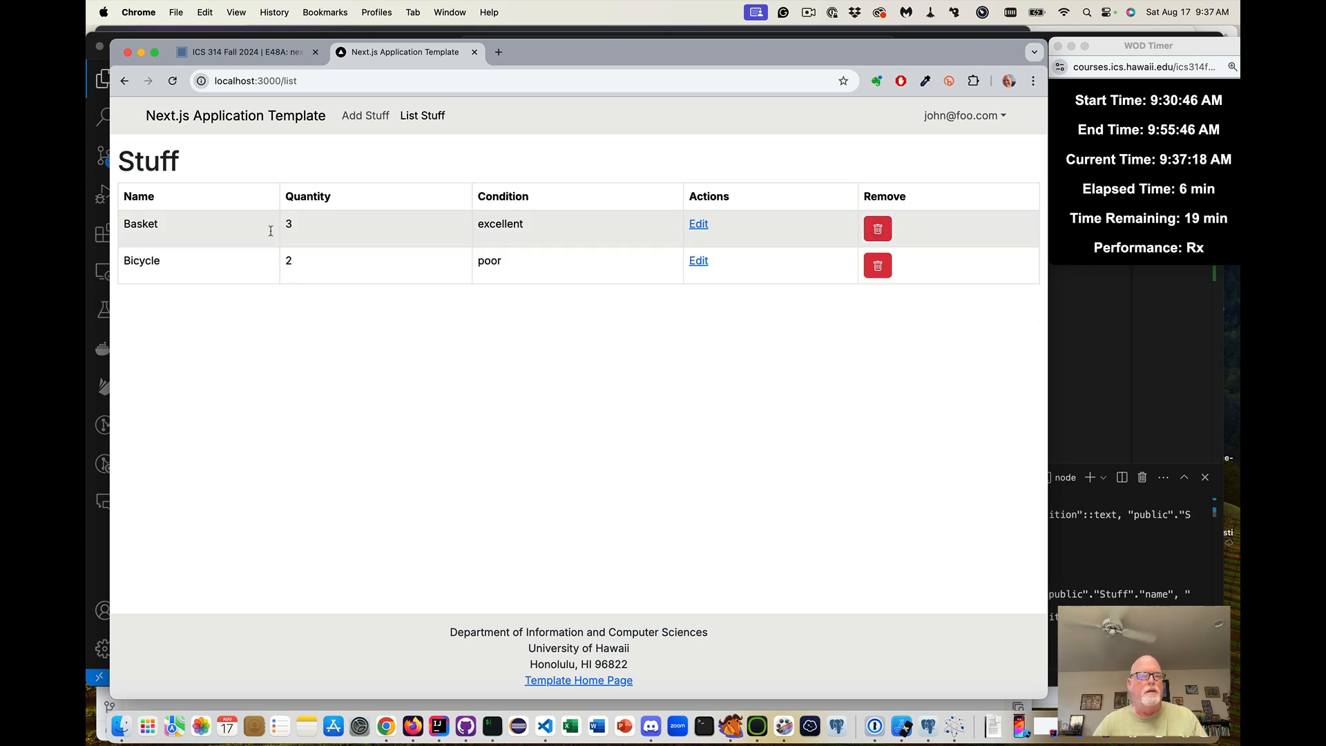
{"action": "mouse_move", "coordinate": [727, 308]}
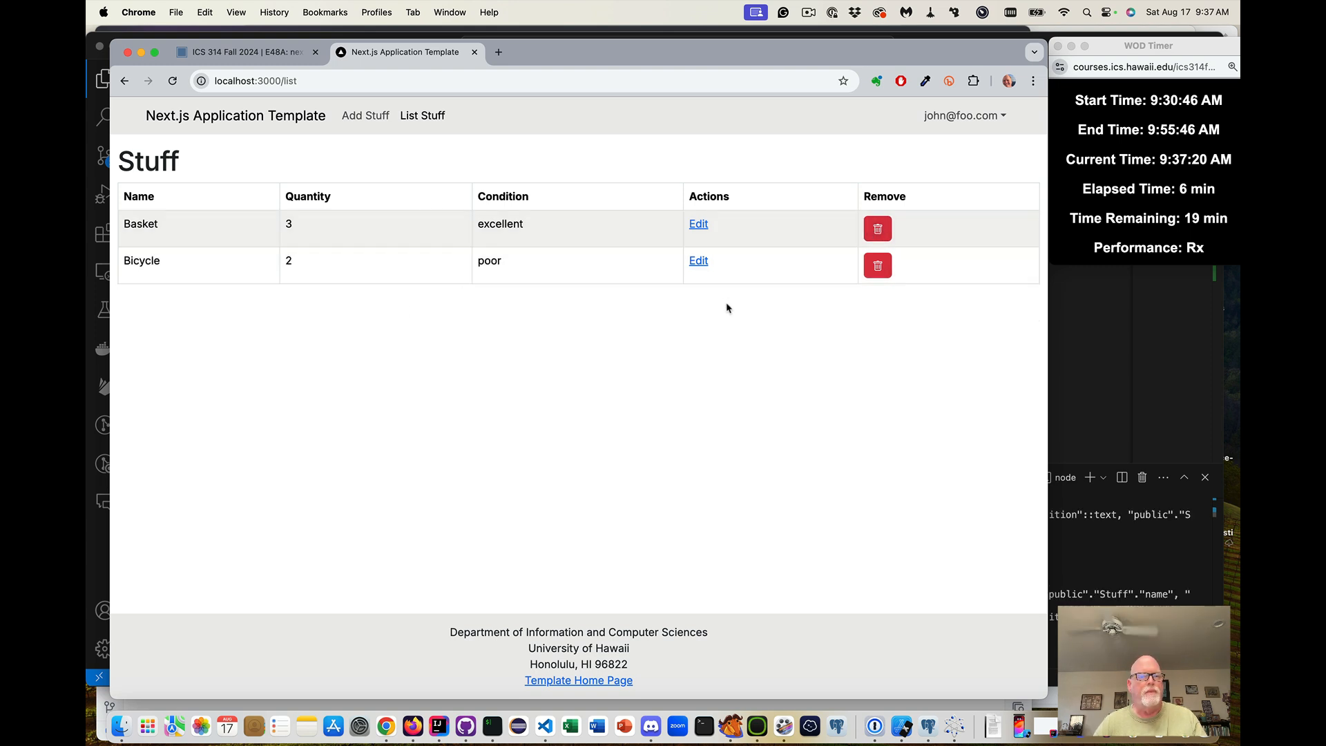
{"action": "left_click", "coordinate": [877, 266]}
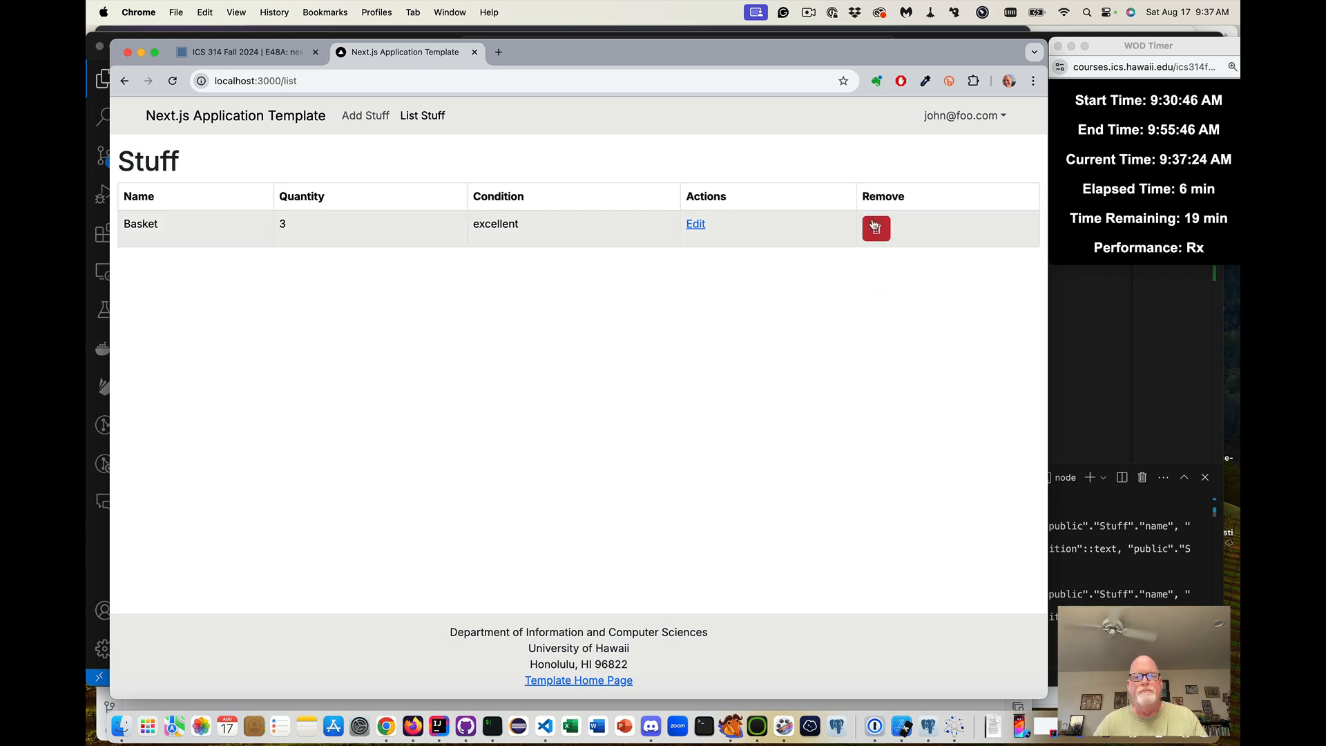
{"action": "left_click", "coordinate": [876, 228]}
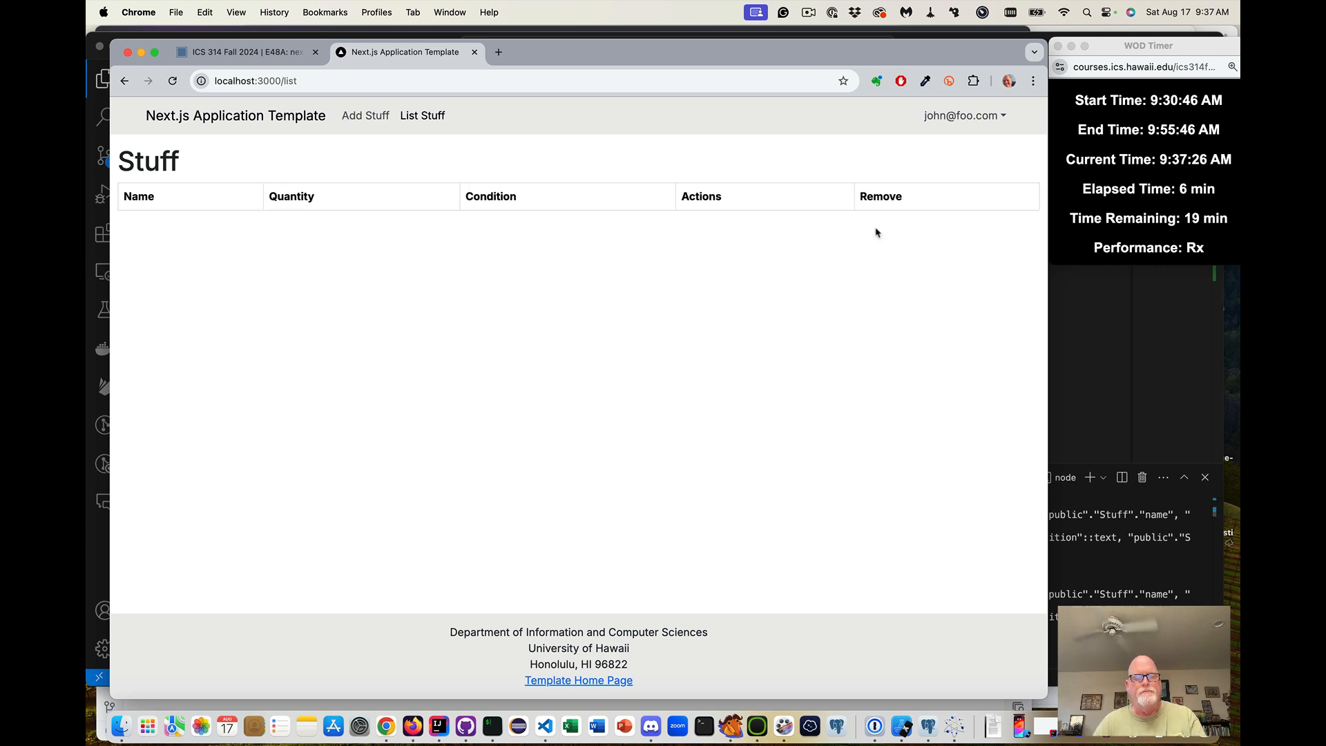
{"action": "left_click", "coordinate": [246, 52]}
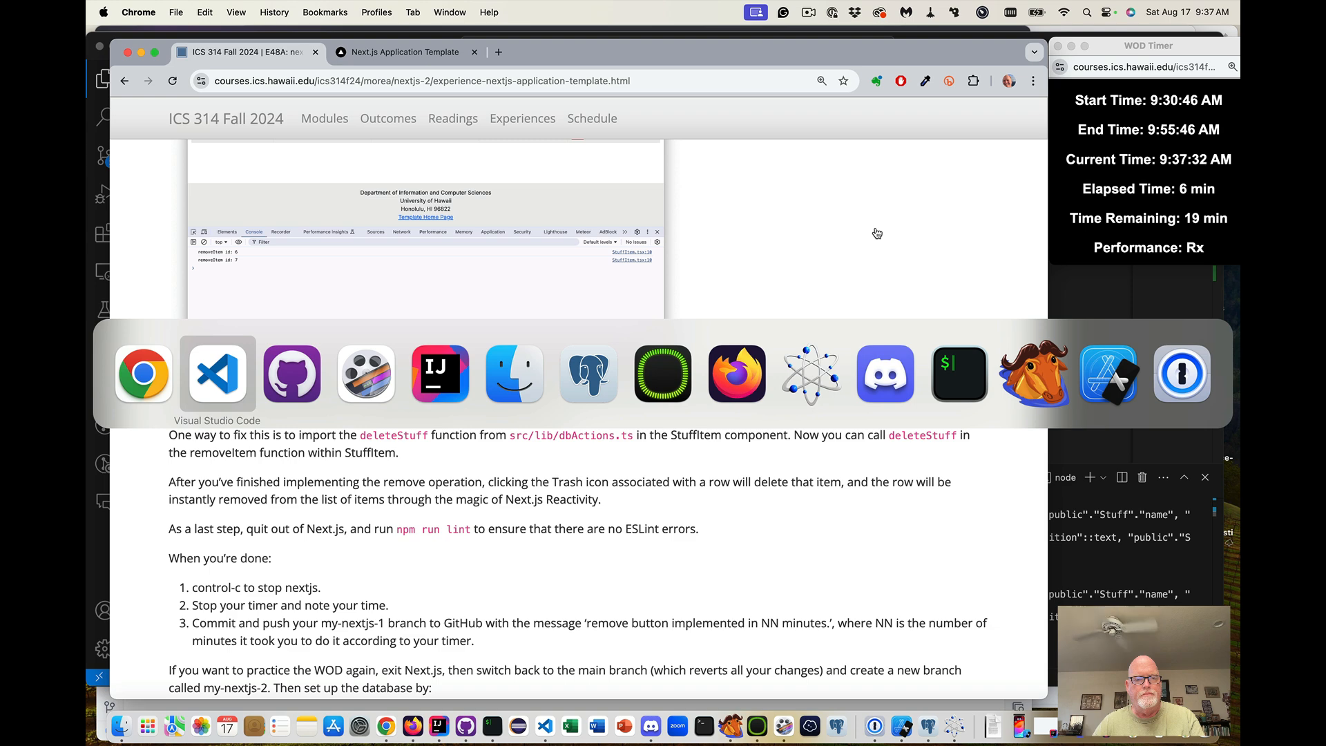
Stop the Next.js dev server with Ctrl+C and select the required commit message text on the course page
{"action": "left_click", "coordinate": [217, 373]}
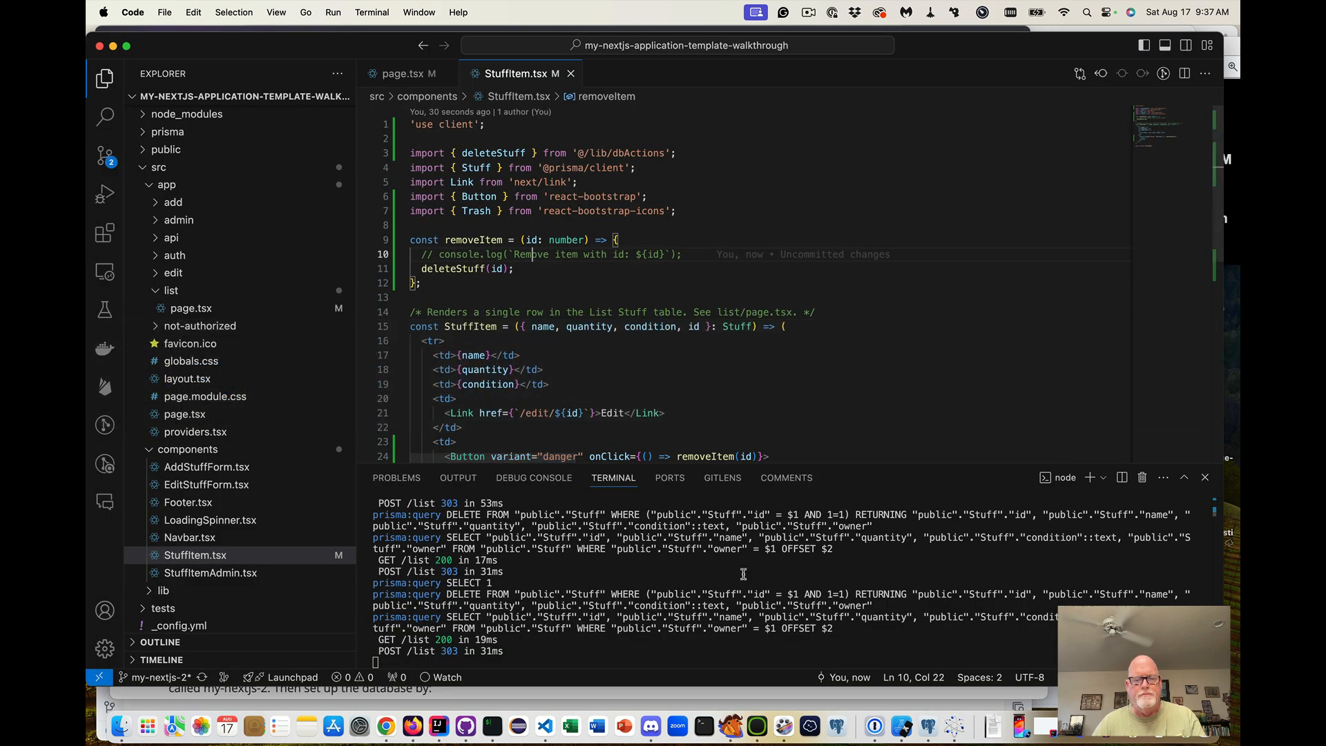
{"action": "mouse_move", "coordinate": [730, 589]}
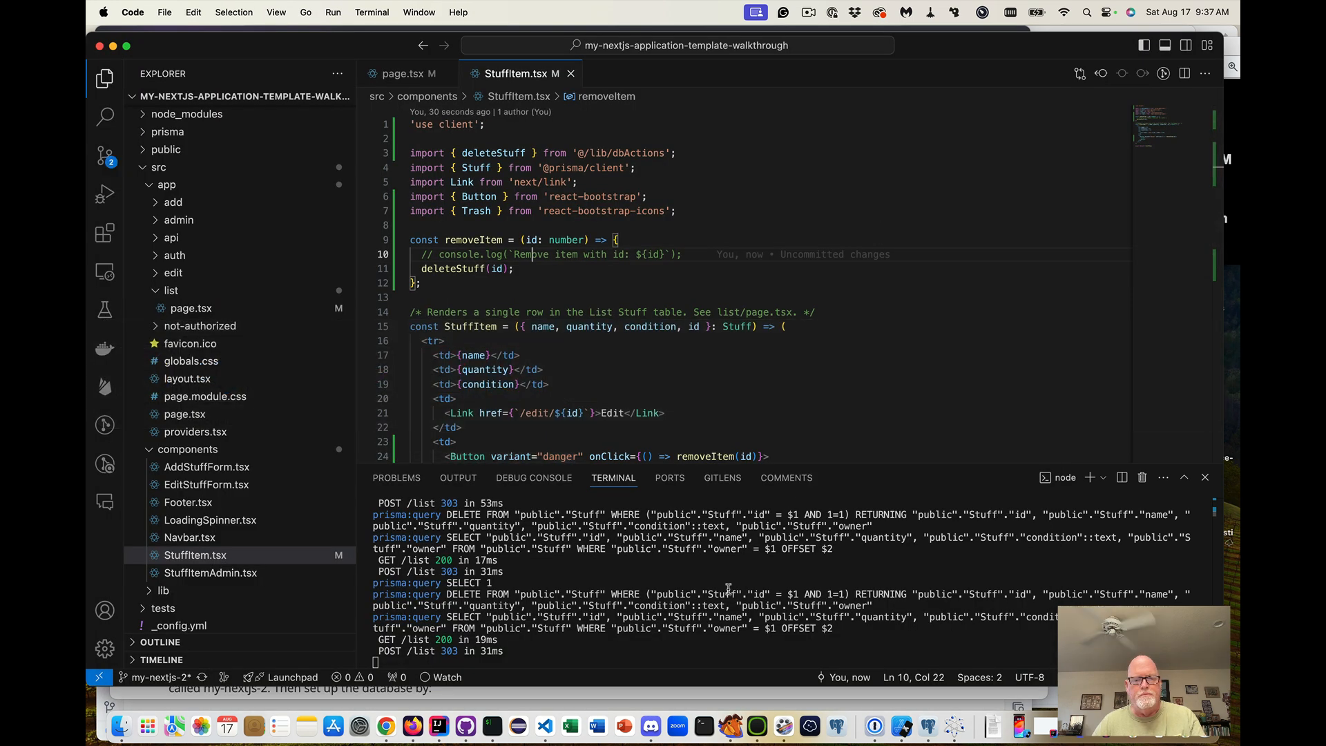
{"action": "key", "text": "cmd+tab"}
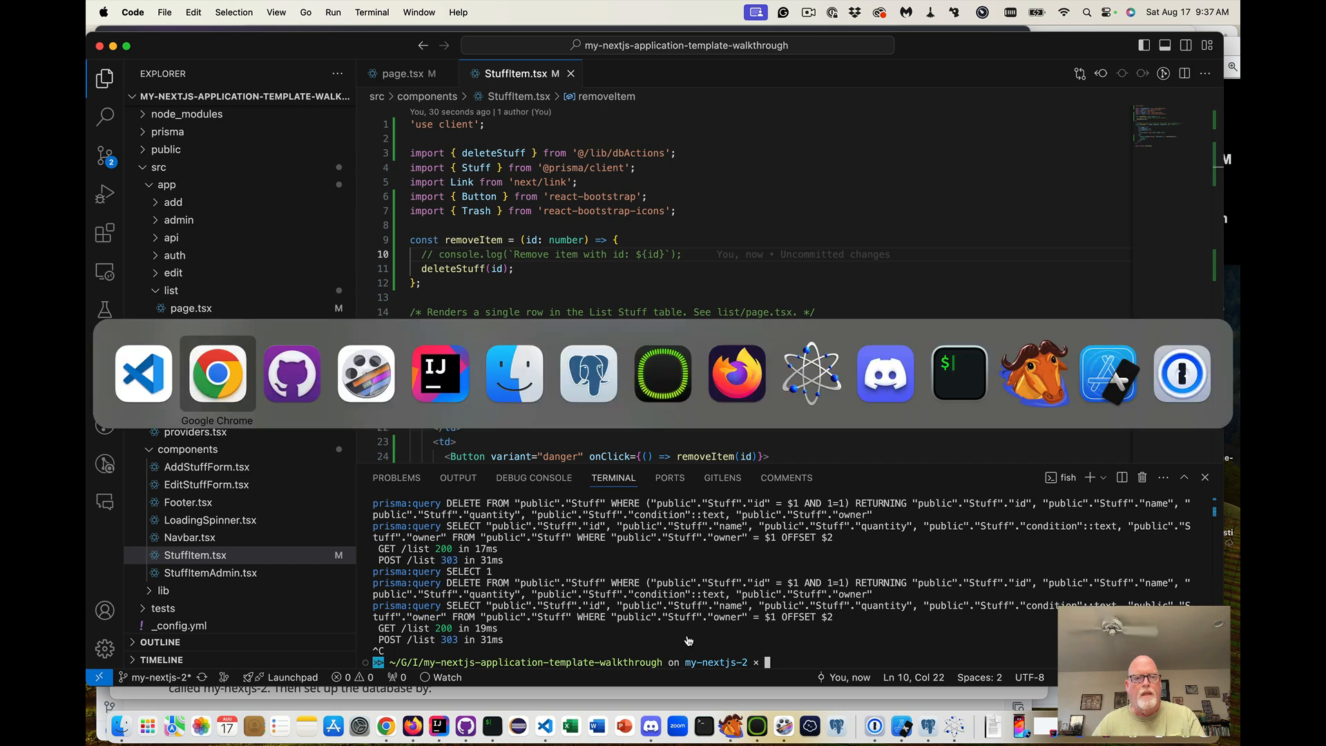
{"action": "left_click", "coordinate": [217, 375]}
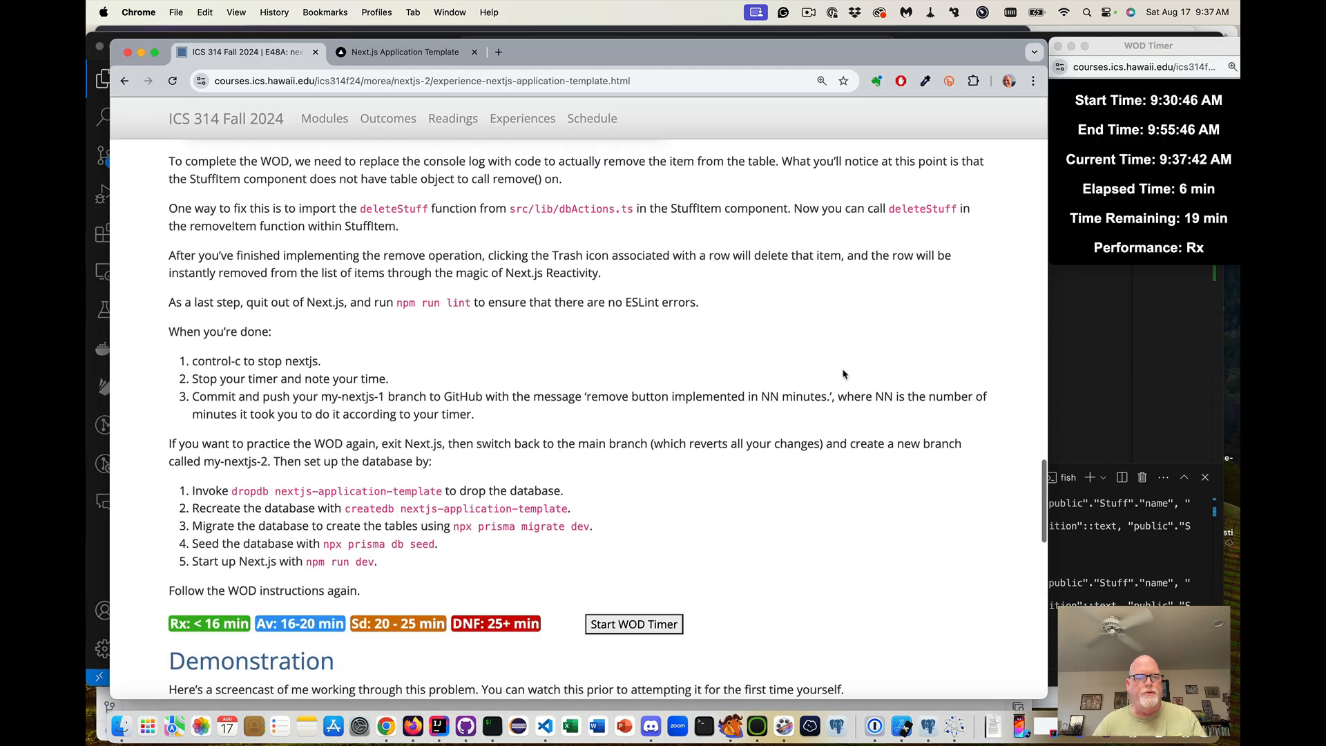
{"action": "scroll", "scroll_direction": "down", "scroll_amount": 3}
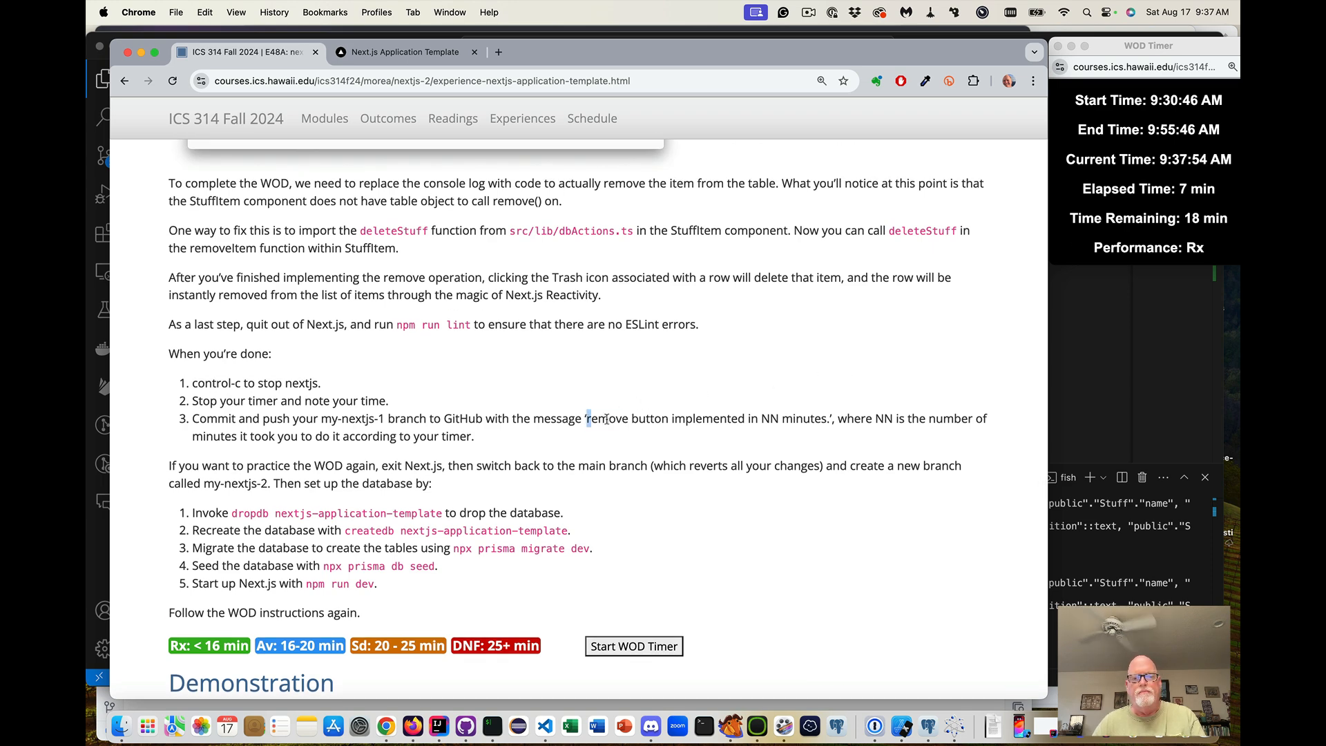
{"action": "left_click_drag", "start_coordinate": [587, 417], "coordinate": [830, 417]}
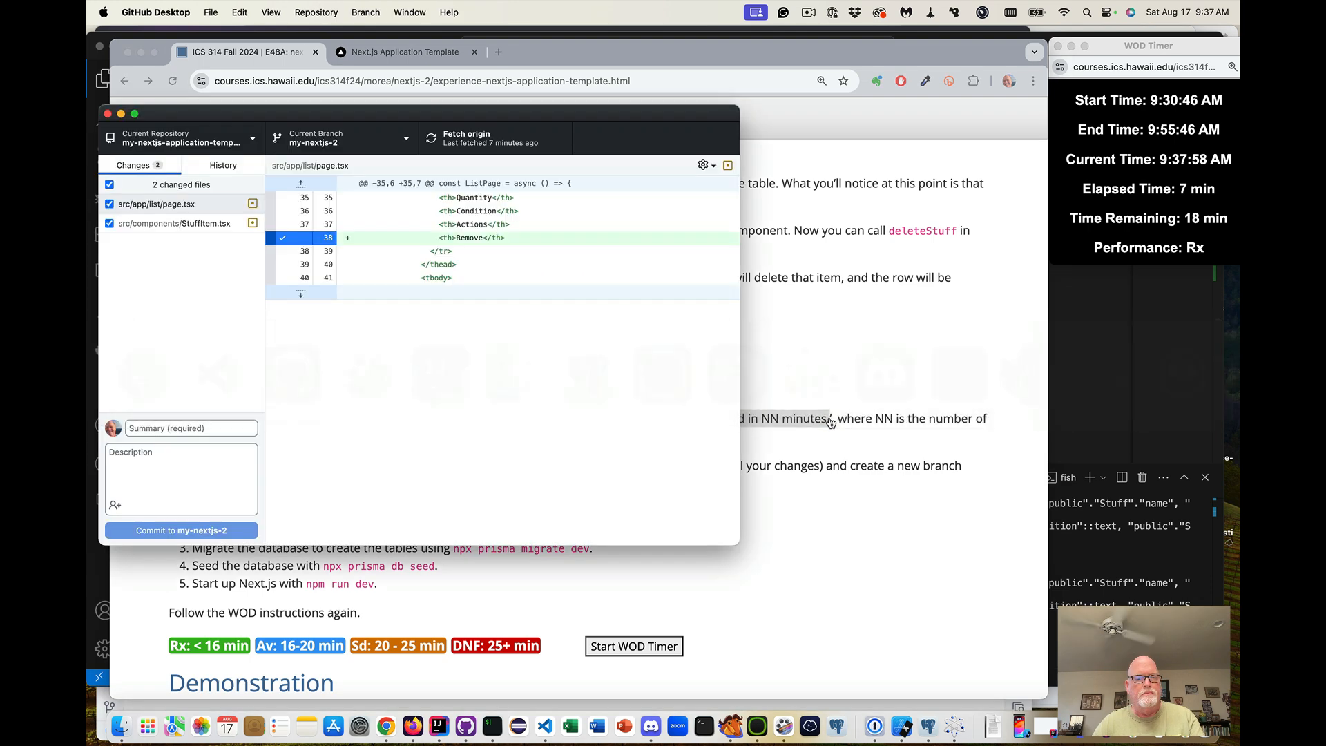
Commit 'remove button implemented in 6 minutes.' to my-nextjs-2 and push to origin
{"action": "left_click", "coordinate": [190, 428]}
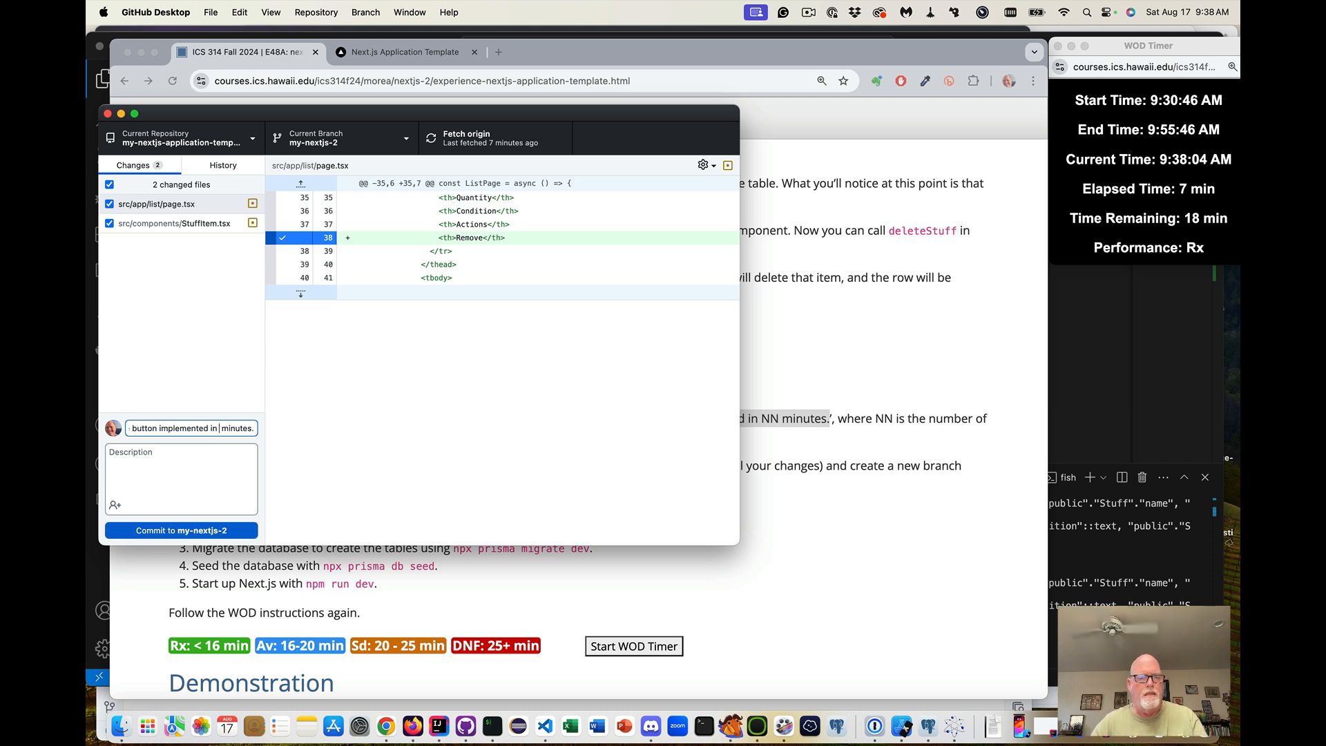
{"action": "type", "text": "6"}
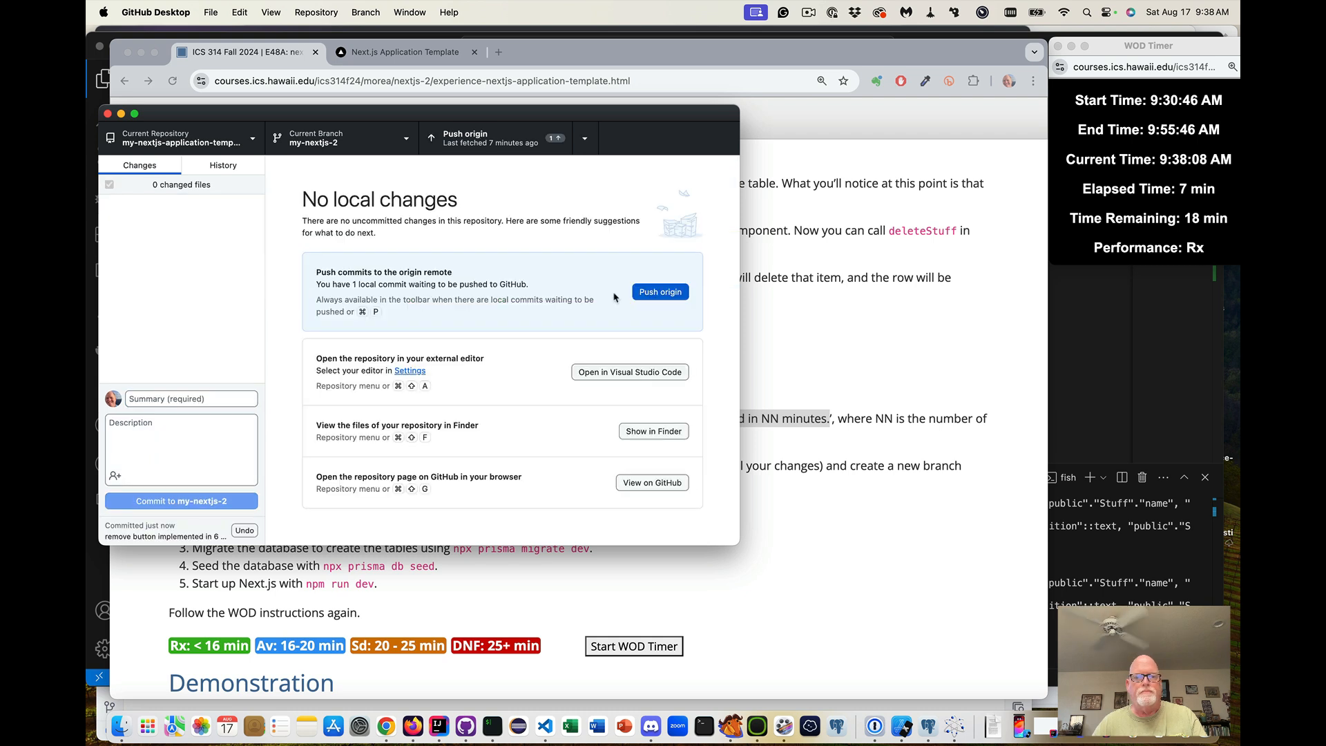
{"action": "left_click", "coordinate": [660, 292]}
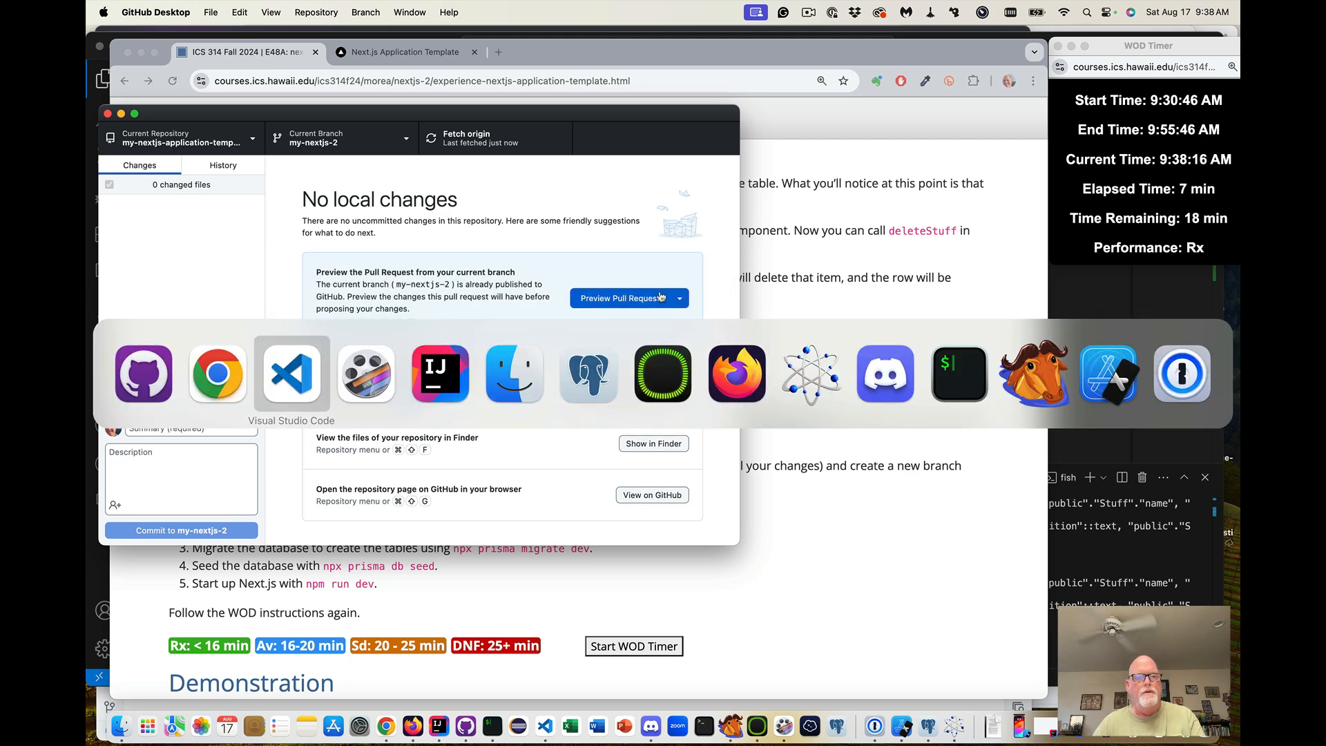
{"action": "left_click", "coordinate": [216, 374]}
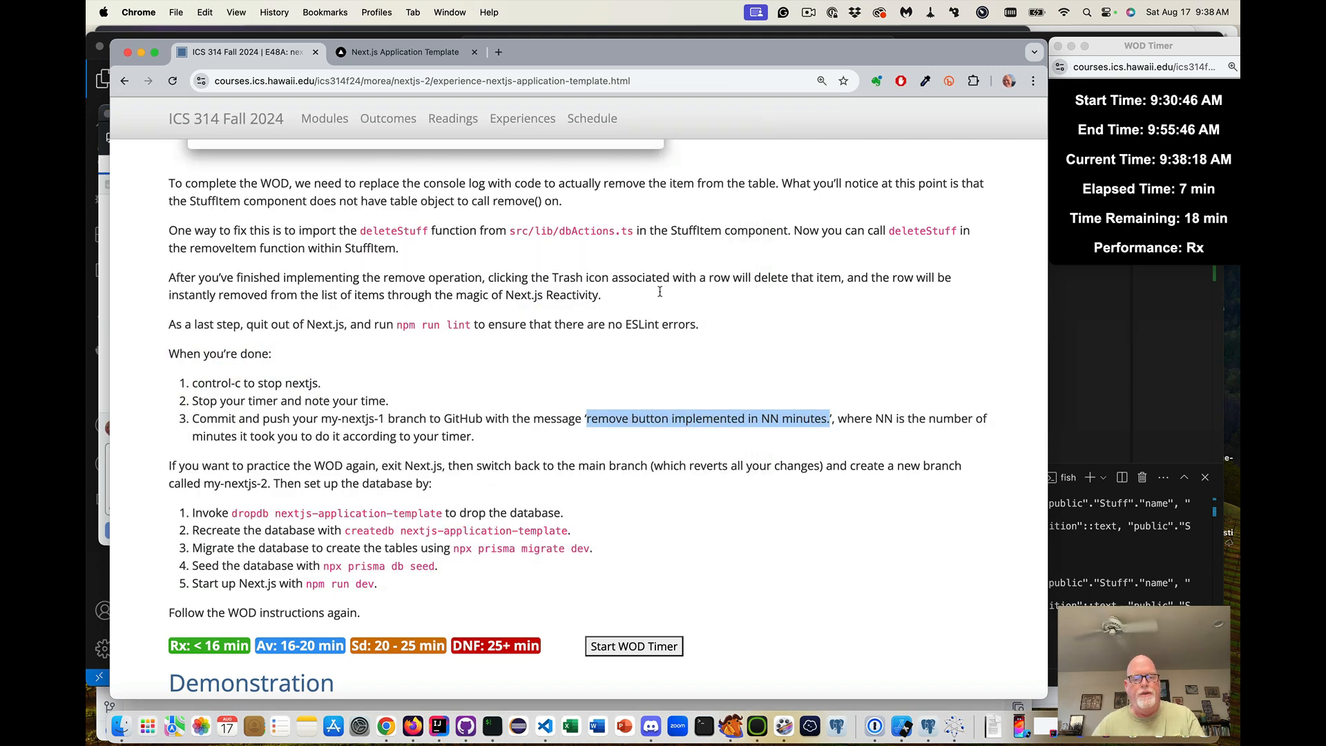